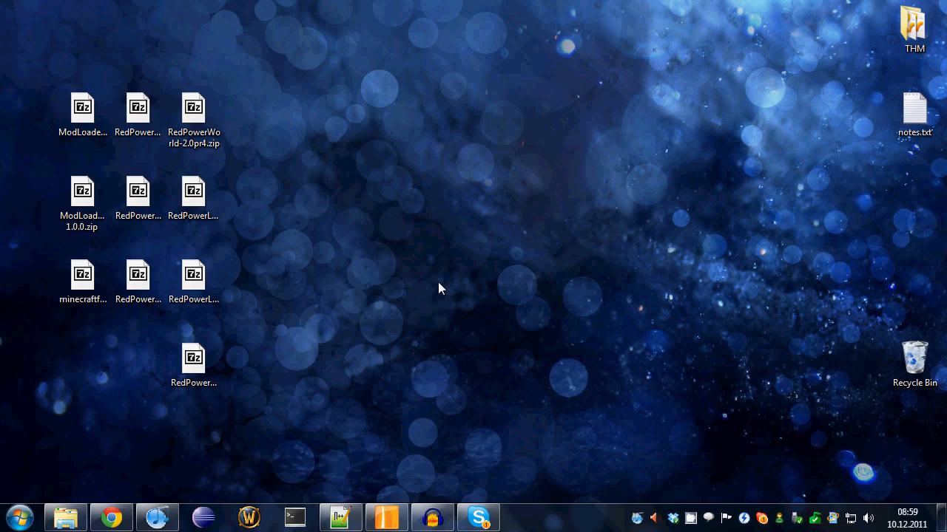
{"action": "mouse_move", "coordinate": [129, 507]}
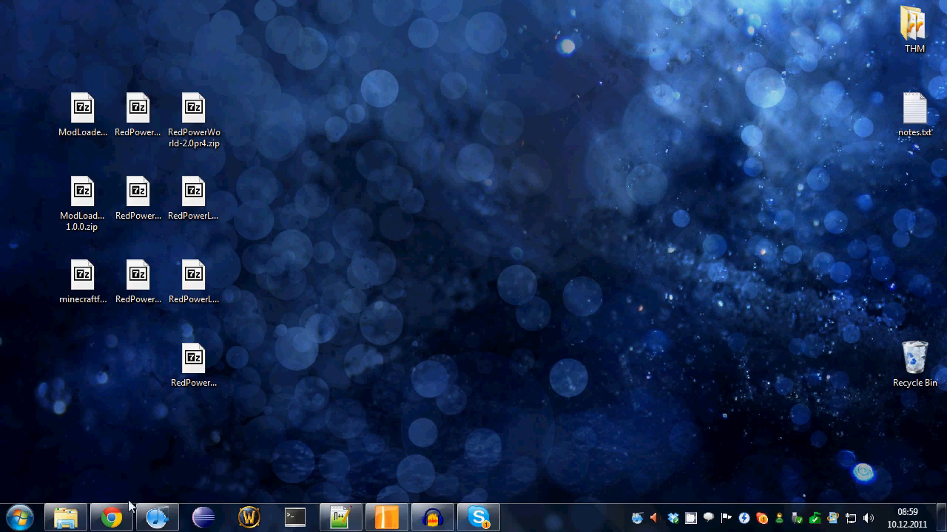
{"action": "mouse_move", "coordinate": [111, 516]}
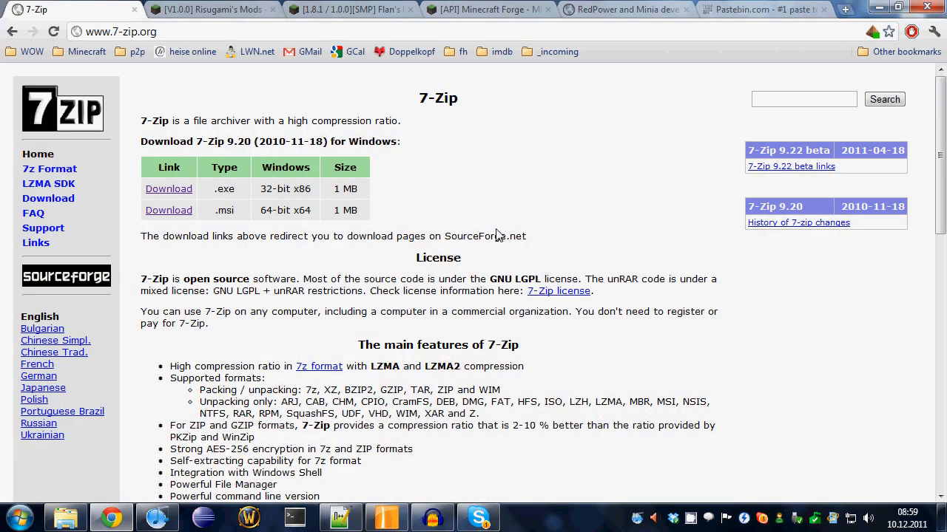
{"action": "mouse_move", "coordinate": [405, 122]}
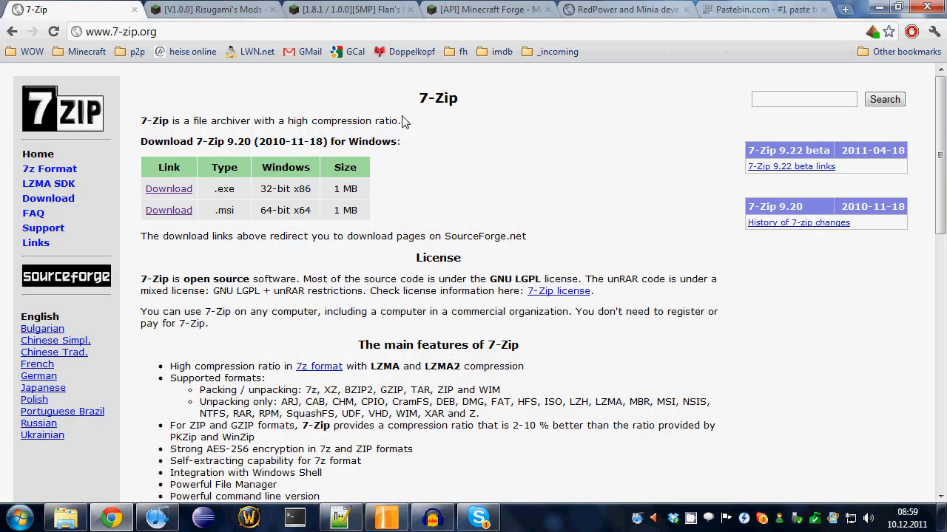
{"action": "mouse_move", "coordinate": [465, 105]}
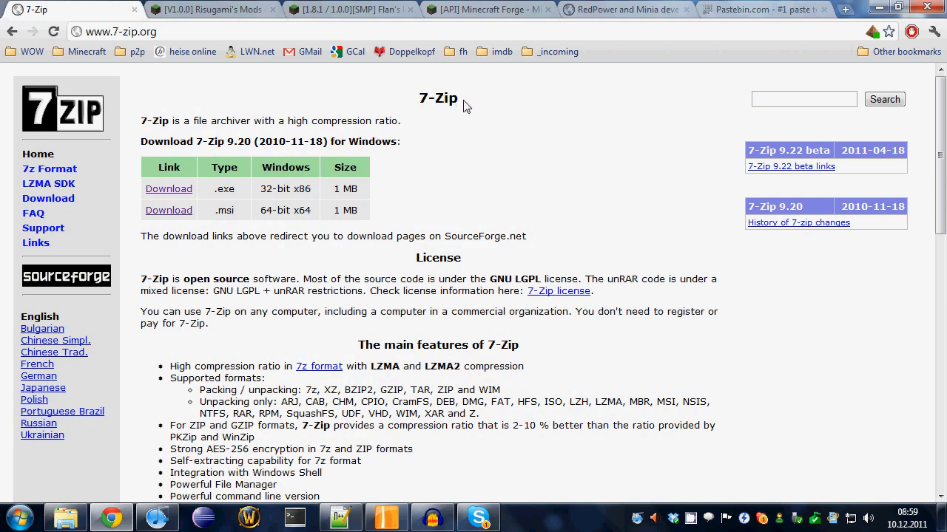
{"action": "mouse_move", "coordinate": [371, 157]}
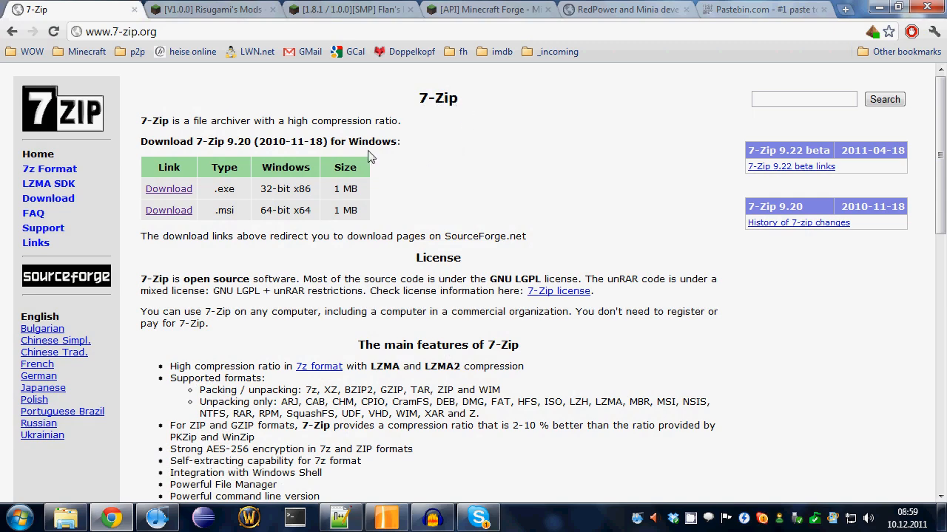
{"action": "mouse_move", "coordinate": [451, 212]}
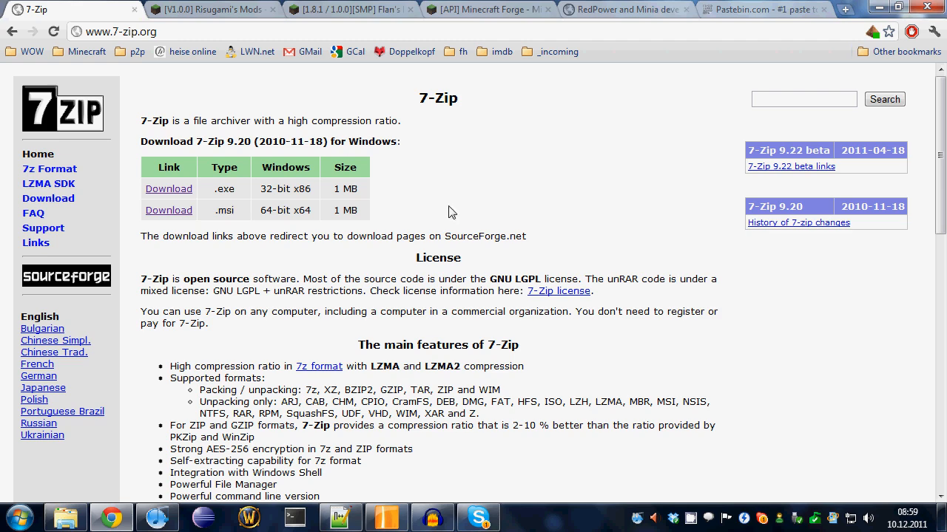
{"action": "mouse_move", "coordinate": [164, 35]}
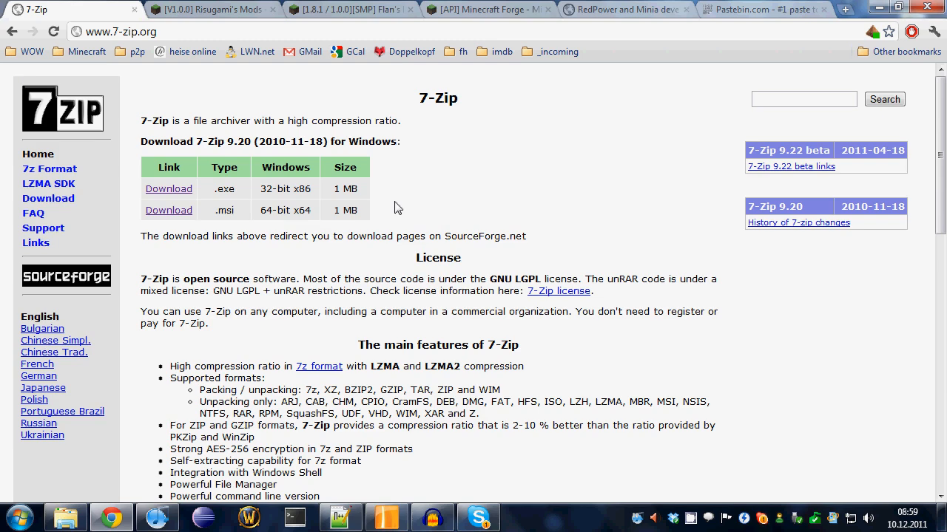
{"action": "mouse_move", "coordinate": [283, 112]}
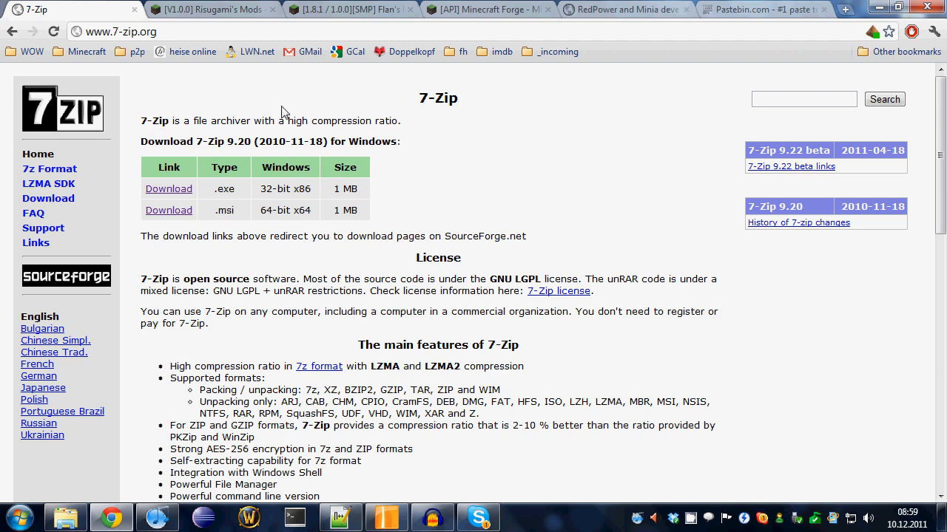
Switch to Risugami's mods thread listing the ModLoader 1.0.0 downloads
{"action": "left_click", "coordinate": [212, 9]}
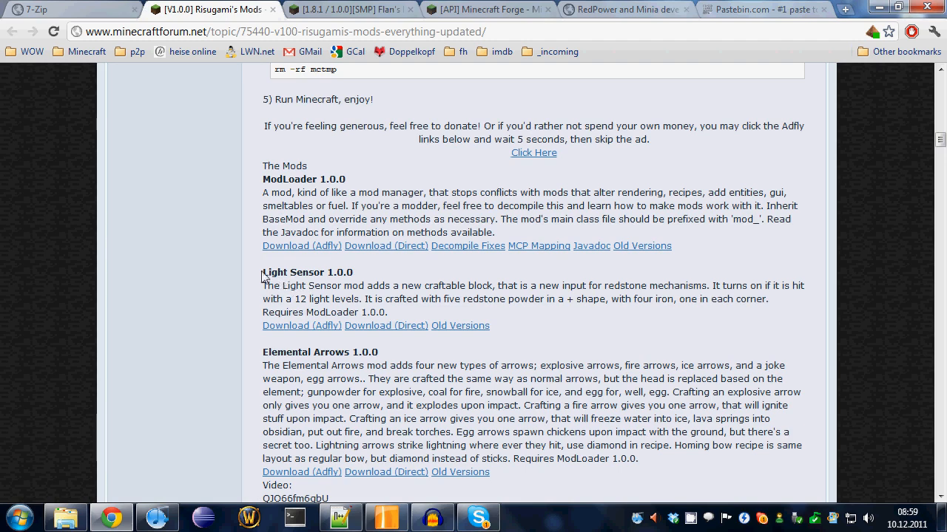
{"action": "mouse_move", "coordinate": [264, 207]}
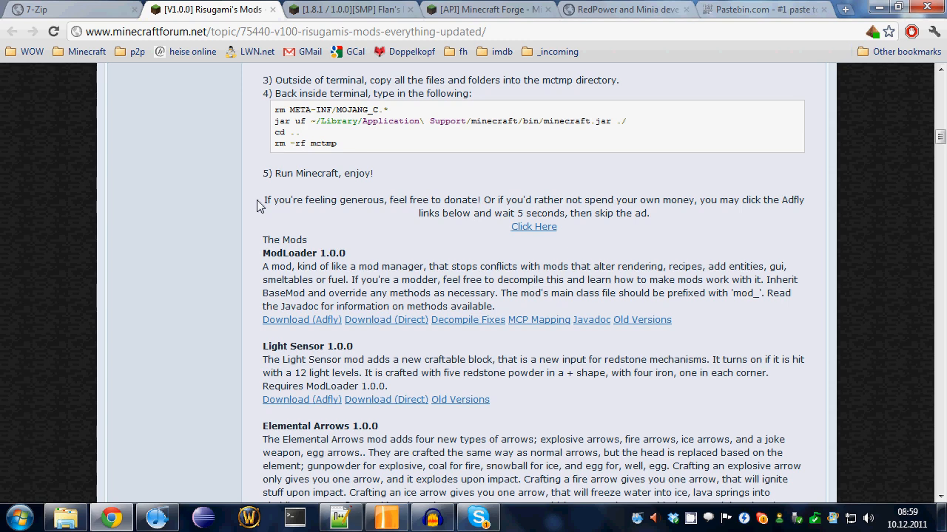
{"action": "mouse_move", "coordinate": [235, 151]}
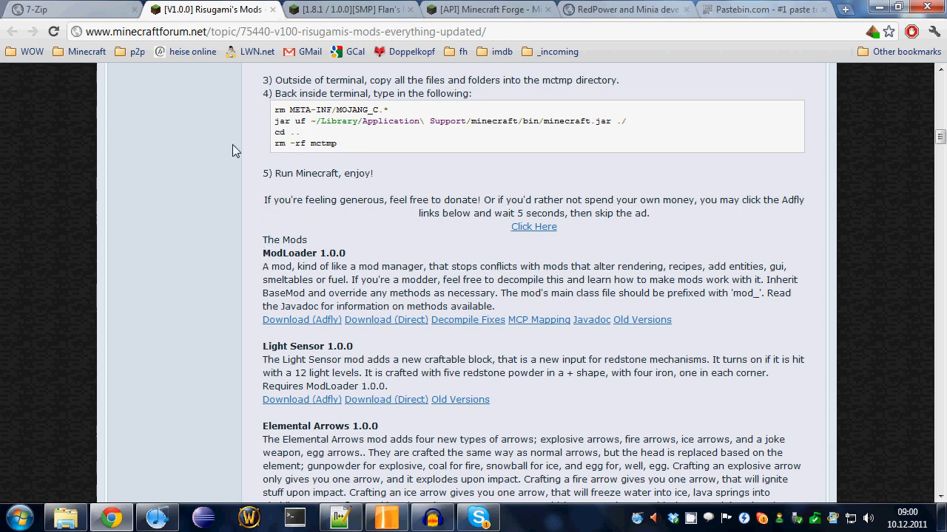
{"action": "mouse_move", "coordinate": [321, 306]}
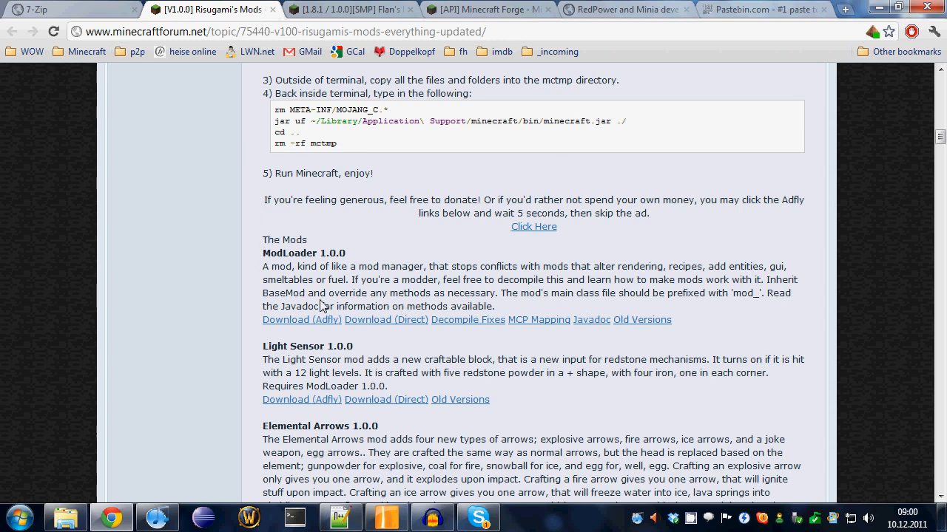
{"action": "mouse_move", "coordinate": [303, 275]}
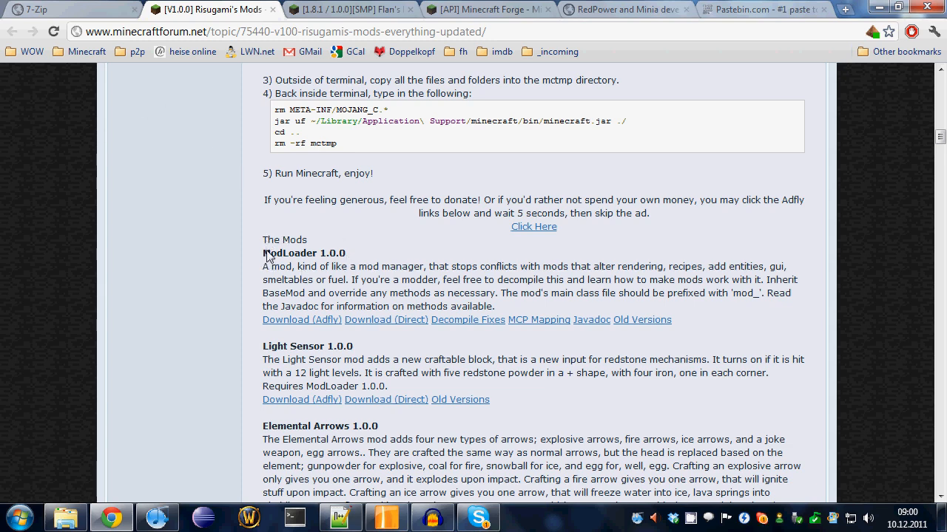
{"action": "mouse_move", "coordinate": [352, 269]}
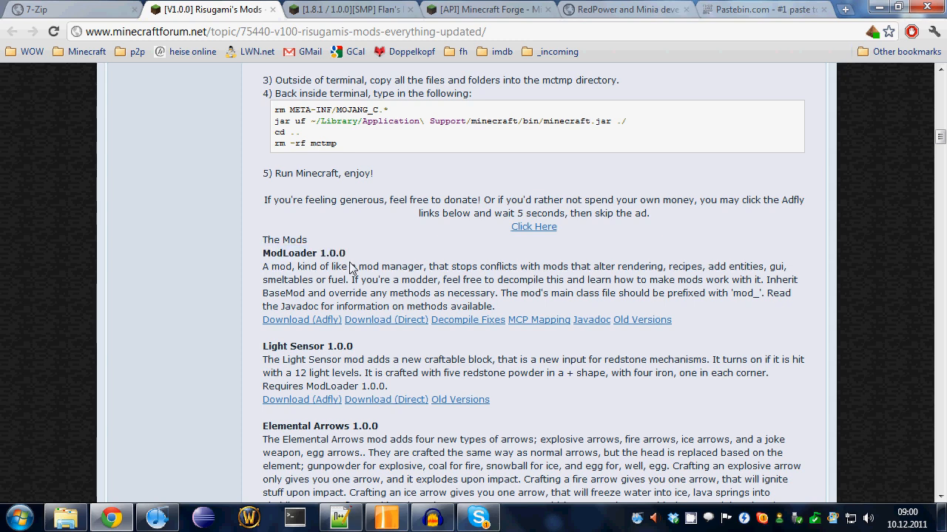
{"action": "mouse_move", "coordinate": [306, 293]}
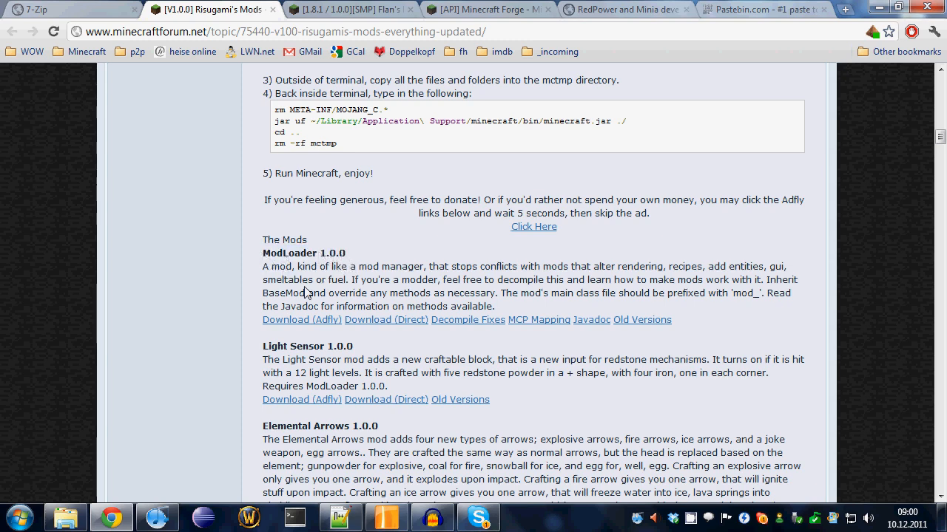
{"action": "mouse_move", "coordinate": [377, 214]}
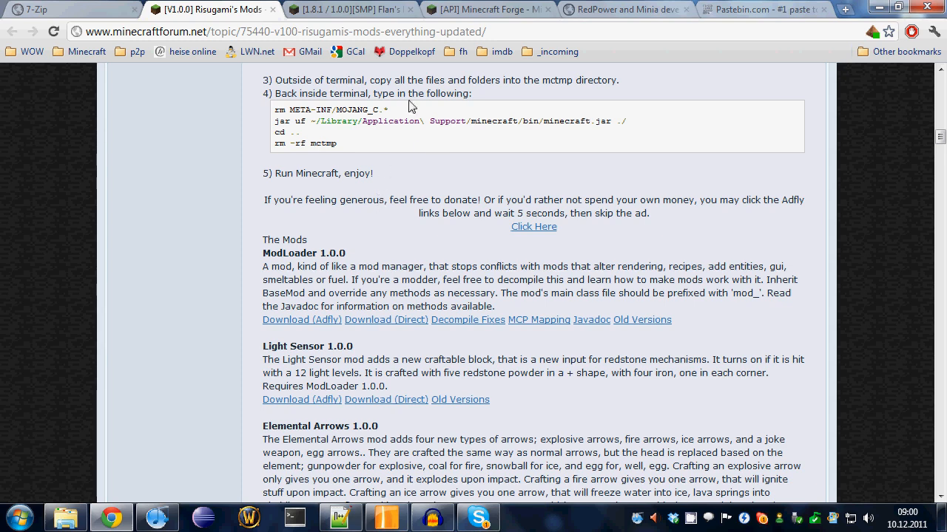
{"action": "mouse_move", "coordinate": [405, 111]}
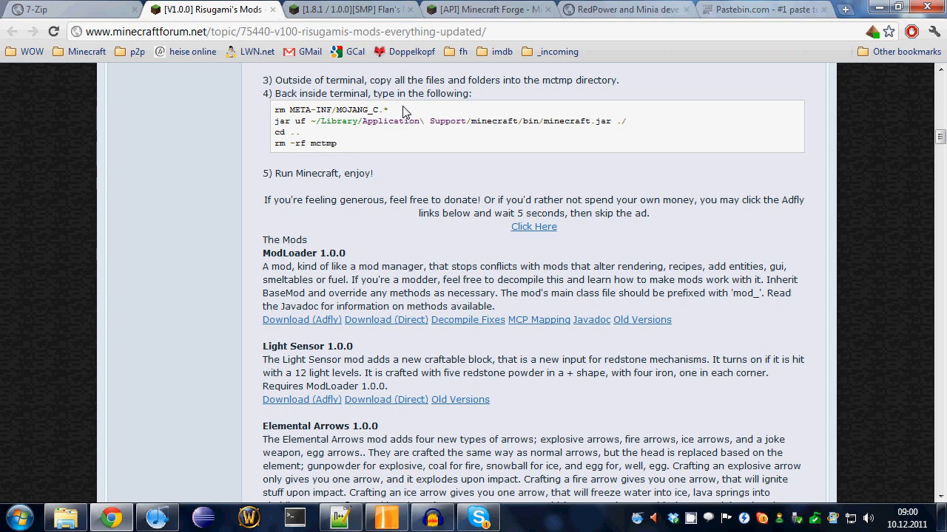
{"action": "mouse_move", "coordinate": [378, 252]}
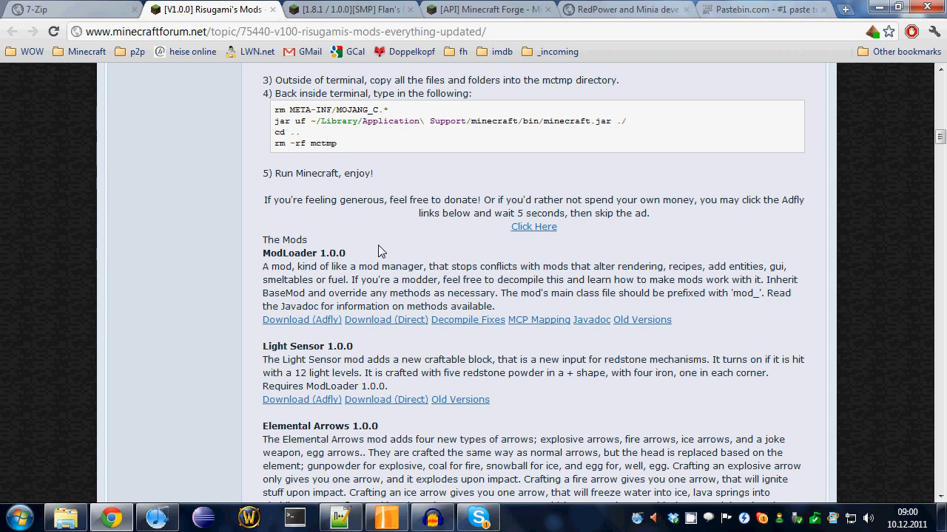
Switch to Flan's mods thread at the SDK ModLoaderMp 1.0.0 install section
{"action": "left_click", "coordinate": [348, 9]}
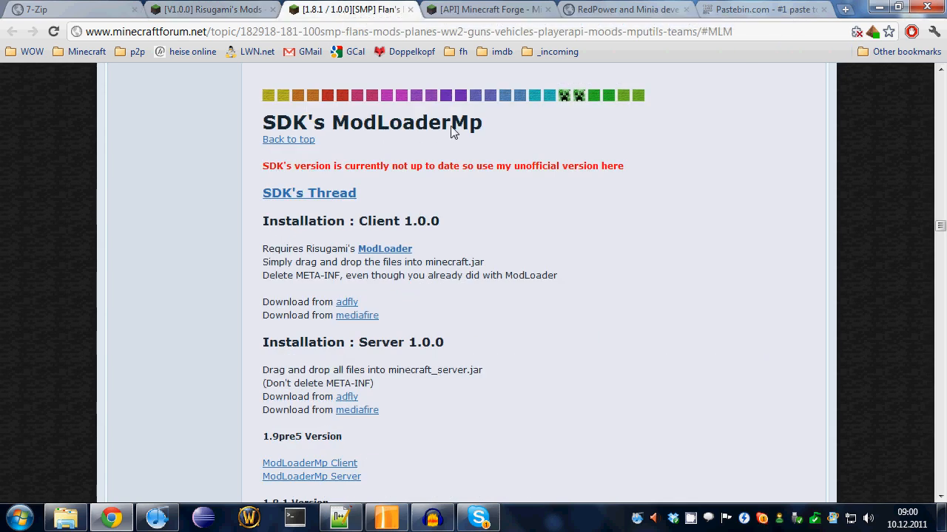
{"action": "mouse_move", "coordinate": [465, 132]}
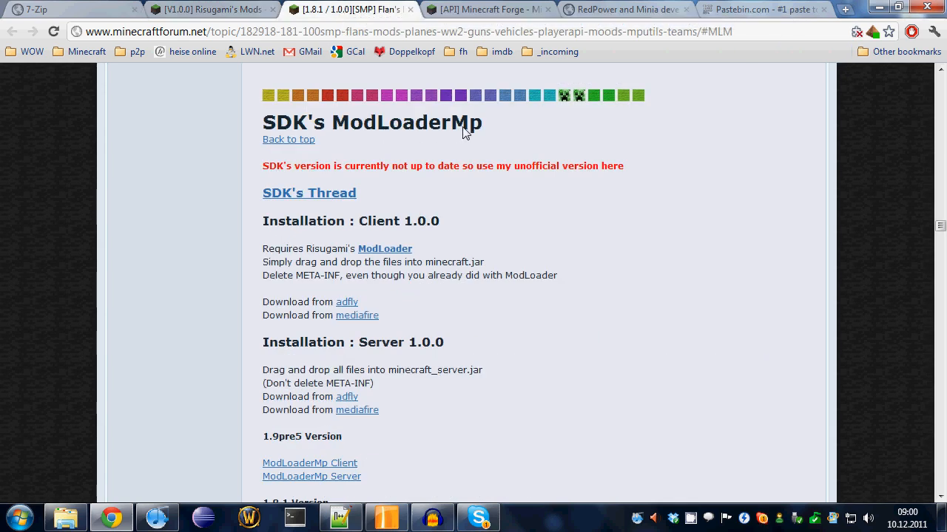
{"action": "mouse_move", "coordinate": [480, 132]}
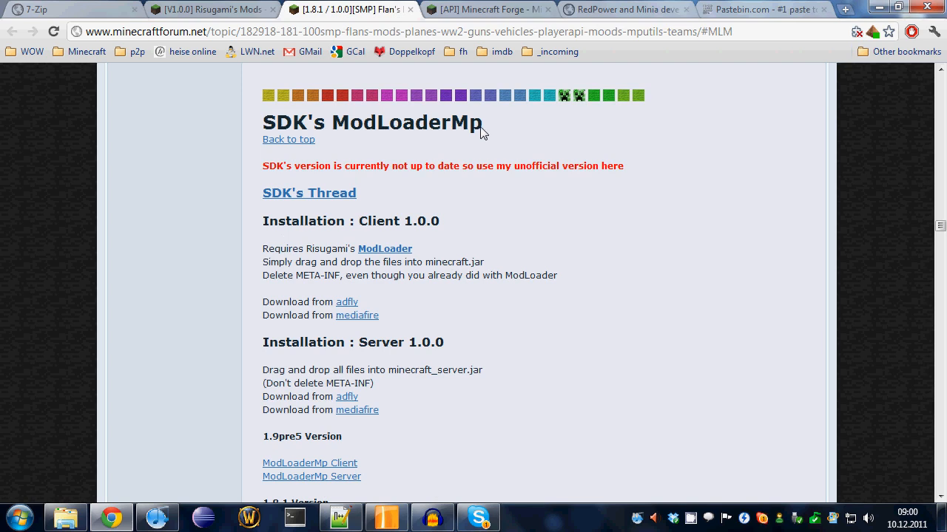
{"action": "mouse_move", "coordinate": [505, 220]}
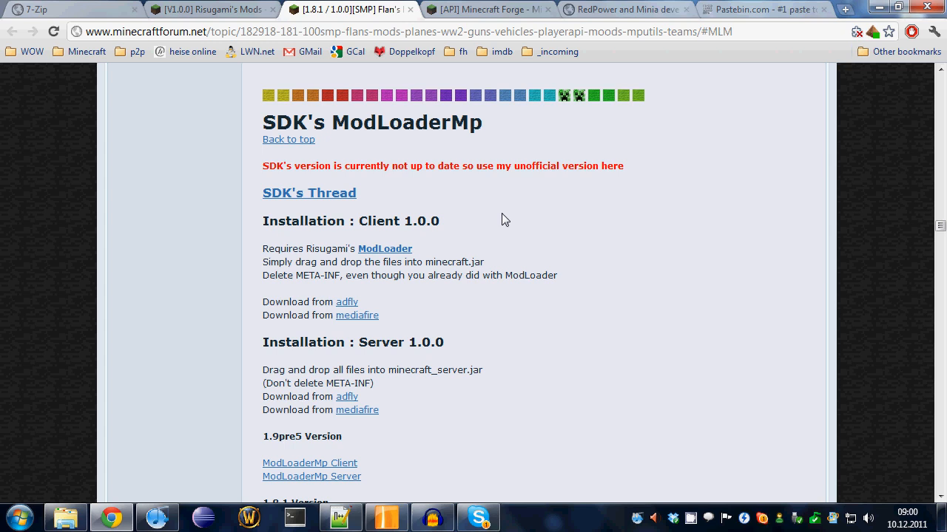
{"action": "mouse_move", "coordinate": [270, 230]}
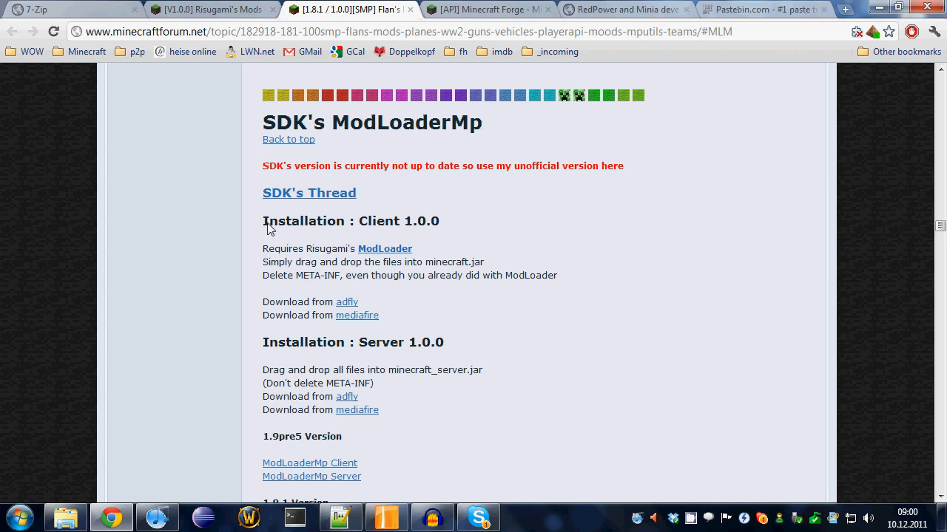
{"action": "mouse_move", "coordinate": [391, 270]}
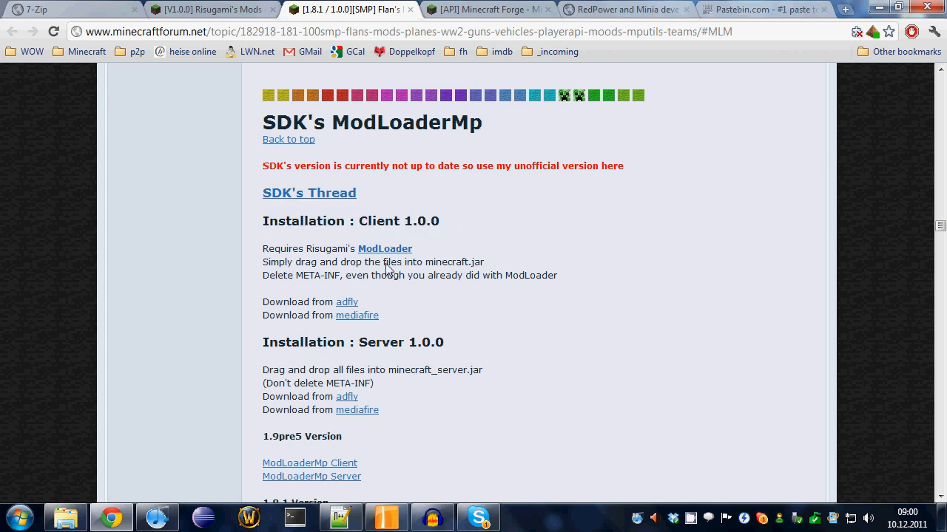
{"action": "mouse_move", "coordinate": [347, 302]}
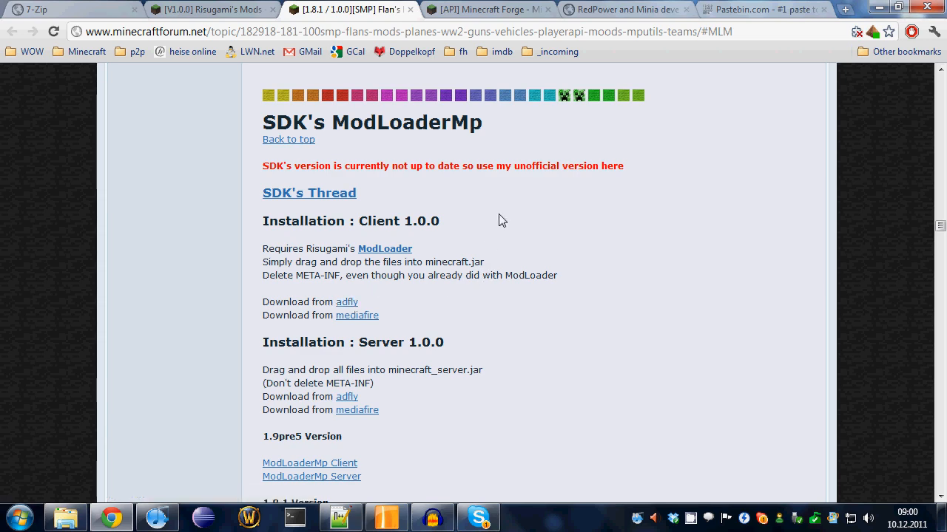
{"action": "mouse_move", "coordinate": [488, 117]}
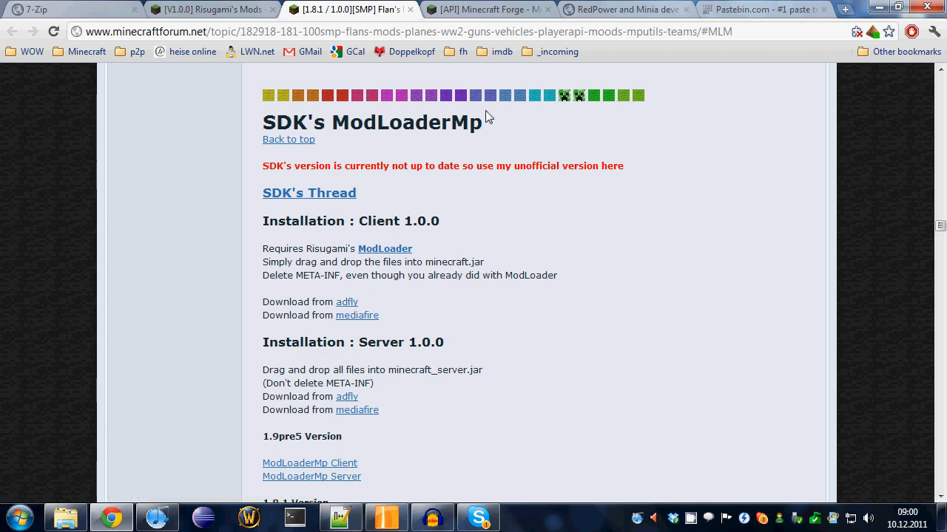
Switch to the Minecraft Forge API thread and scroll to the 1.0.0 client downloads
{"action": "left_click", "coordinate": [488, 9]}
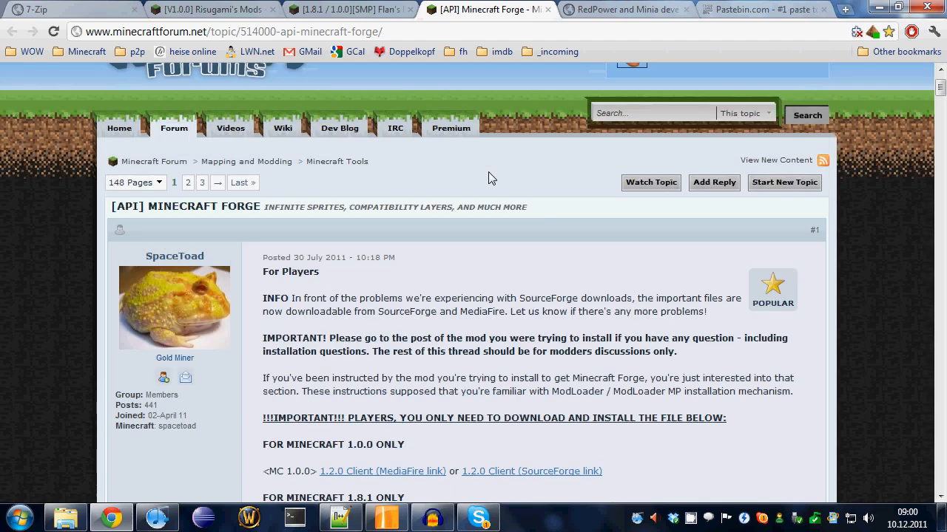
{"action": "mouse_move", "coordinate": [311, 233]}
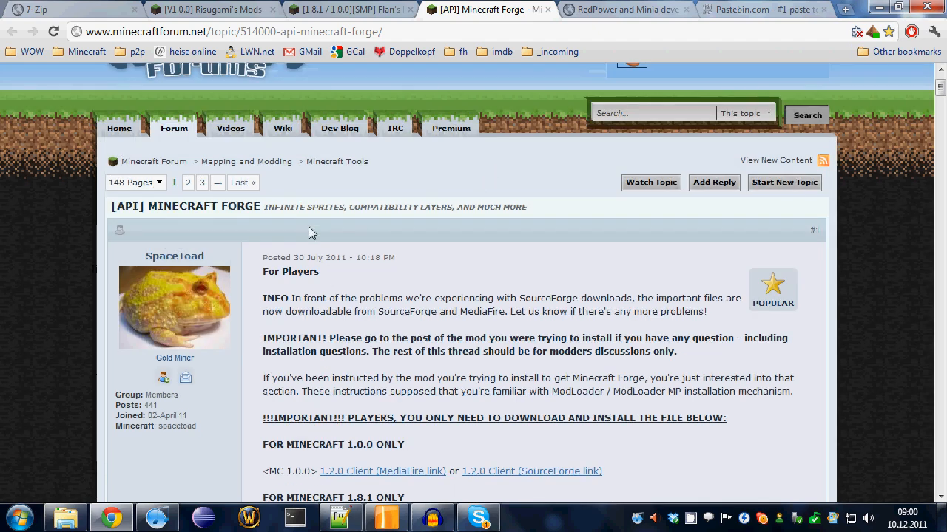
{"action": "scroll", "scroll_direction": "down", "scroll_amount": 3}
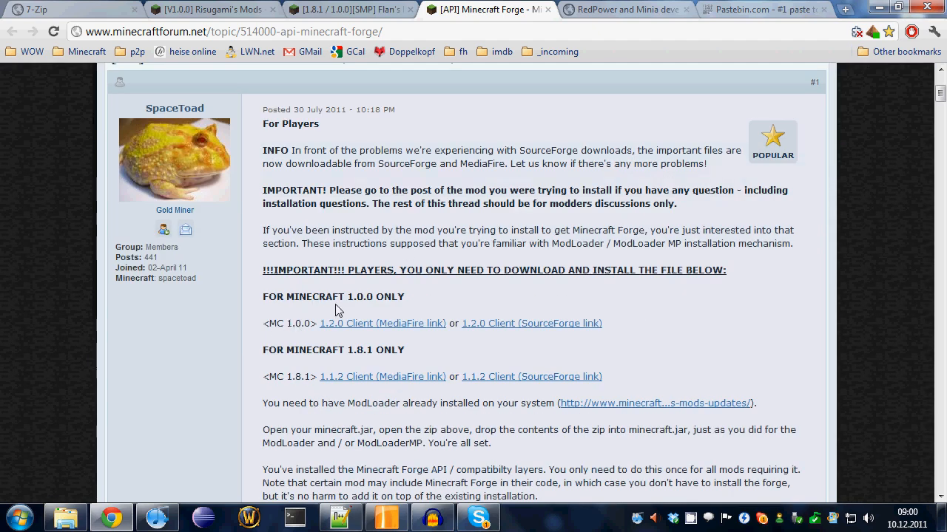
{"action": "mouse_move", "coordinate": [281, 331]}
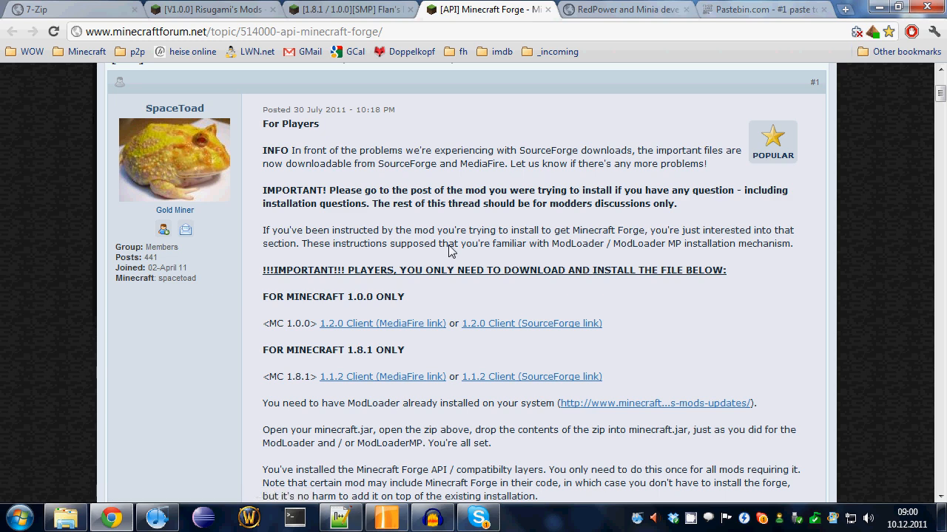
{"action": "left_click", "coordinate": [625, 9]}
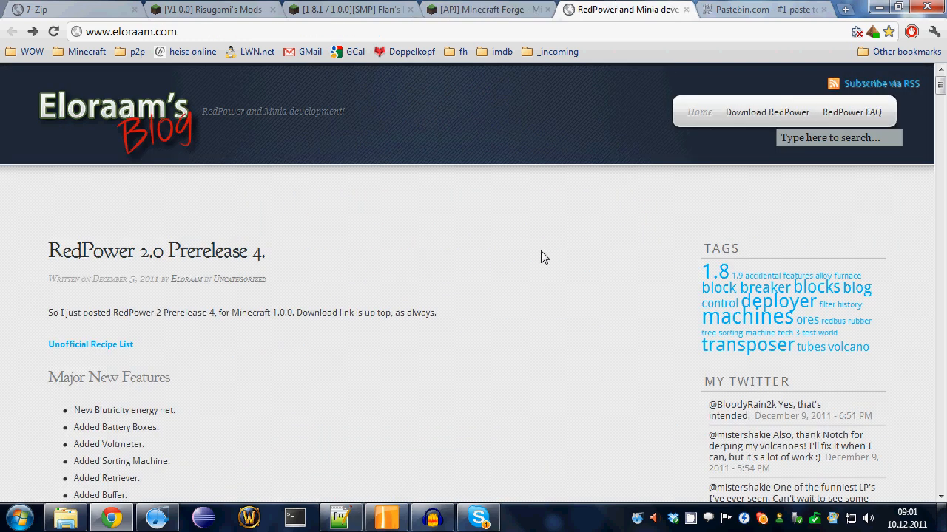
{"action": "mouse_move", "coordinate": [459, 247]}
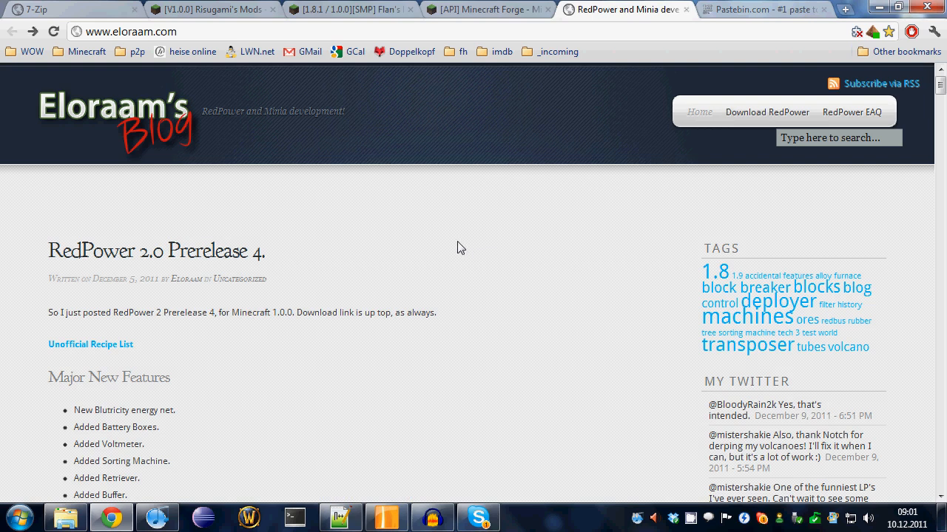
{"action": "mouse_move", "coordinate": [152, 256]}
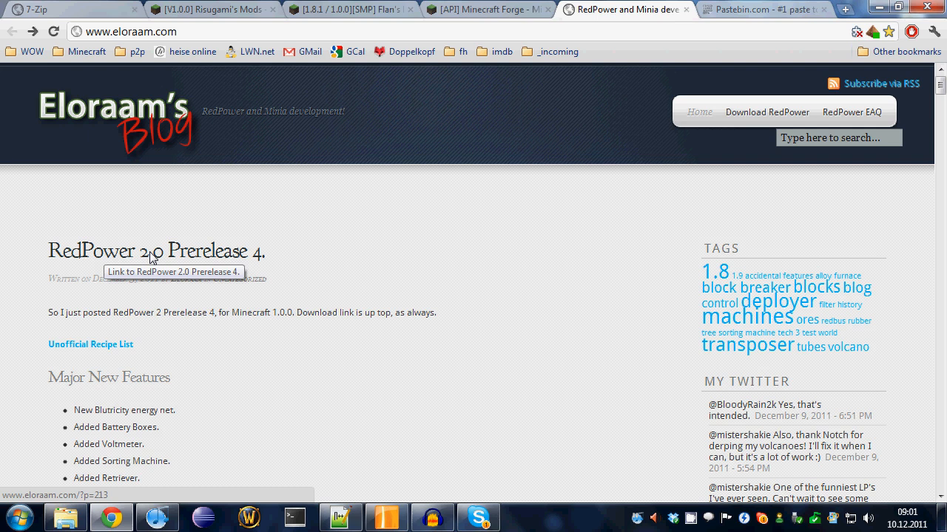
{"action": "mouse_move", "coordinate": [203, 256]}
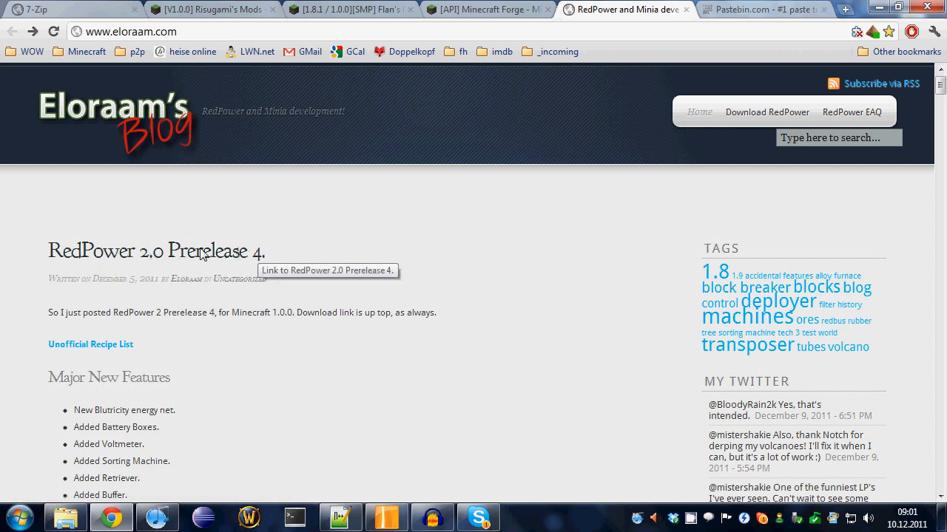
{"action": "mouse_move", "coordinate": [296, 260]}
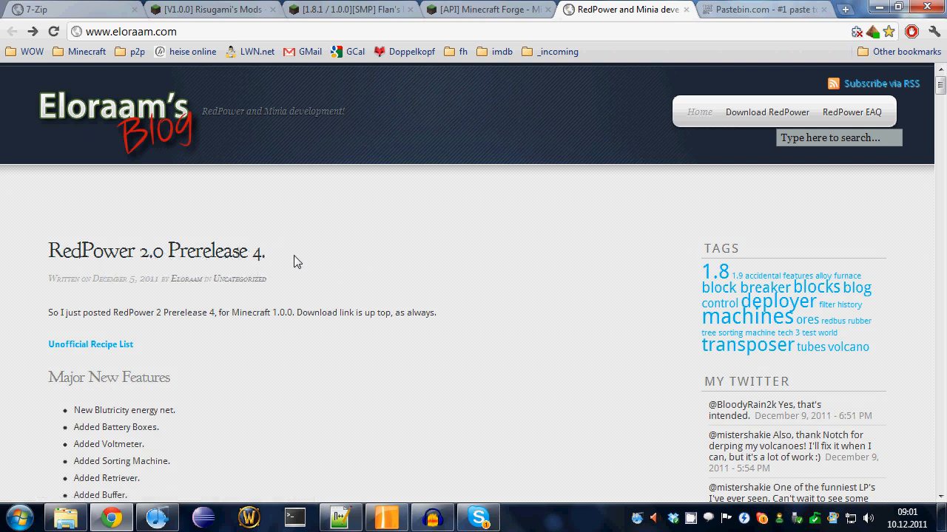
{"action": "mouse_move", "coordinate": [342, 279]}
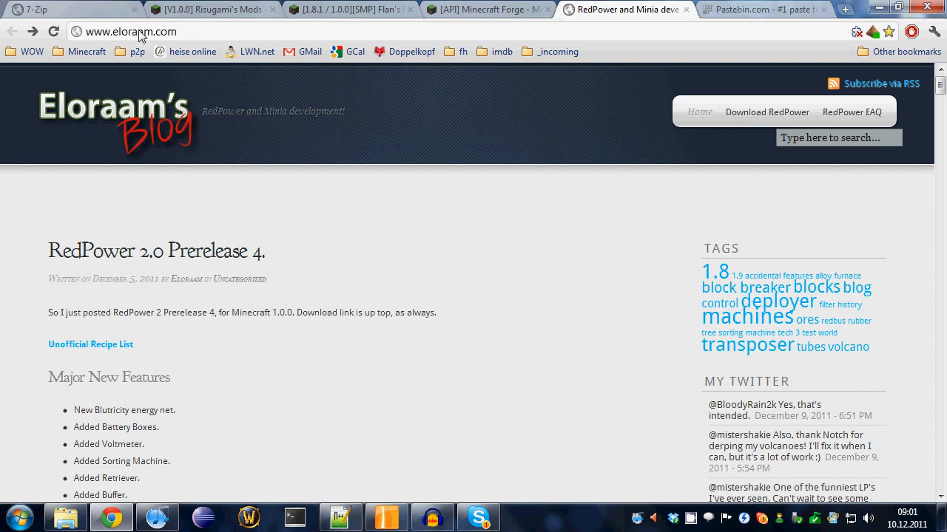
{"action": "mouse_move", "coordinate": [398, 250]}
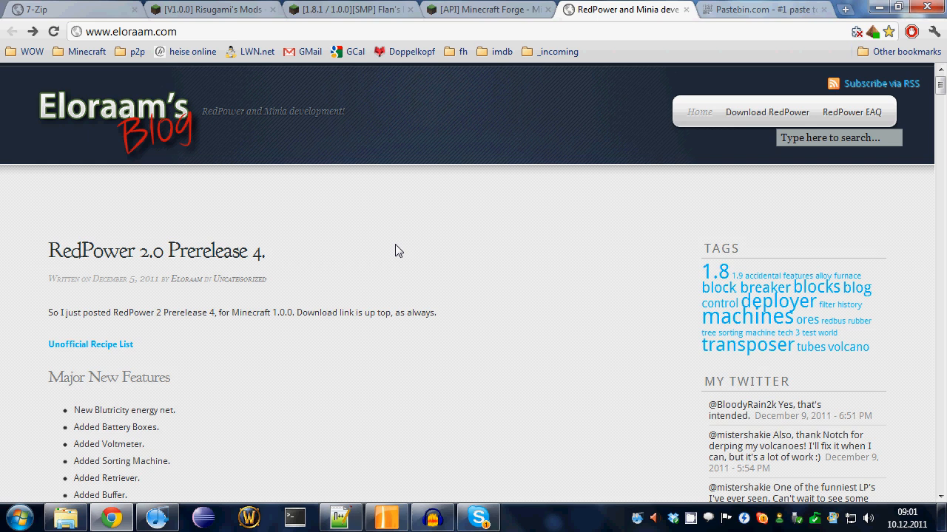
{"action": "mouse_move", "coordinate": [393, 250]}
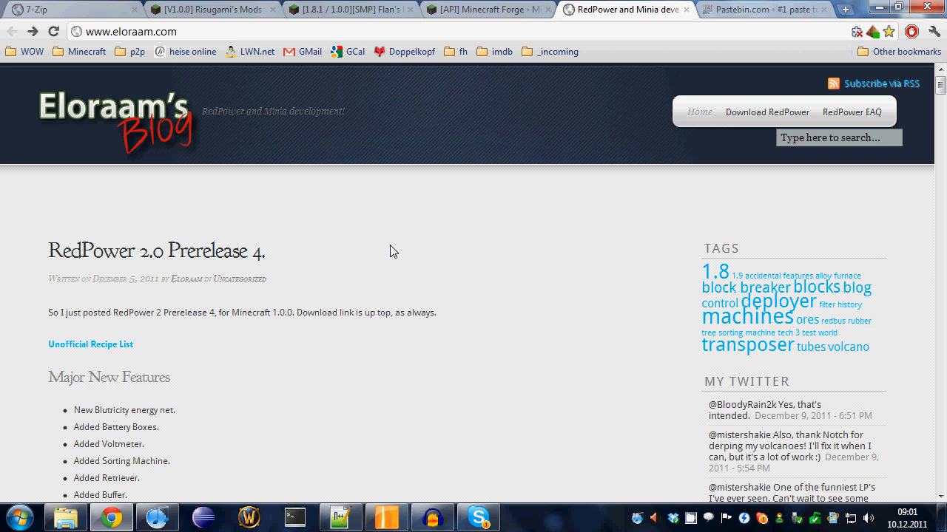
{"action": "scroll", "scroll_direction": "down", "scroll_amount": 3}
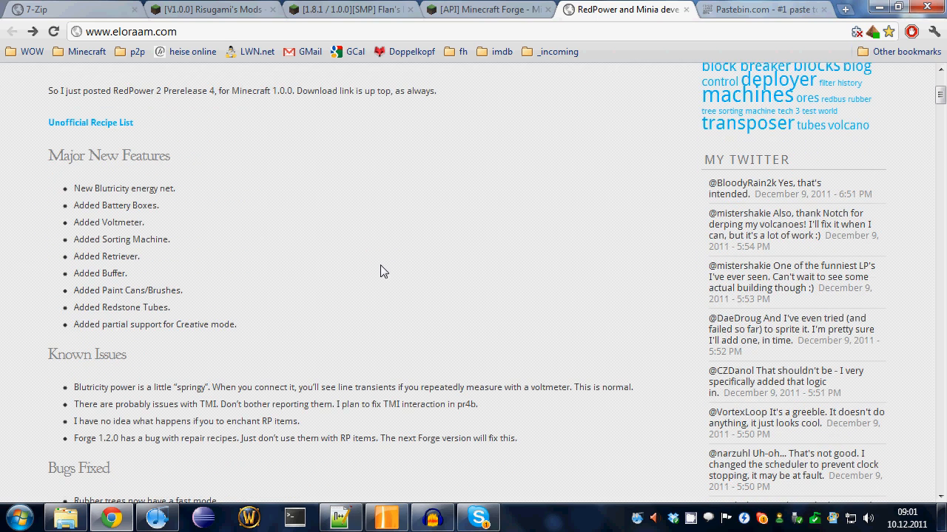
{"action": "scroll", "scroll_direction": "down", "scroll_amount": 3}
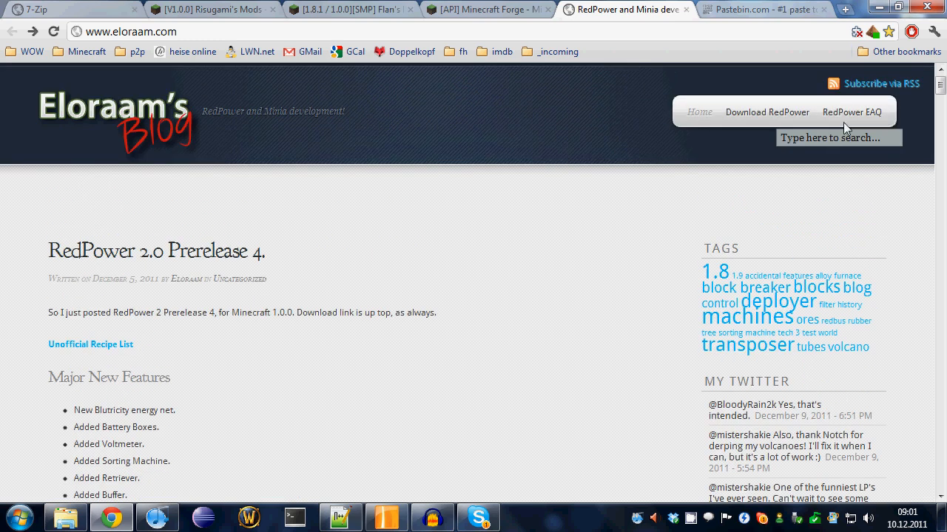
{"action": "mouse_move", "coordinate": [851, 112]}
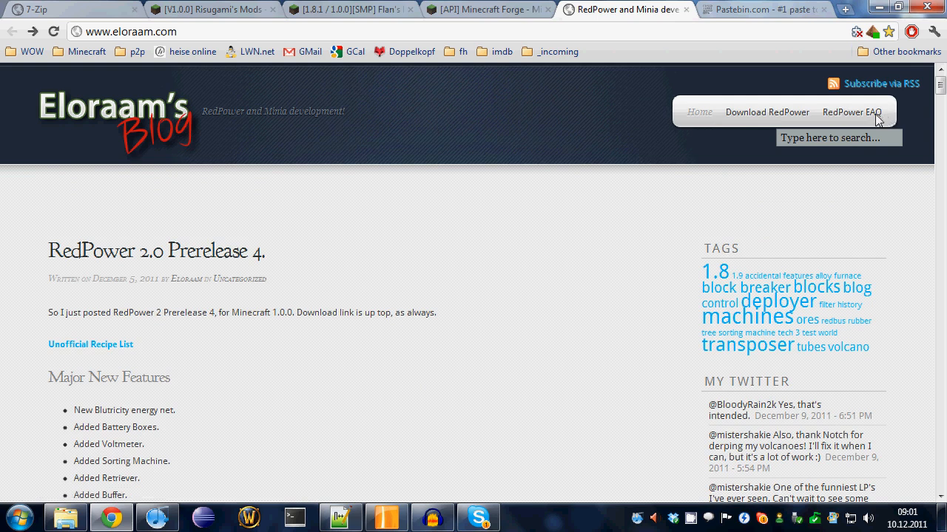
{"action": "mouse_move", "coordinate": [851, 111]}
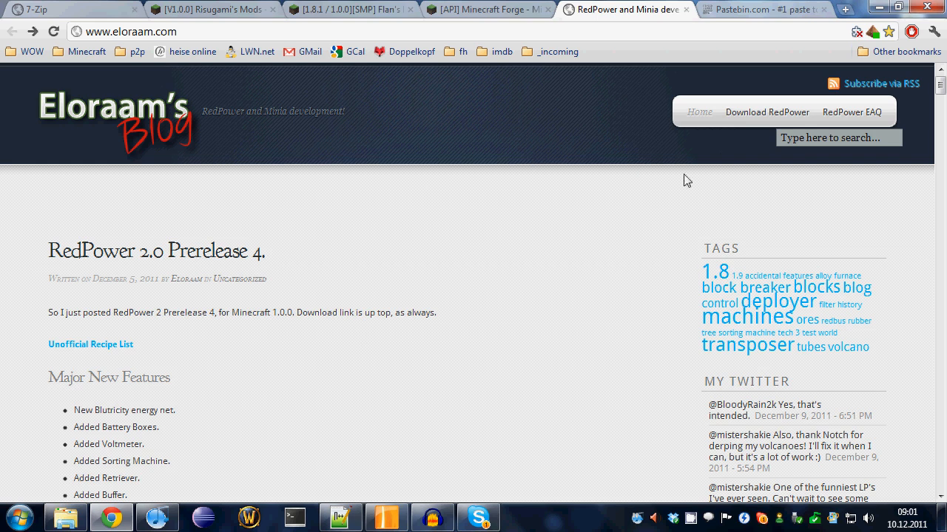
{"action": "mouse_move", "coordinate": [757, 91]}
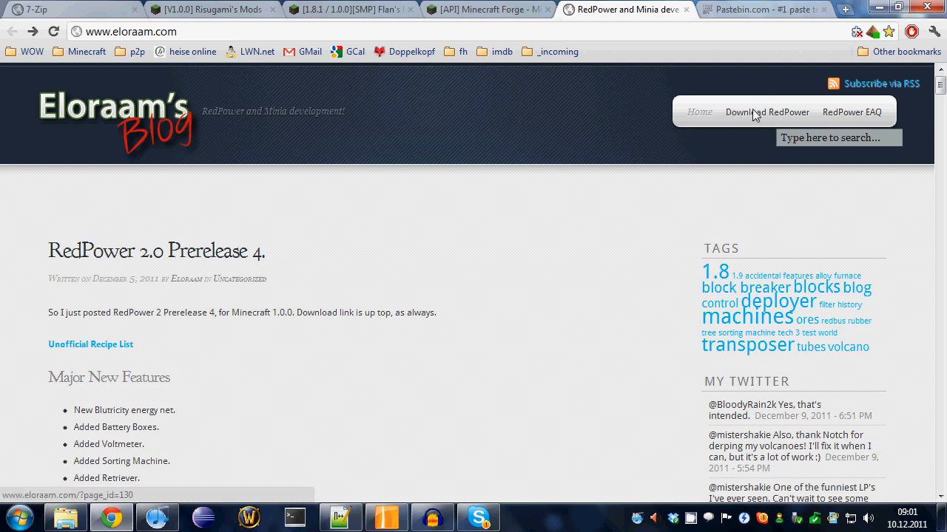
Go to Eloraam's Download RedPower page and scroll to the 1.0.0 client file list
{"action": "left_click", "coordinate": [766, 111]}
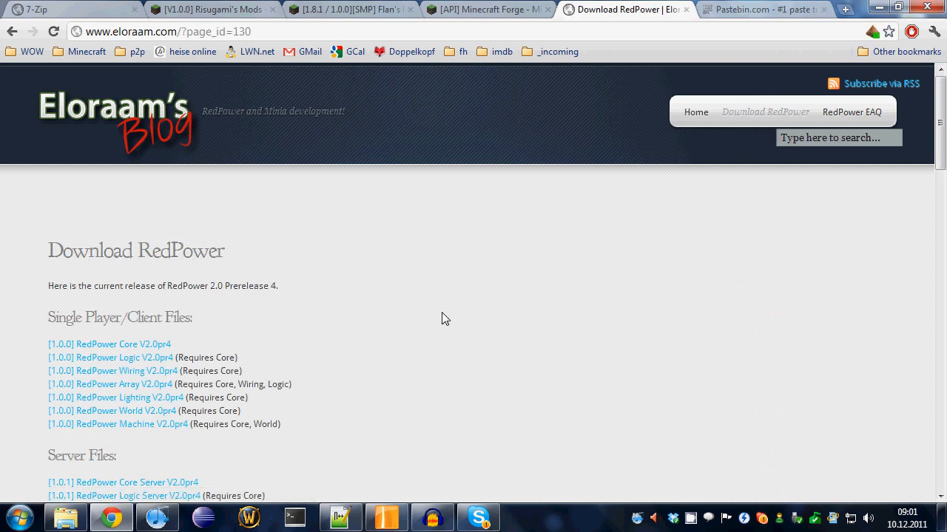
{"action": "scroll", "scroll_direction": "down", "scroll_amount": 3}
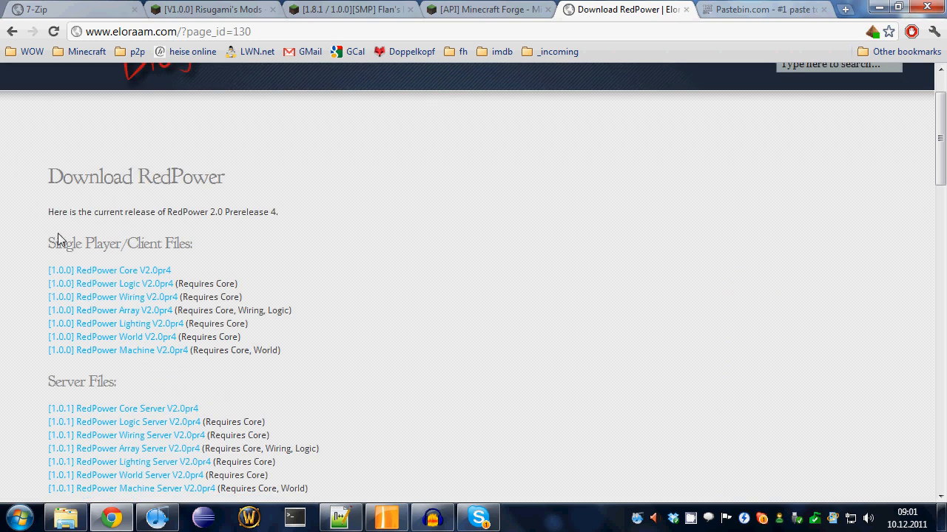
{"action": "mouse_move", "coordinate": [211, 245]}
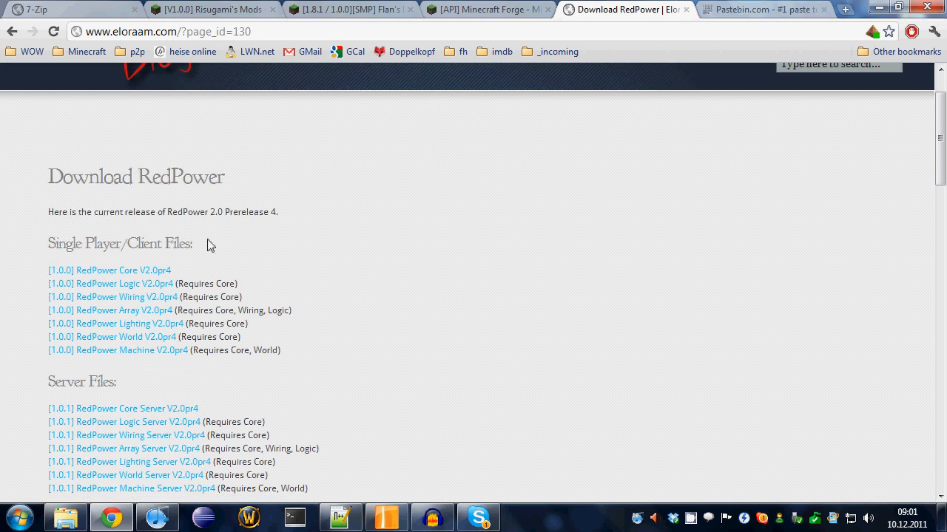
{"action": "mouse_move", "coordinate": [290, 209]}
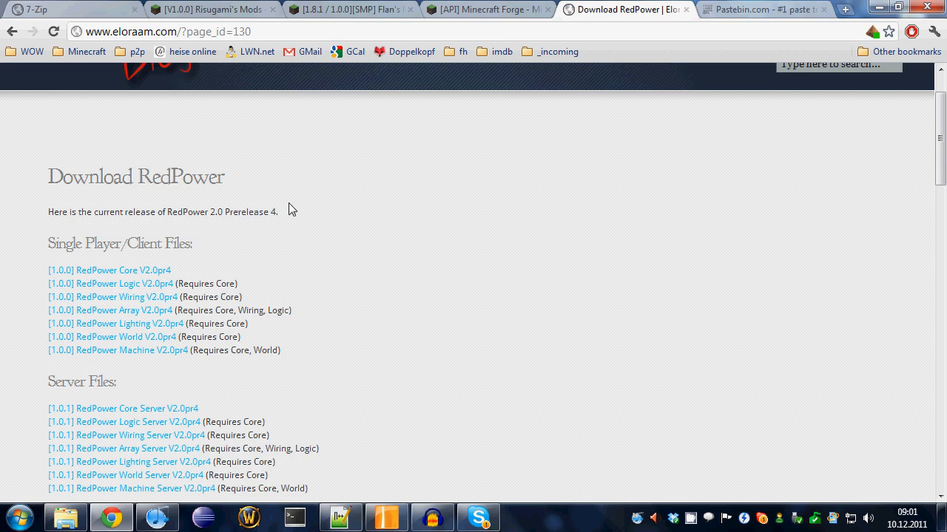
{"action": "scroll", "scroll_direction": "down", "scroll_amount": 3}
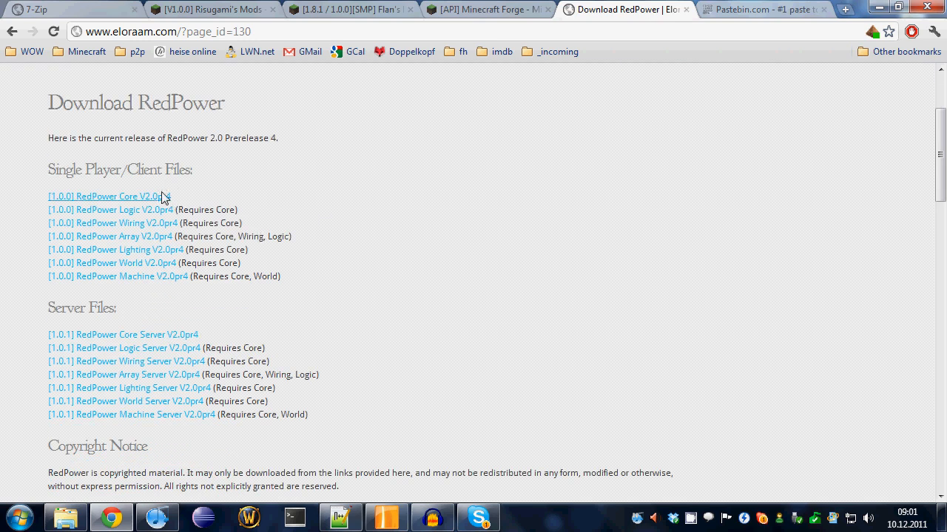
{"action": "mouse_move", "coordinate": [180, 238]}
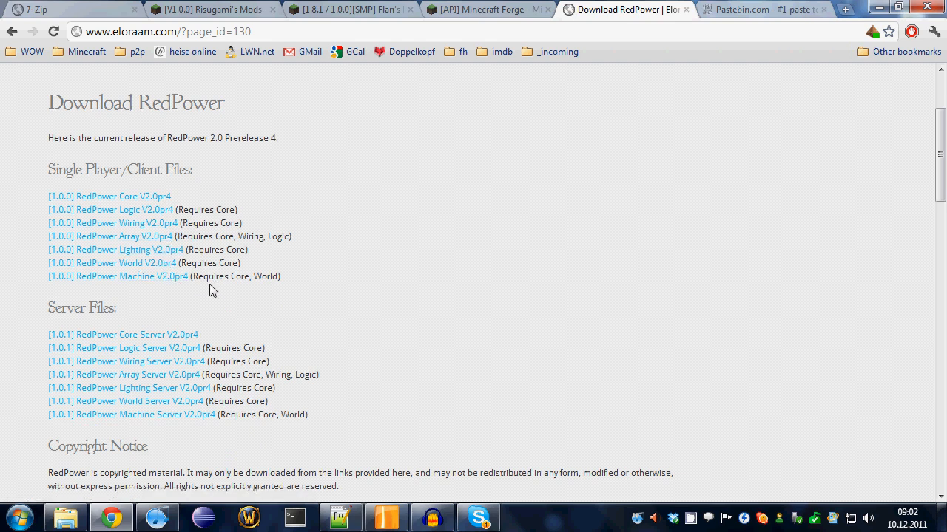
{"action": "mouse_move", "coordinate": [205, 234]}
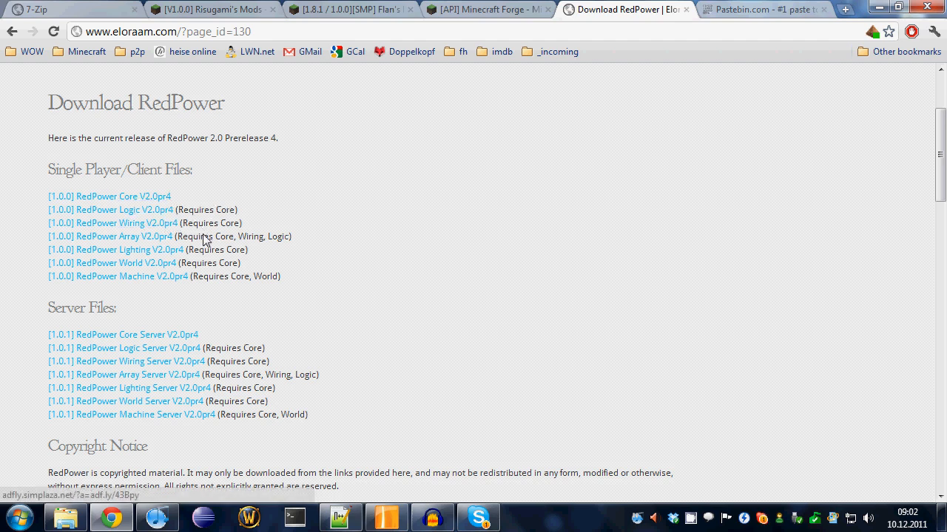
{"action": "mouse_move", "coordinate": [164, 182]}
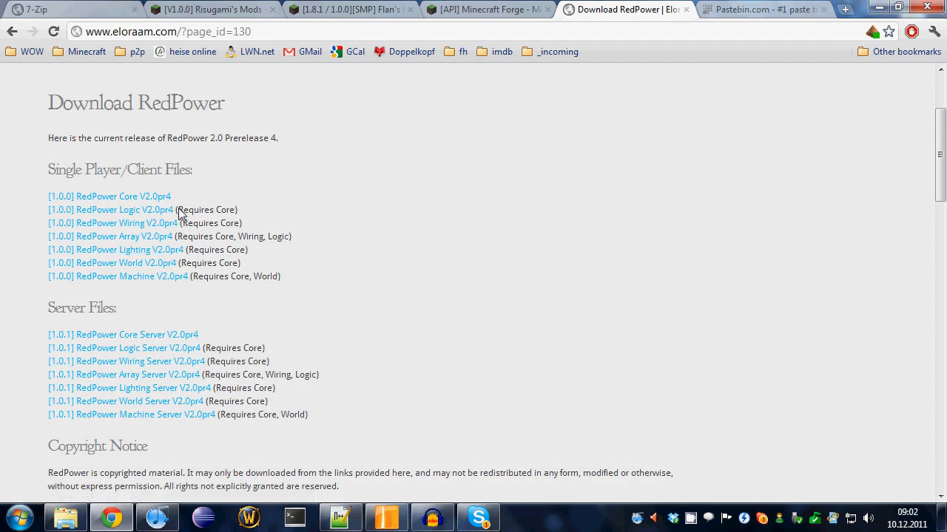
{"action": "mouse_move", "coordinate": [129, 210]}
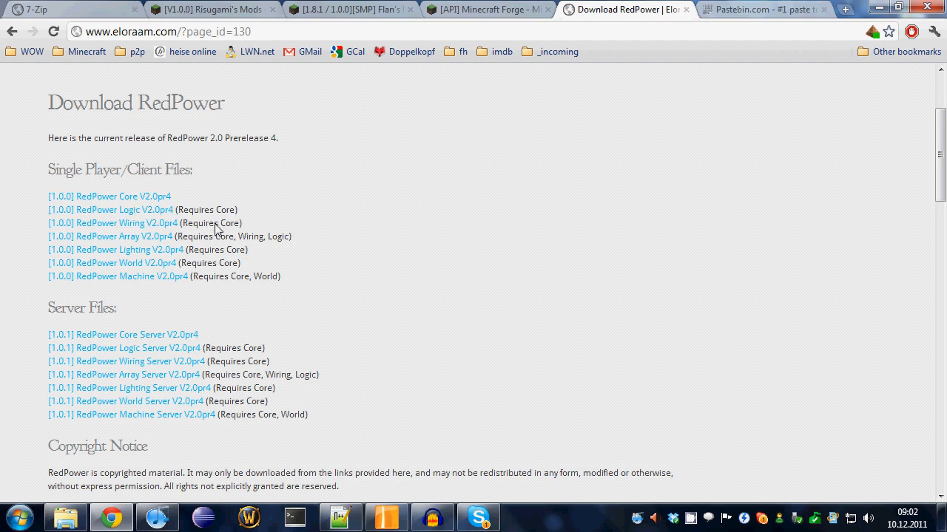
{"action": "mouse_move", "coordinate": [239, 268]}
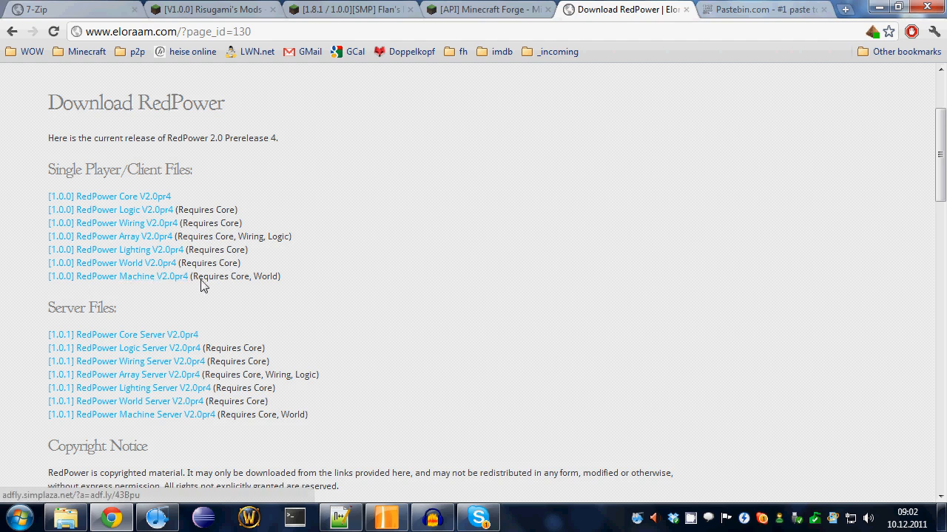
{"action": "mouse_move", "coordinate": [235, 285]}
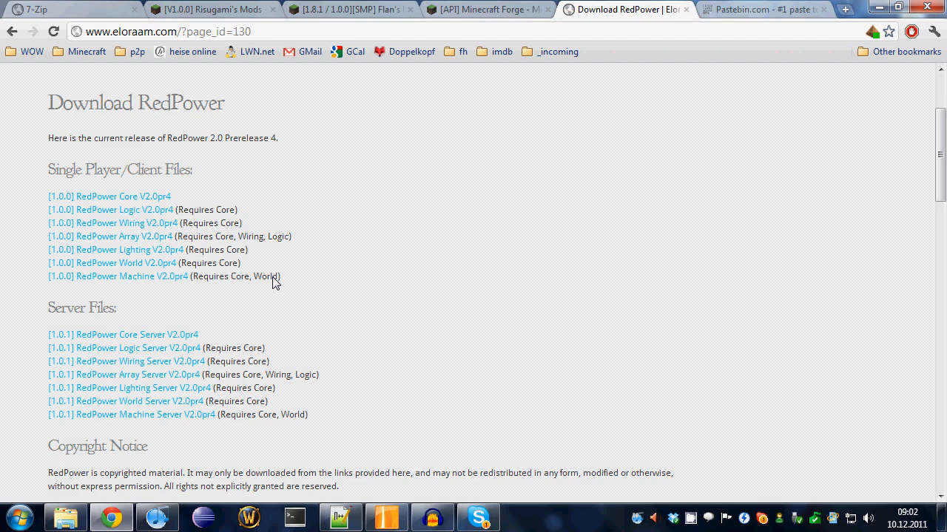
{"action": "mouse_move", "coordinate": [150, 163]}
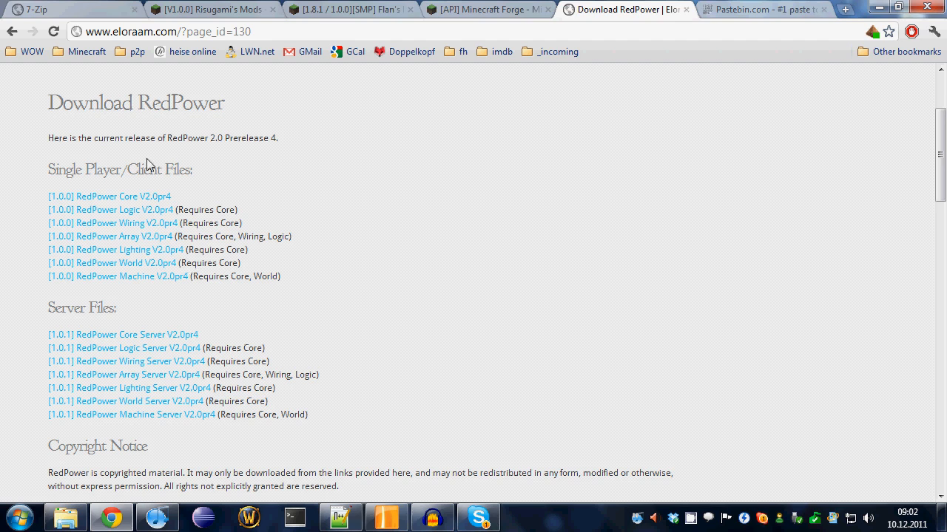
{"action": "mouse_move", "coordinate": [192, 304]}
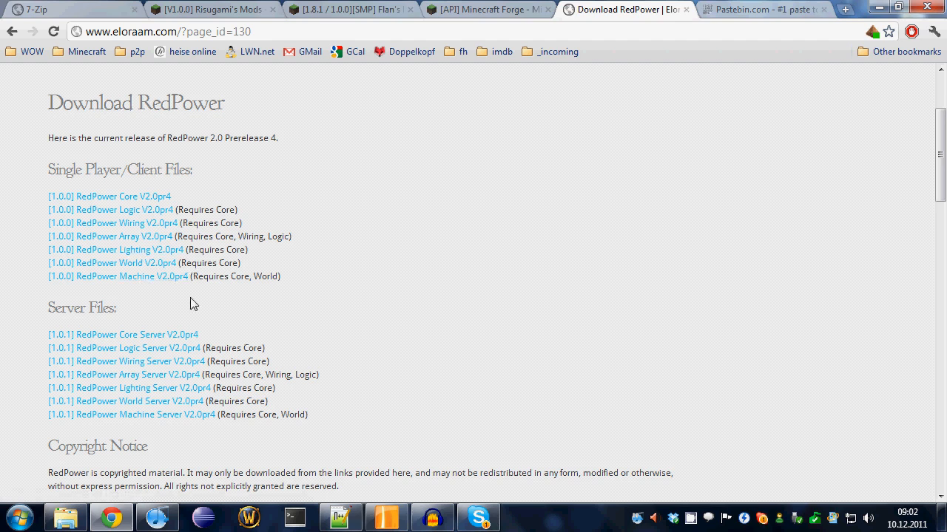
{"action": "mouse_move", "coordinate": [280, 297]}
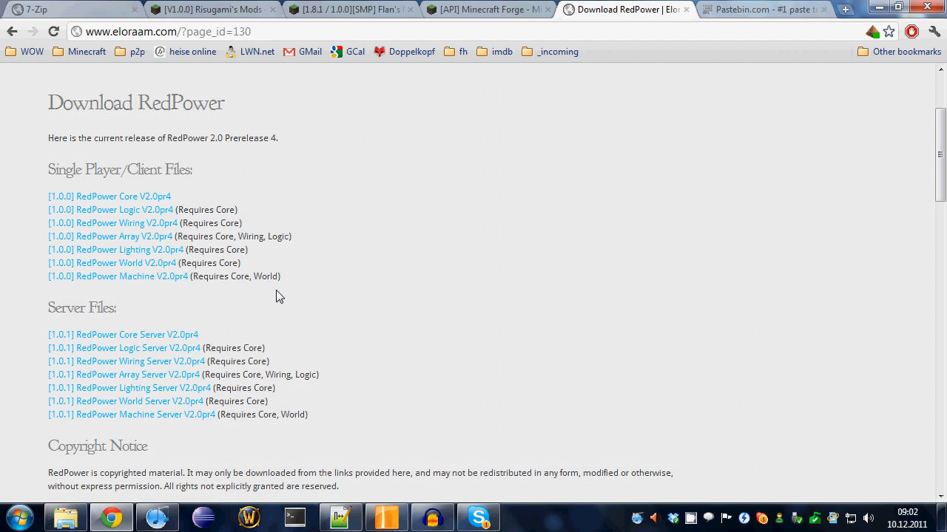
{"action": "mouse_move", "coordinate": [313, 288]}
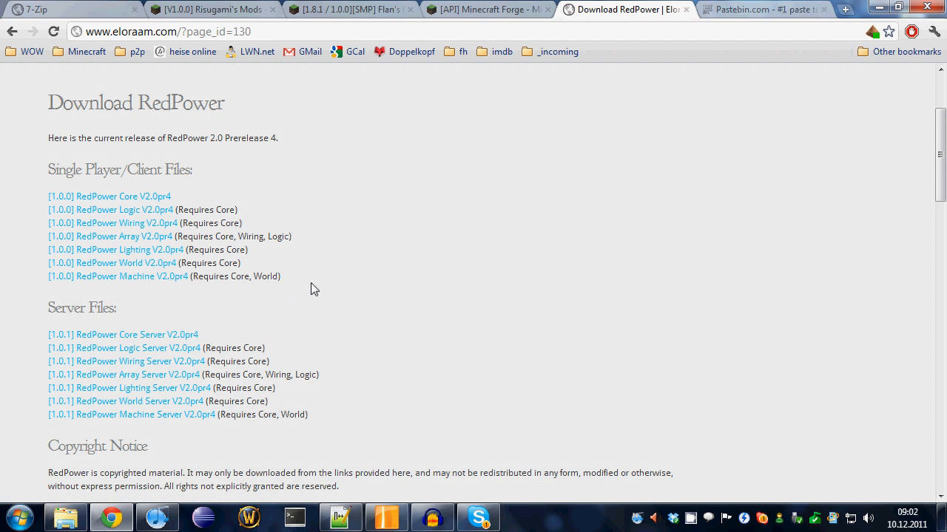
{"action": "mouse_move", "coordinate": [327, 232]}
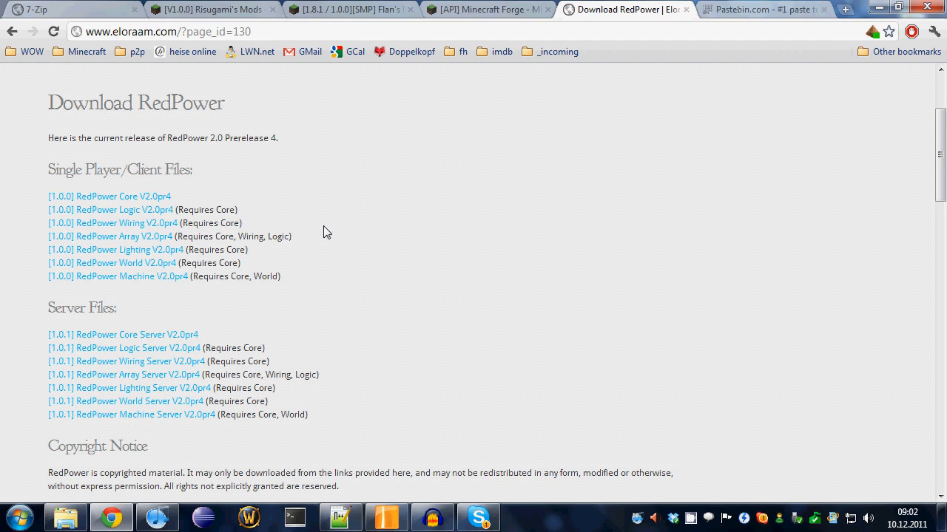
{"action": "scroll", "scroll_direction": "down", "scroll_amount": 3}
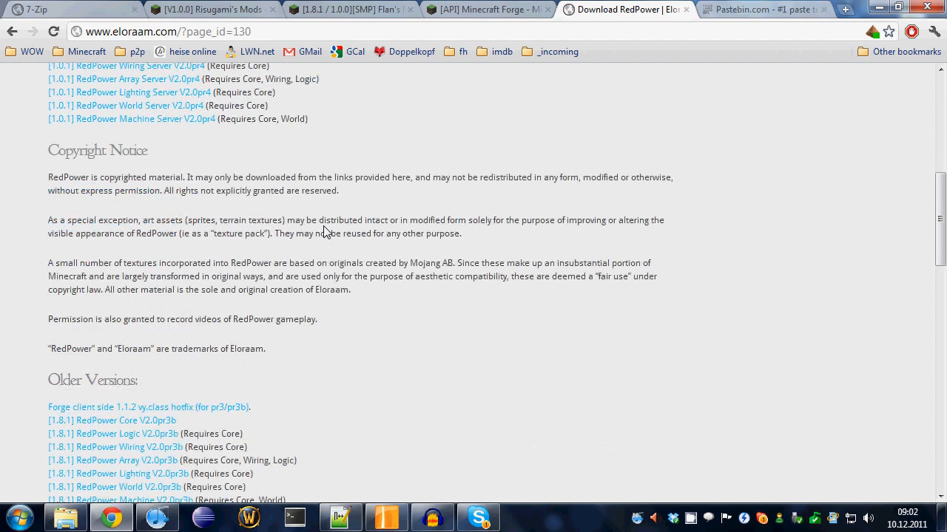
{"action": "scroll", "scroll_direction": "down", "scroll_amount": 3}
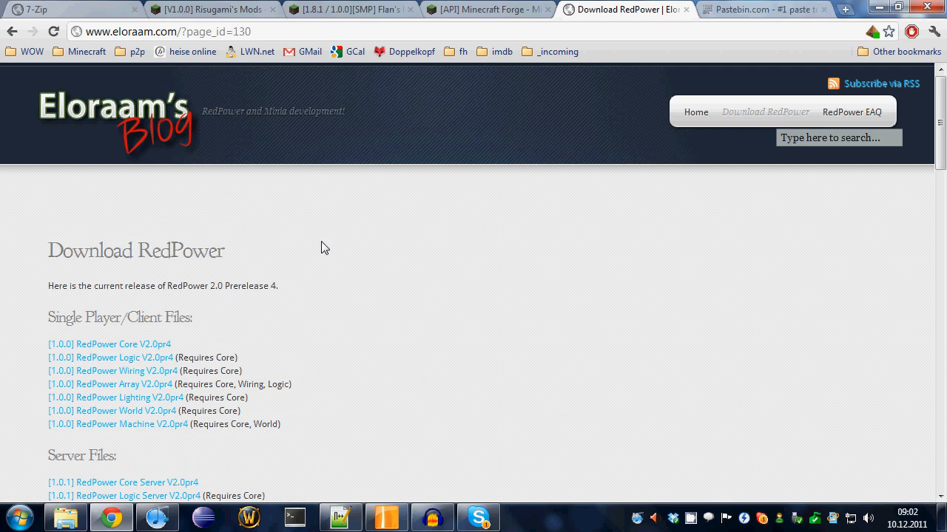
{"action": "mouse_move", "coordinate": [325, 235]}
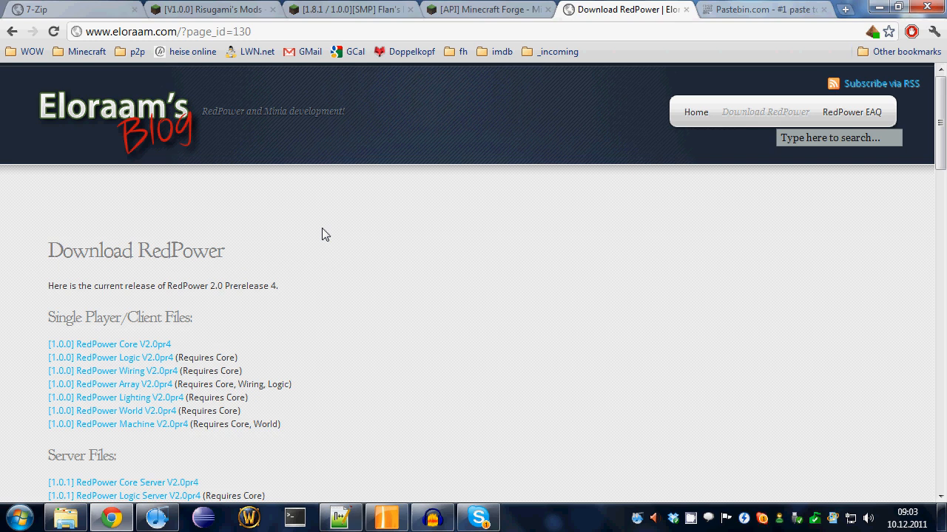
{"action": "mouse_move", "coordinate": [178, 361]}
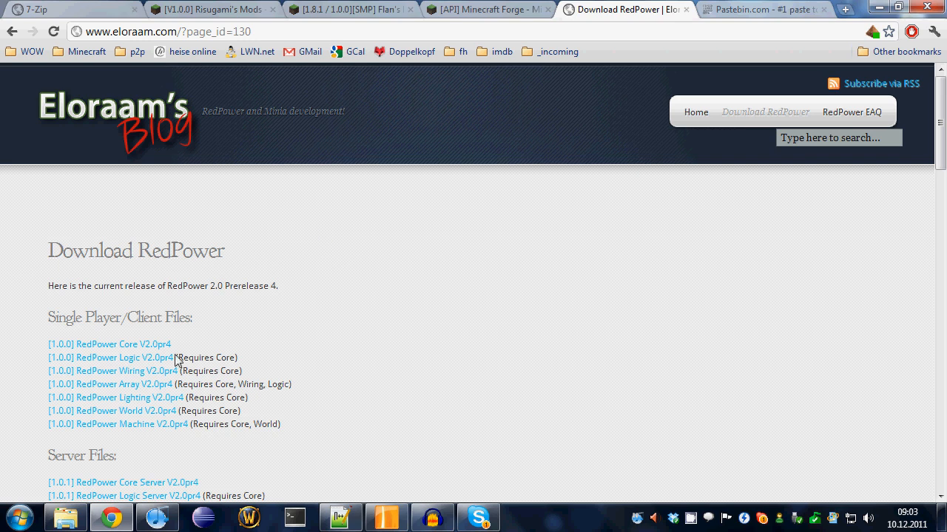
{"action": "mouse_move", "coordinate": [379, 363]}
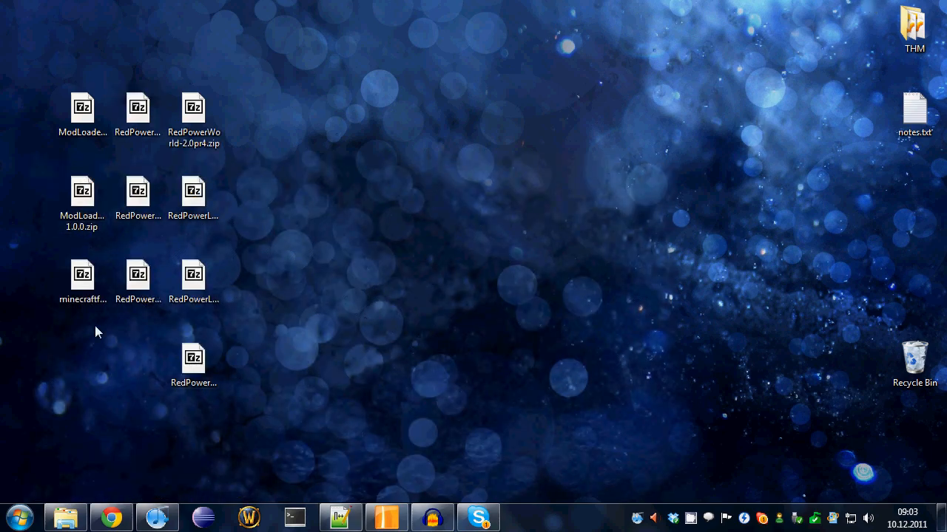
Deselect the desktop archives and launch %appdata% from Start search to reach the Roaming folder
{"action": "left_click_drag", "start_coordinate": [98, 332], "coordinate": [22, 99]}
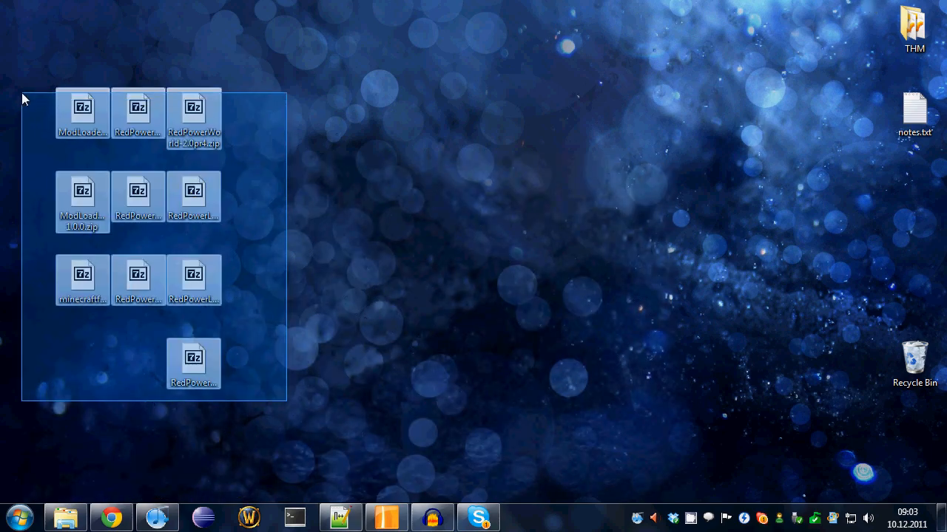
{"action": "left_click", "coordinate": [308, 117]}
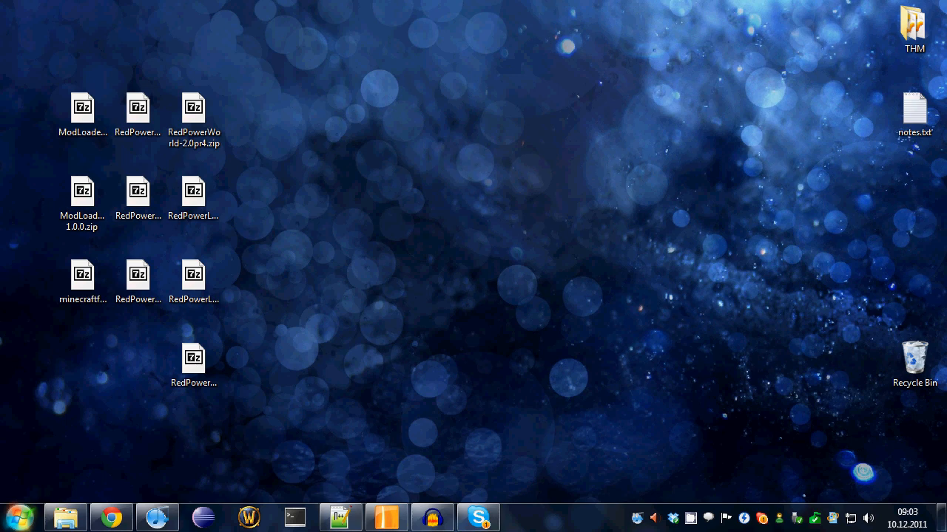
{"action": "left_click", "coordinate": [20, 517]}
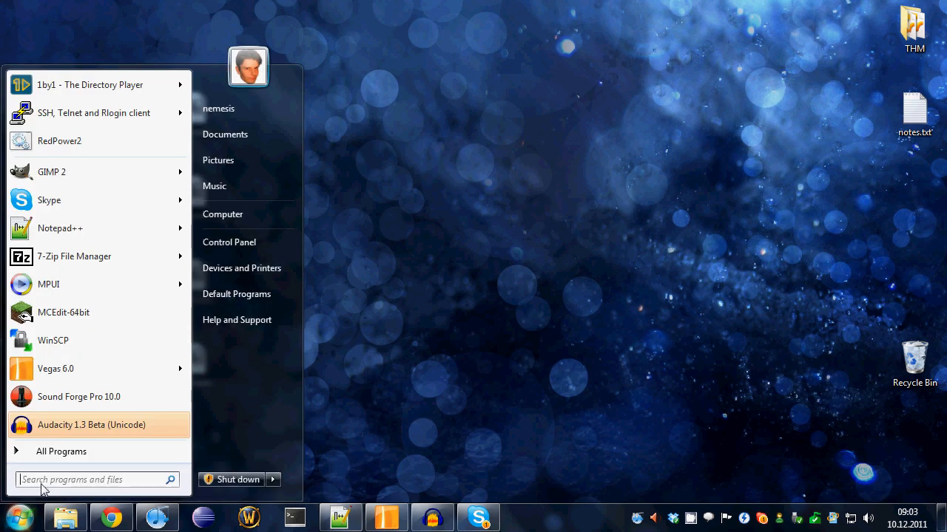
{"action": "type", "text": "%"}
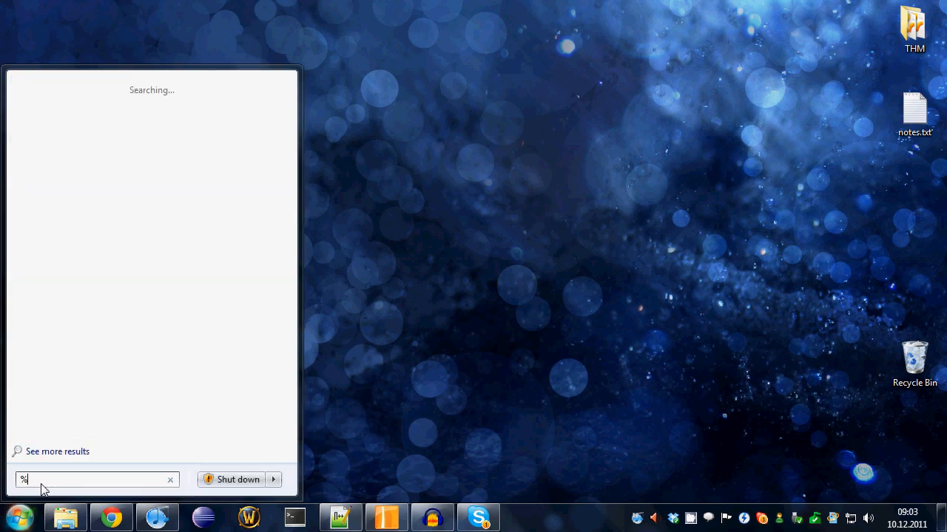
{"action": "type", "text": "appdata%"}
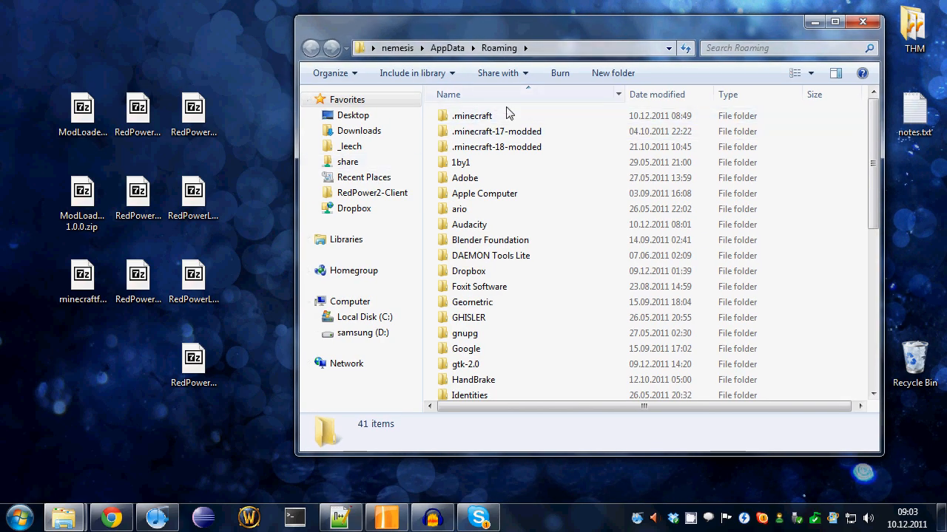
Navigate into .minecraft\bin and select minecraft.jar
{"action": "left_click", "coordinate": [472, 115]}
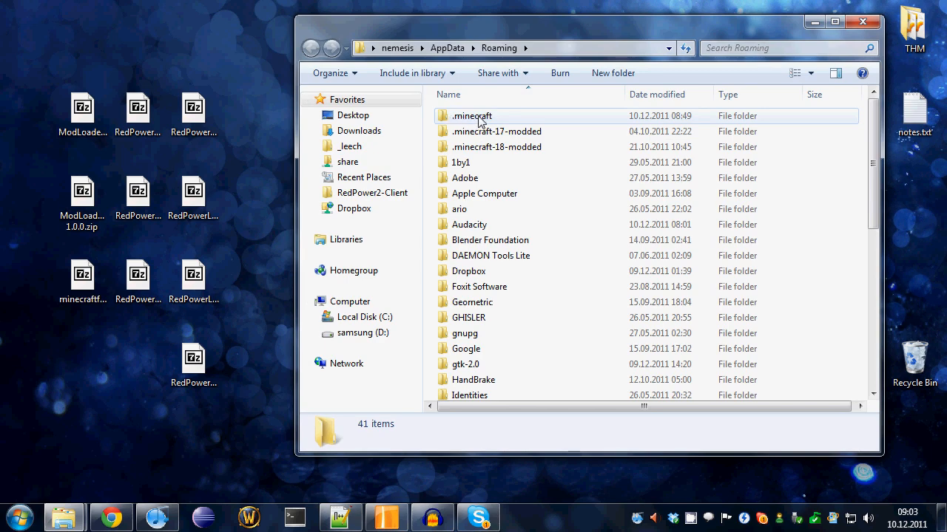
{"action": "double_click", "coordinate": [471, 116]}
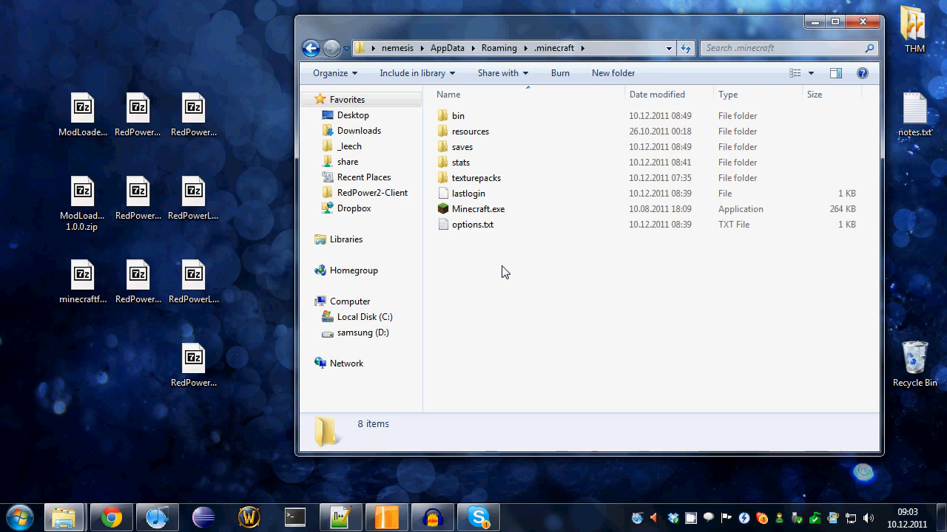
{"action": "left_click", "coordinate": [458, 115]}
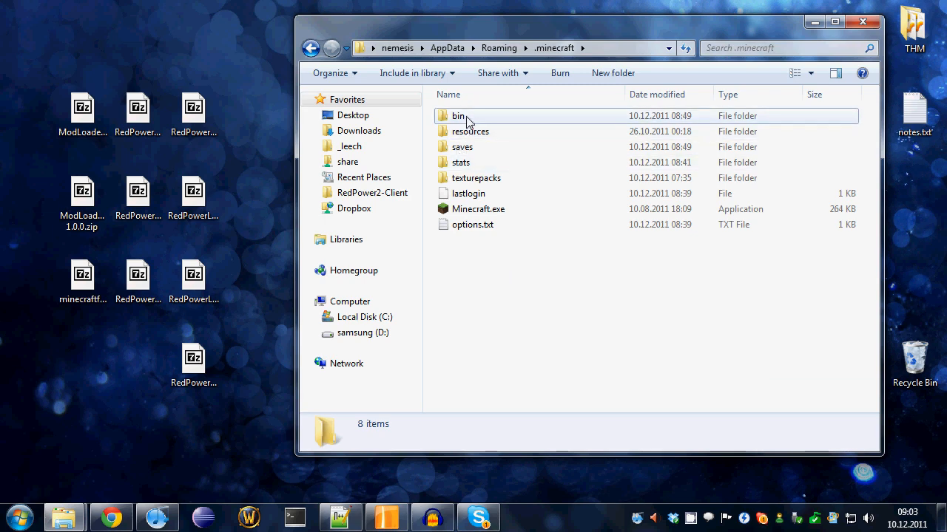
{"action": "double_click", "coordinate": [457, 116]}
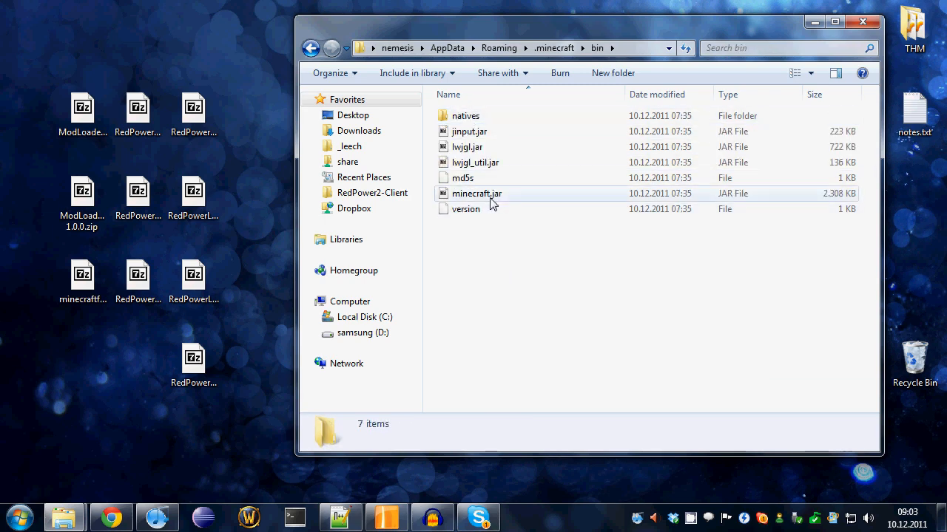
{"action": "left_click", "coordinate": [477, 193]}
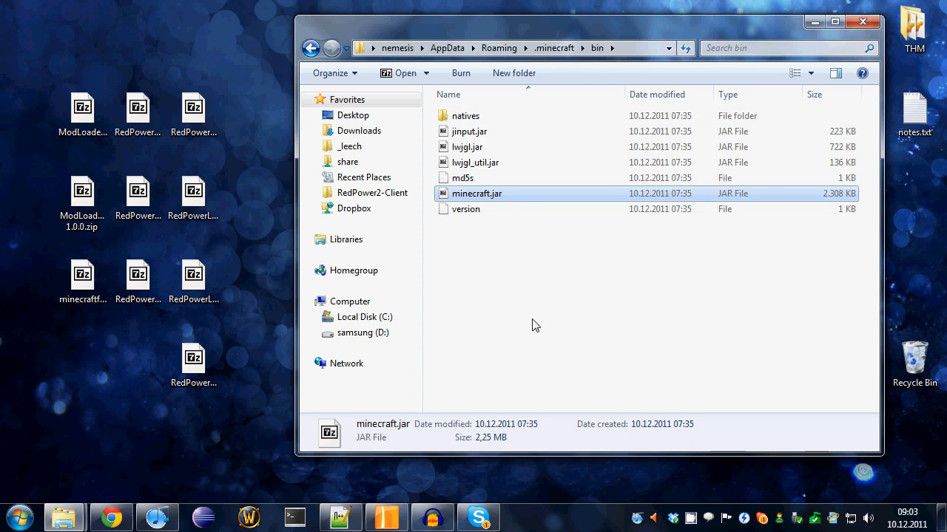
{"action": "mouse_move", "coordinate": [501, 212]}
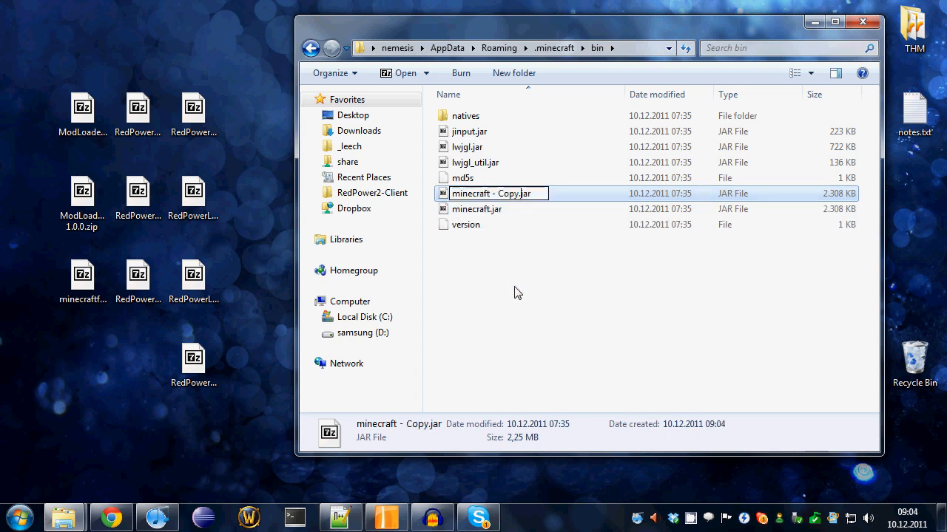
Name the backup copy, typing minecraft.jar toward minecraft-1.0-vanilla.jar
{"action": "type", "text": "minecraft.jar"}
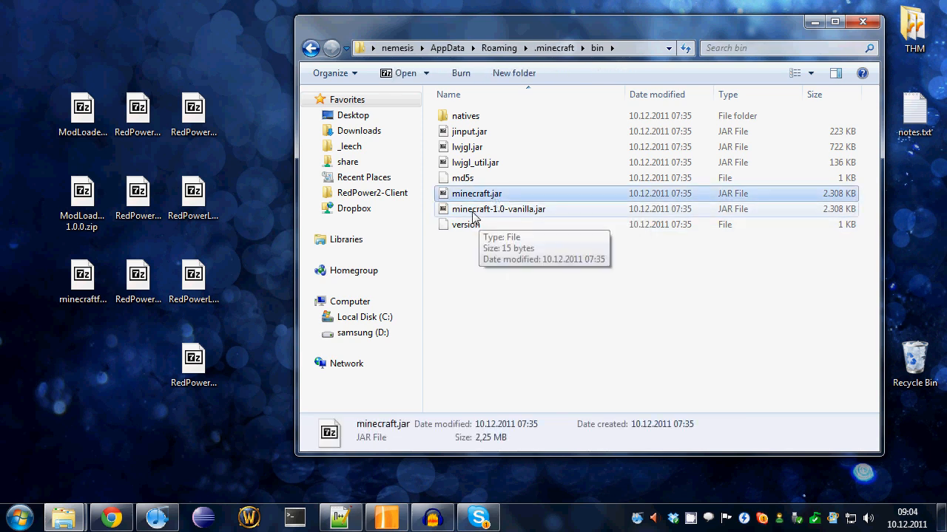
Open minecraft.jar as a 7-Zip archive and delete its META-INF folder
{"action": "right_click", "coordinate": [476, 193]}
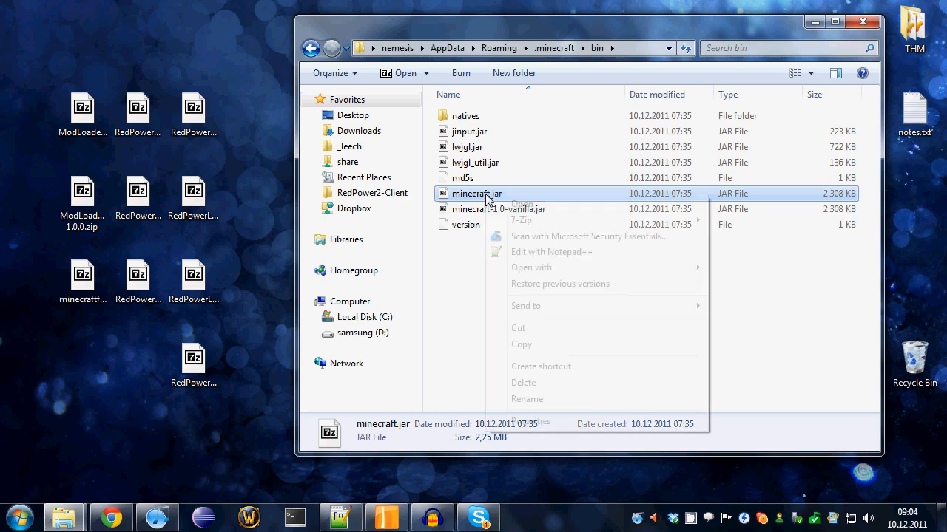
{"action": "mouse_move", "coordinate": [521, 220]}
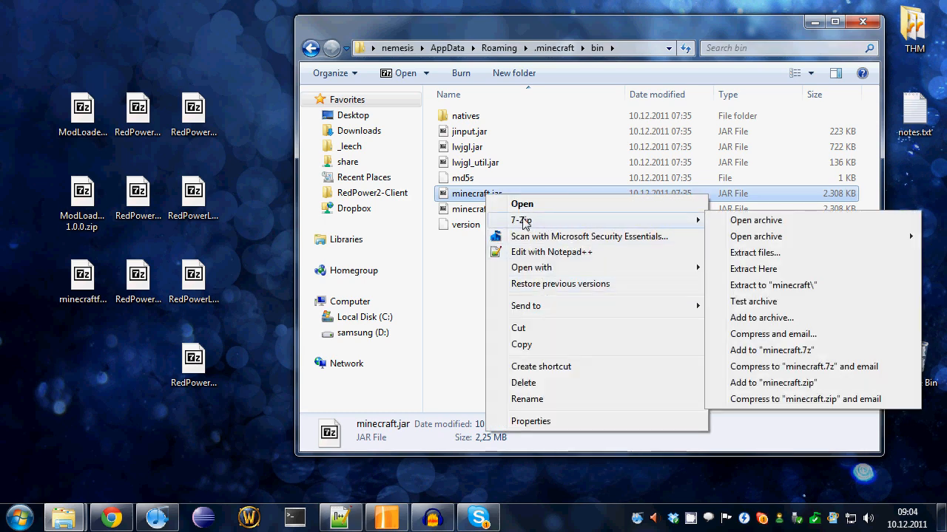
{"action": "mouse_move", "coordinate": [558, 227]}
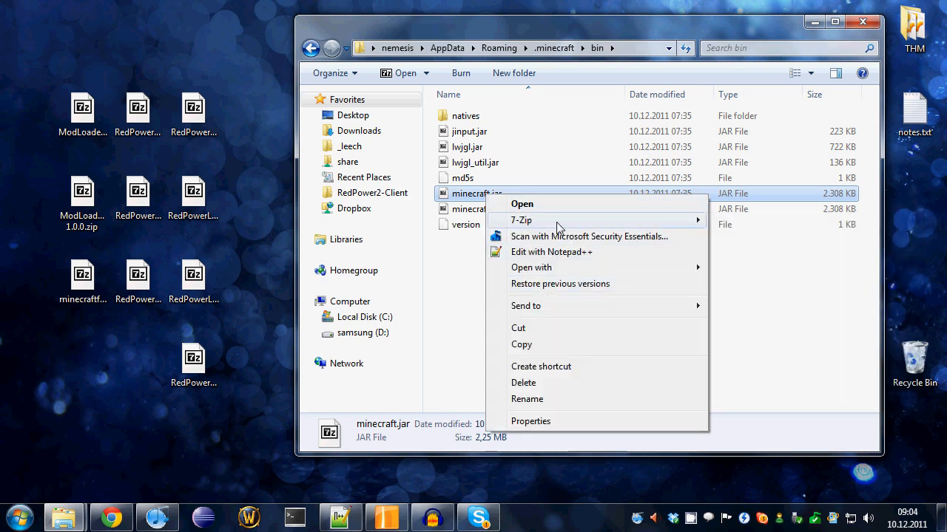
{"action": "mouse_move", "coordinate": [521, 220]}
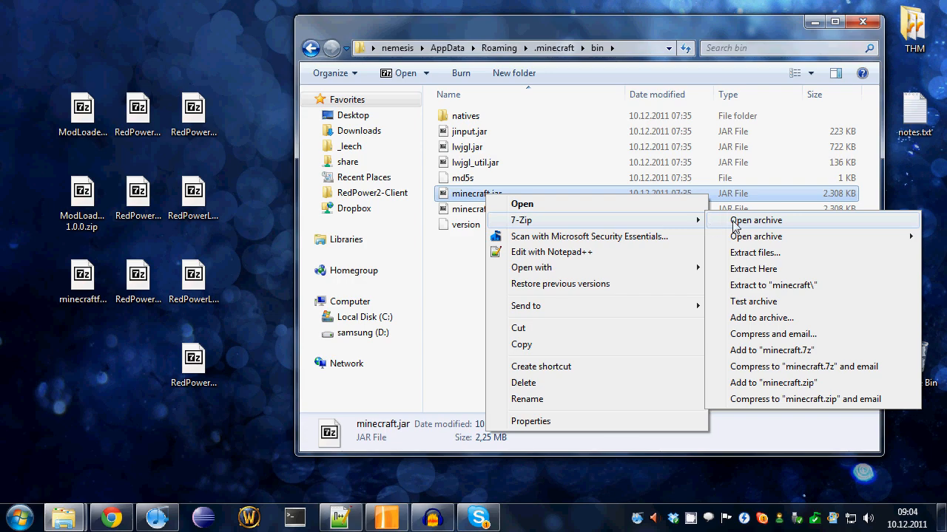
{"action": "left_click", "coordinate": [755, 220]}
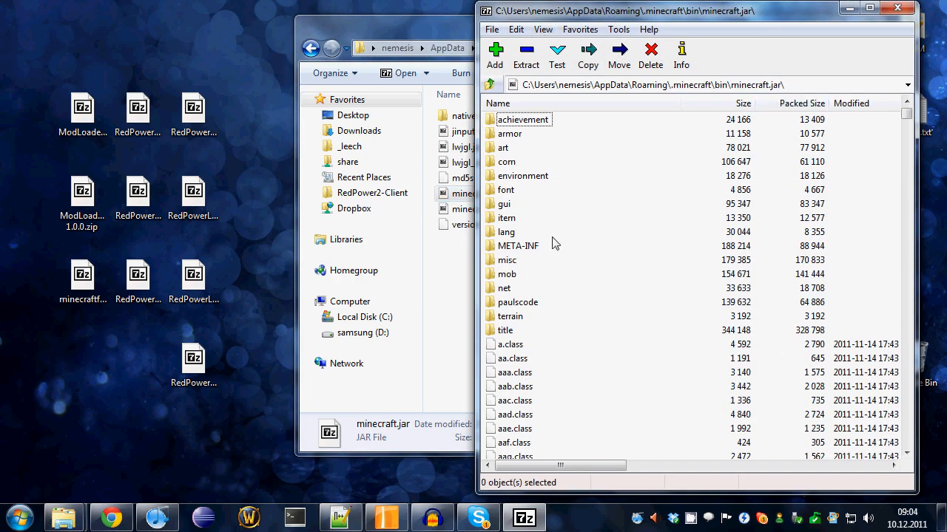
{"action": "mouse_move", "coordinate": [551, 305]}
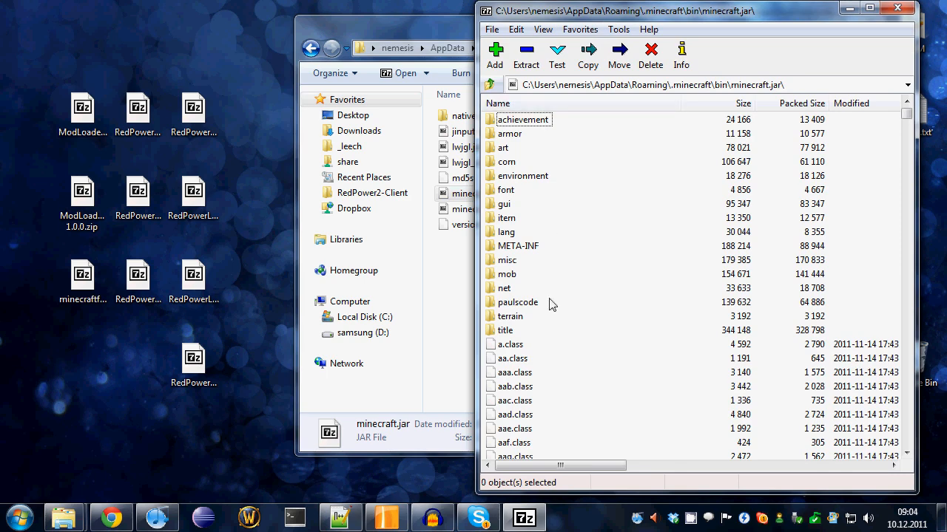
{"action": "mouse_move", "coordinate": [533, 254]}
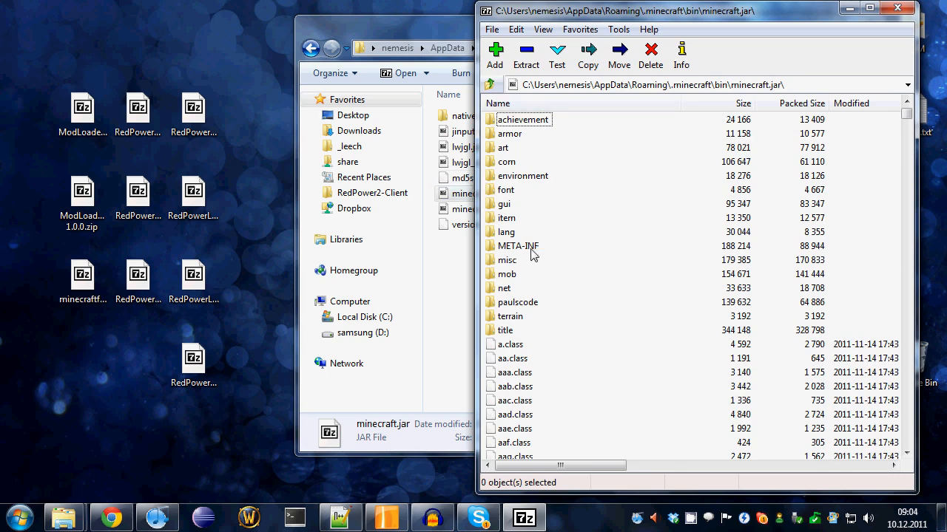
{"action": "left_click", "coordinate": [516, 245]}
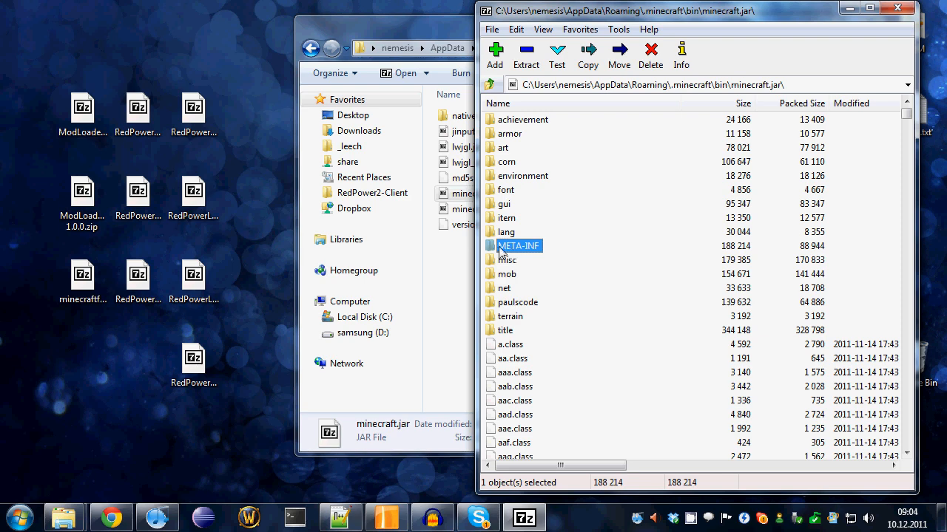
{"action": "mouse_move", "coordinate": [551, 243]}
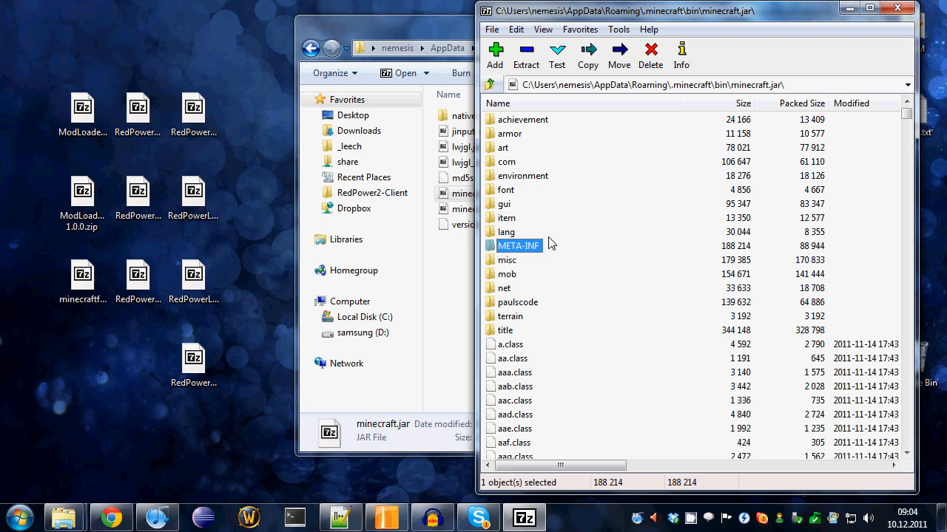
{"action": "right_click", "coordinate": [518, 246]}
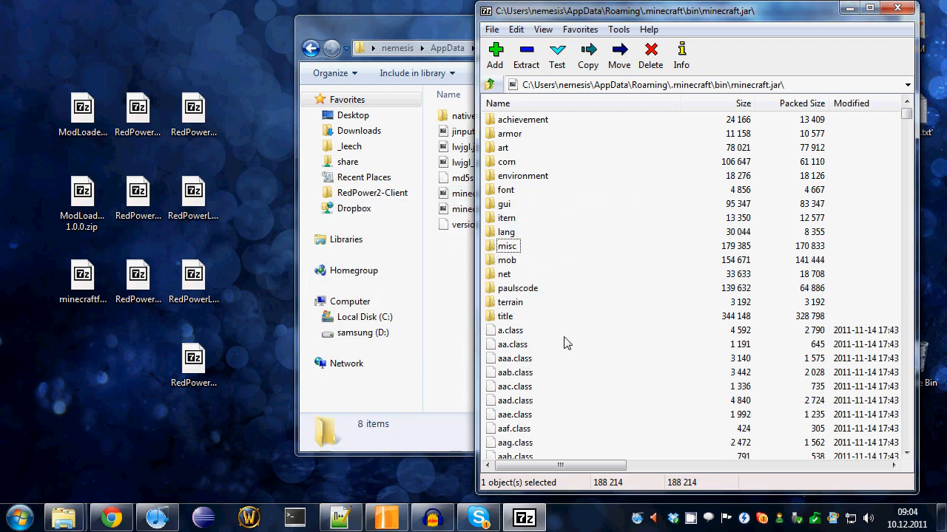
{"action": "mouse_move", "coordinate": [527, 253]}
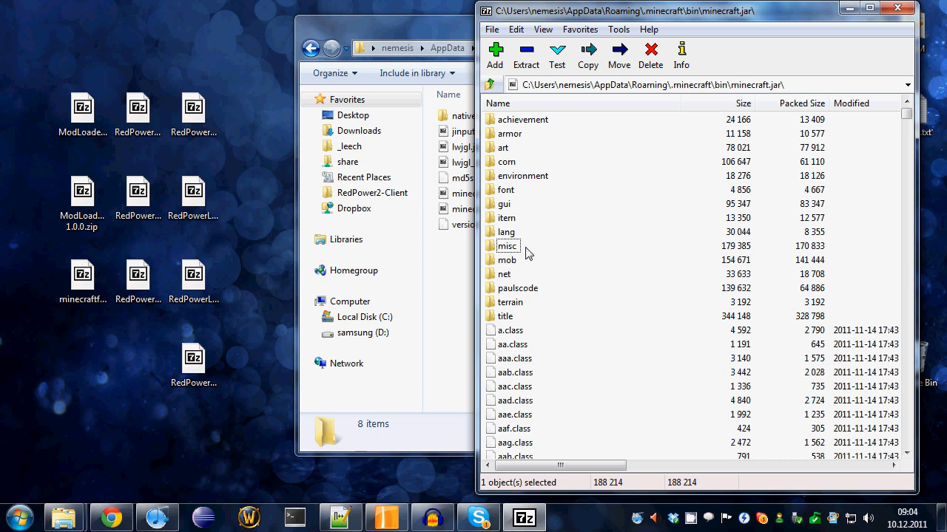
{"action": "mouse_move", "coordinate": [529, 343]}
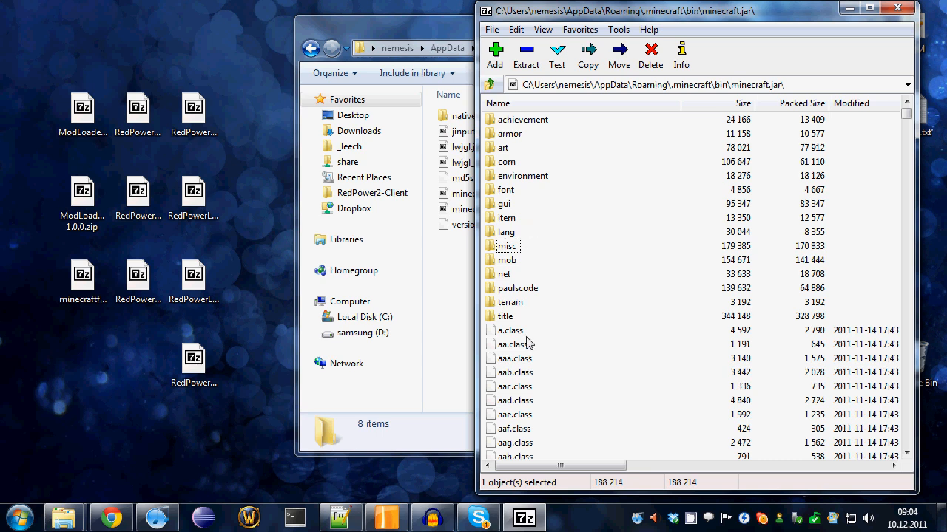
{"action": "mouse_move", "coordinate": [519, 303]}
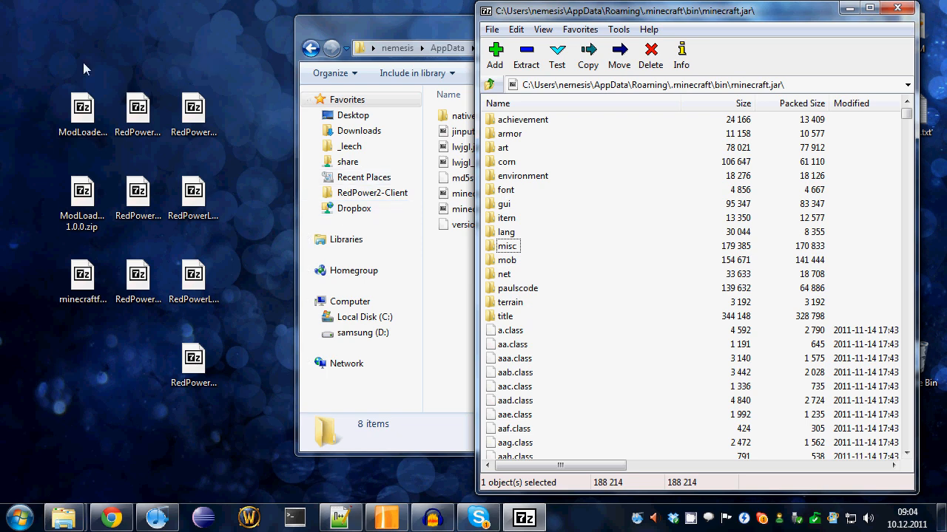
{"action": "mouse_move", "coordinate": [710, 22]}
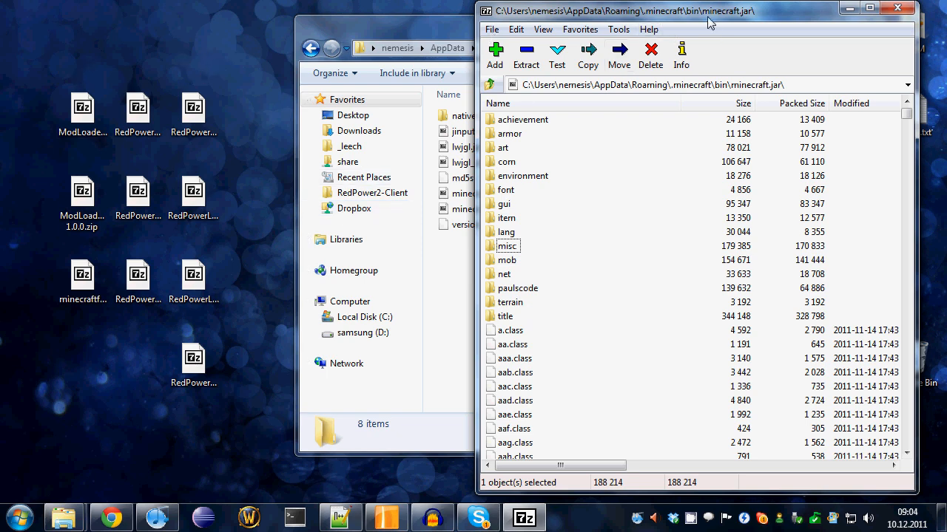
Copy all 15 ModLoader-1.0.0.zip class files into minecraft.jar, then select the ModLoaderMp archive
{"action": "left_click", "coordinate": [82, 111]}
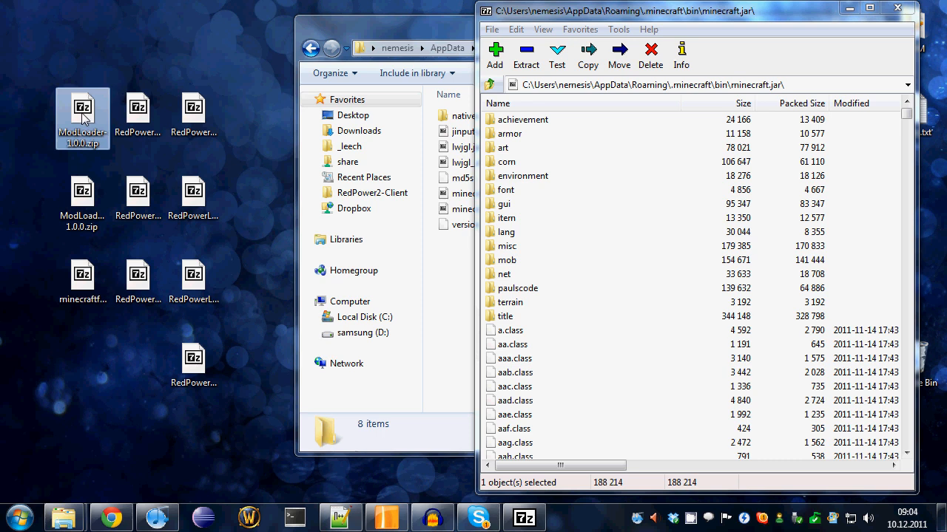
{"action": "mouse_move", "coordinate": [83, 107]}
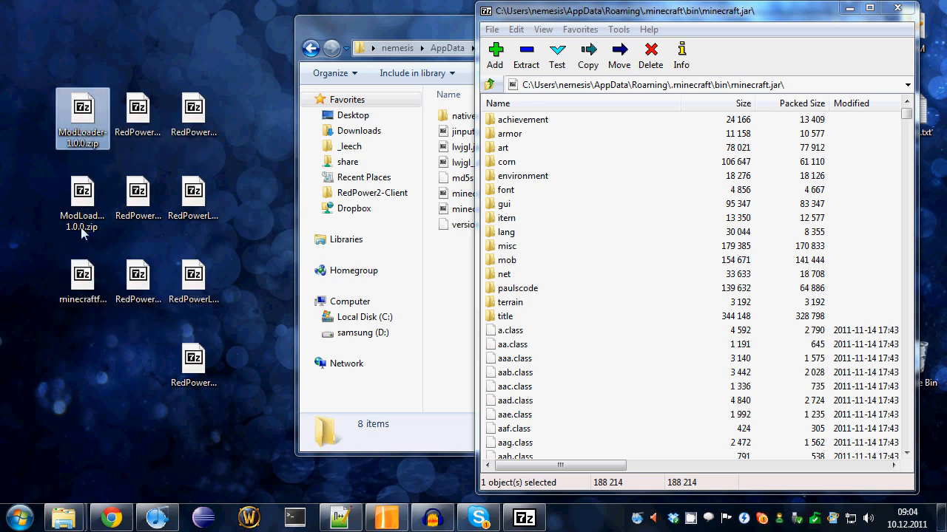
{"action": "mouse_move", "coordinate": [584, 224]}
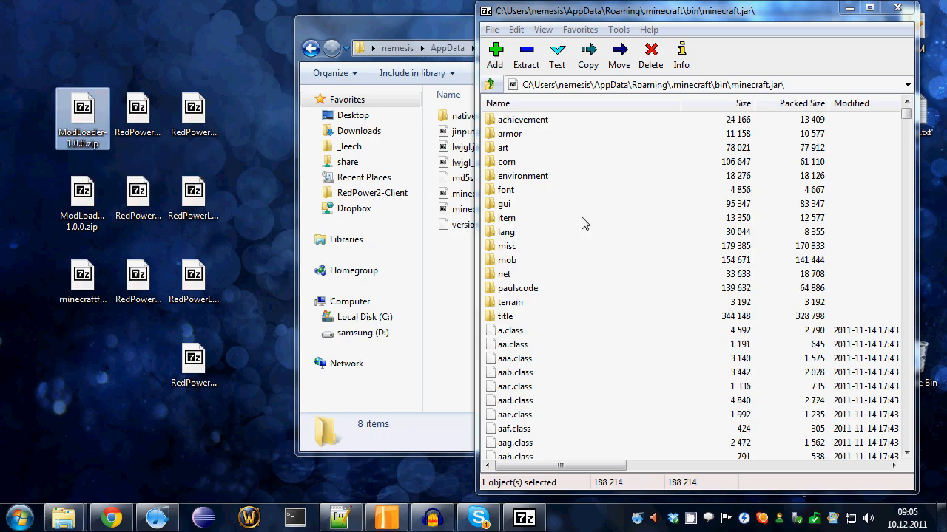
{"action": "double_click", "coordinate": [83, 113]}
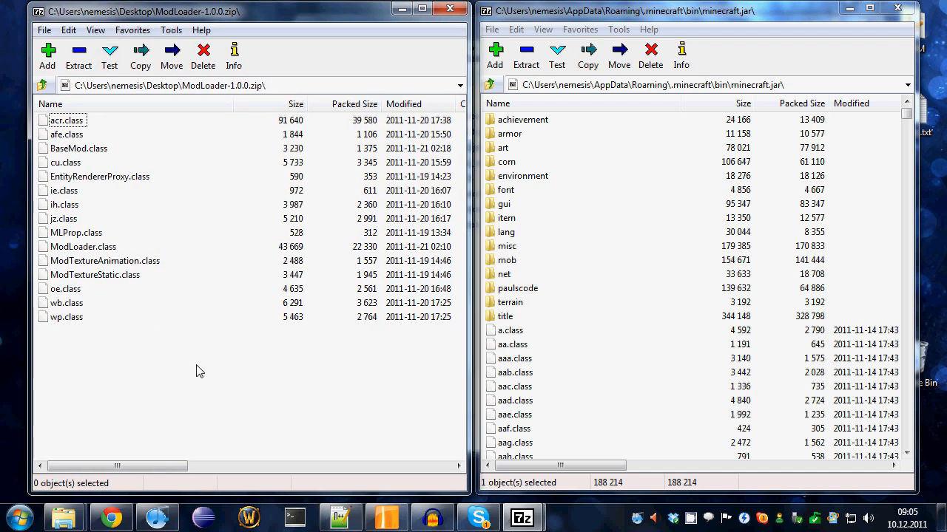
{"action": "key", "text": "ctrl+a"}
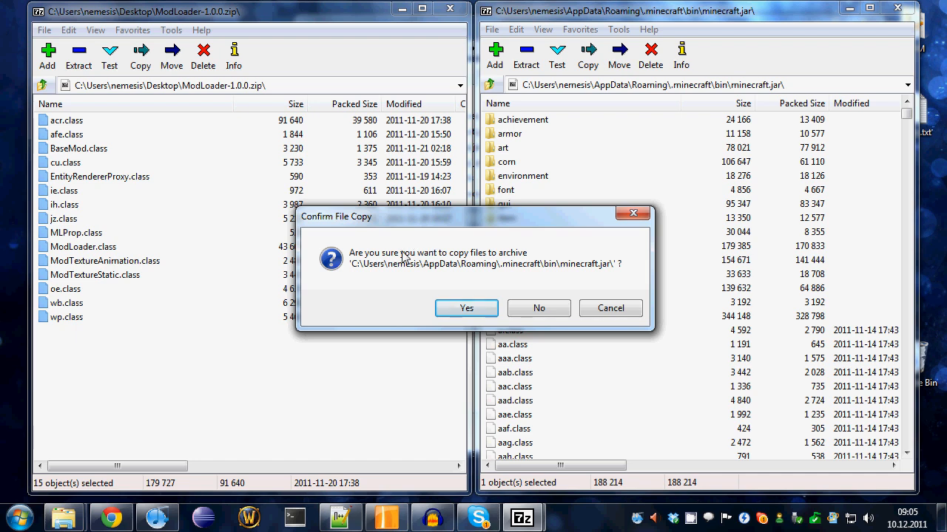
{"action": "left_click", "coordinate": [466, 307]}
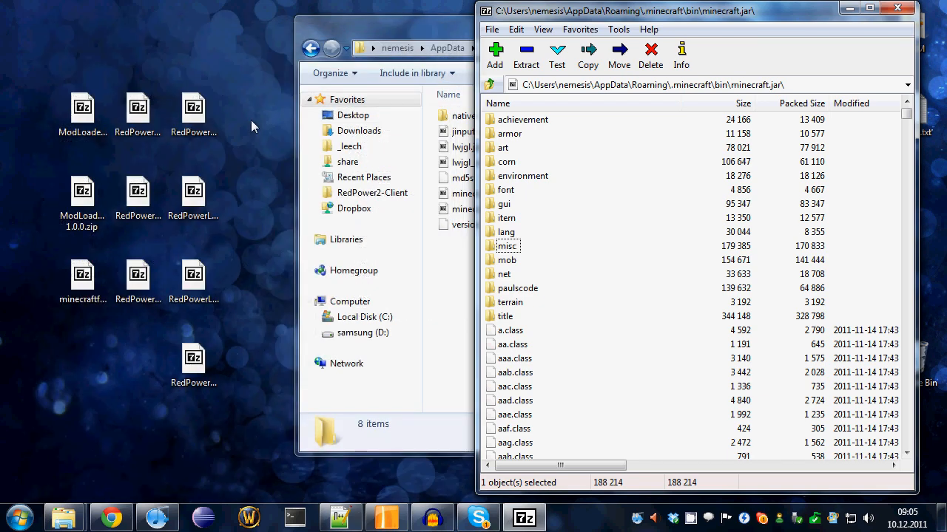
{"action": "left_click", "coordinate": [82, 193]}
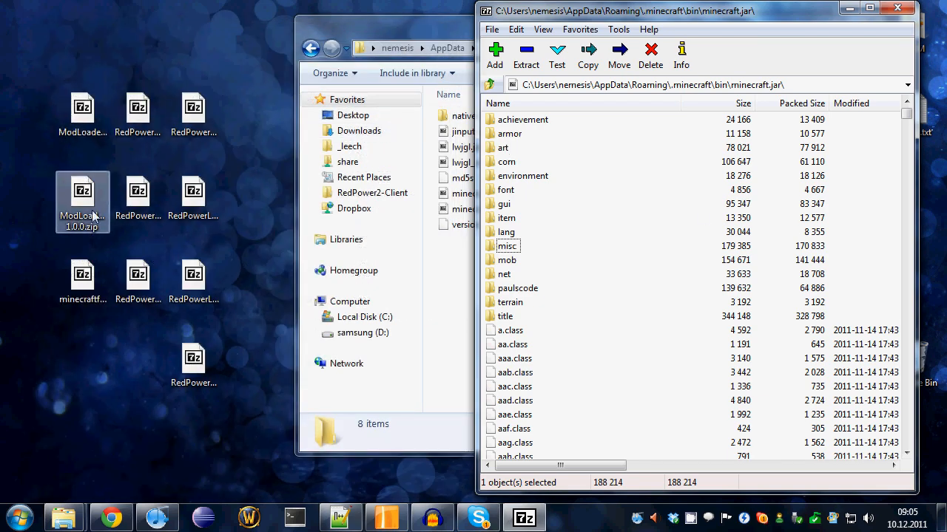
Copy all nine ModLoaderMp 1.0.0 class files into minecraft.jar and close that archive
{"action": "double_click", "coordinate": [82, 191]}
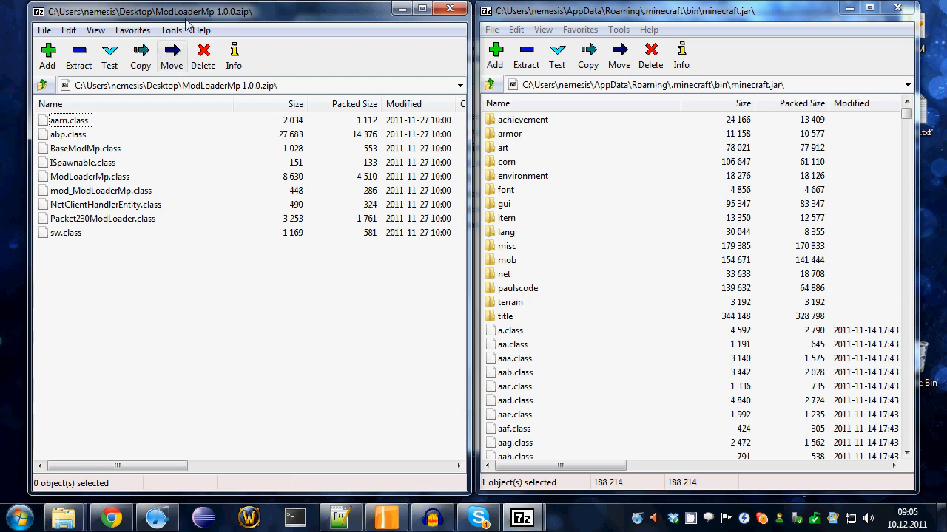
{"action": "key", "text": "ctrl+a"}
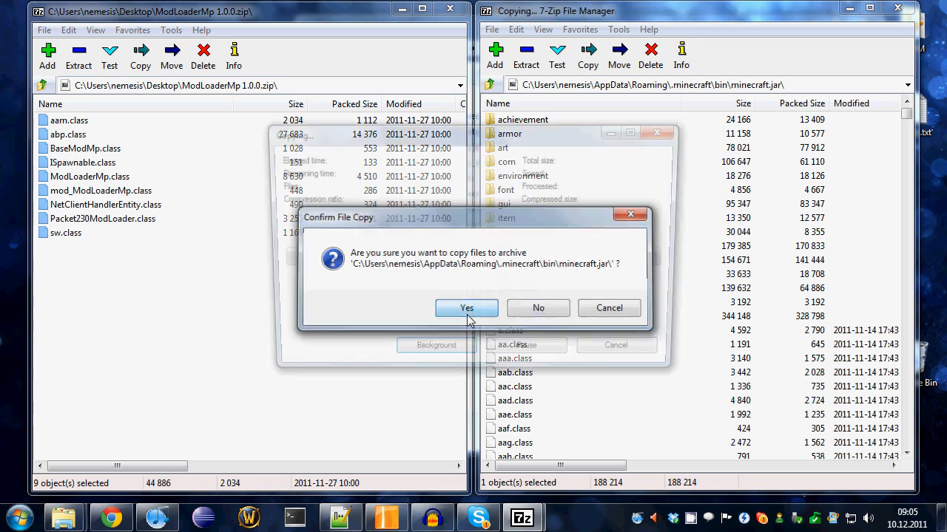
{"action": "left_click", "coordinate": [466, 308]}
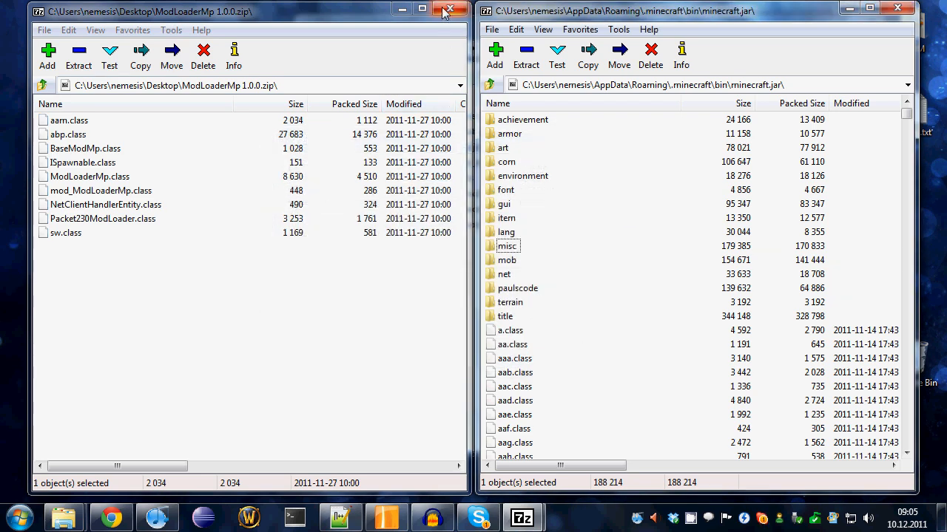
{"action": "left_click", "coordinate": [451, 11]}
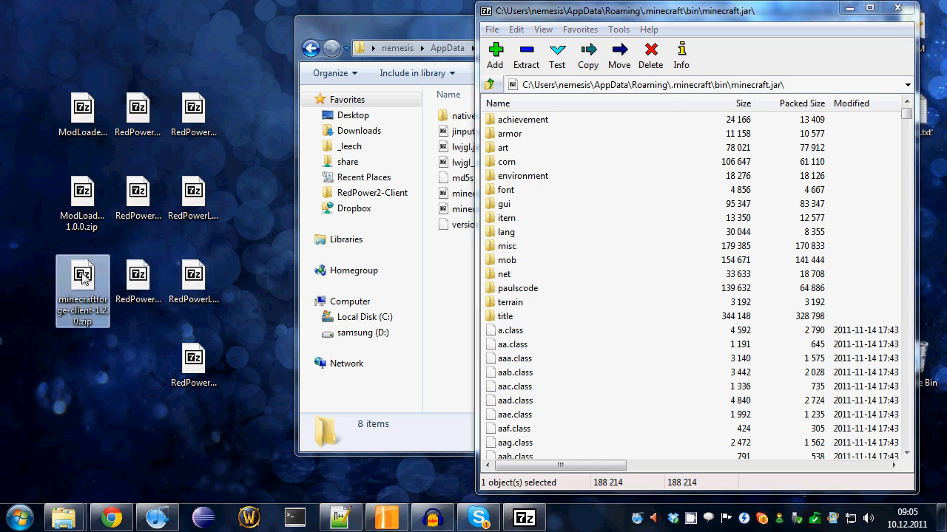
Browse the minecraftforge-client-1.2.0.zip contents, the forge folder and 50 class files
{"action": "double_click", "coordinate": [82, 278]}
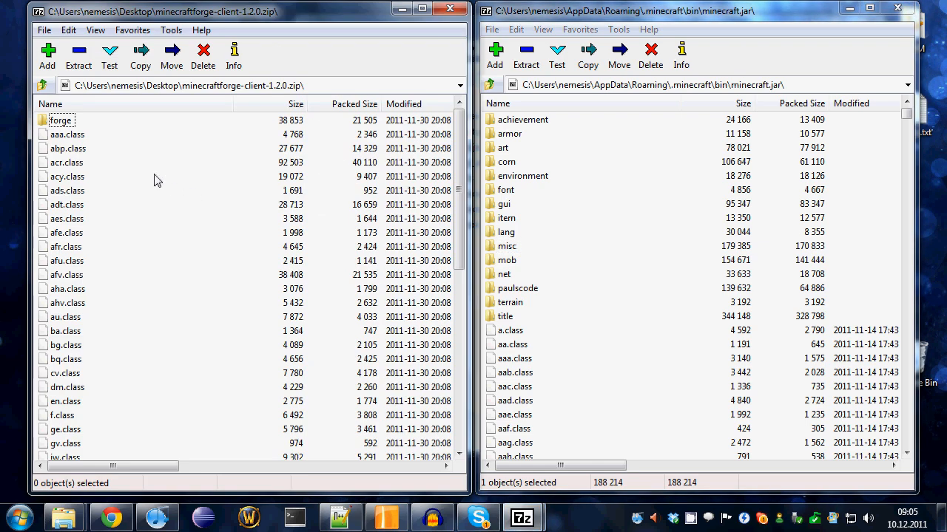
{"action": "scroll", "scroll_direction": "down", "scroll_amount": 3}
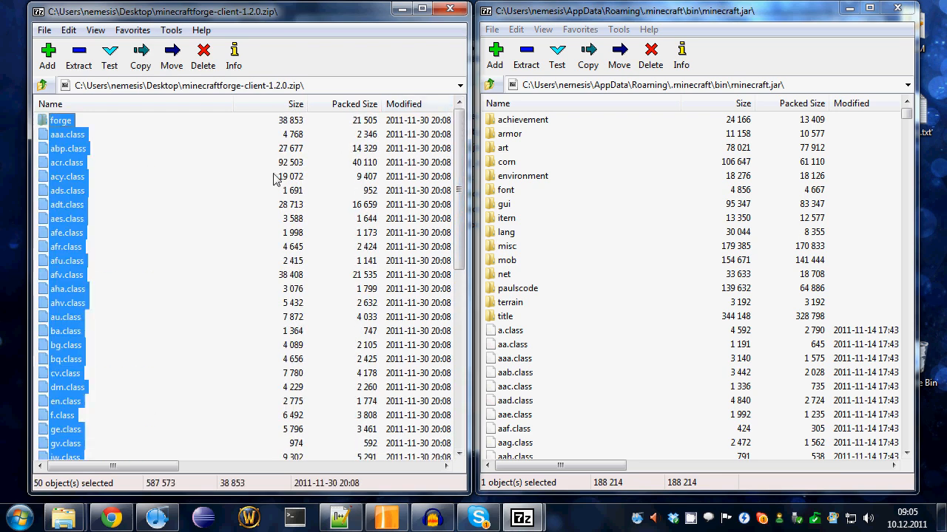
{"action": "scroll", "scroll_direction": "down", "scroll_amount": 3}
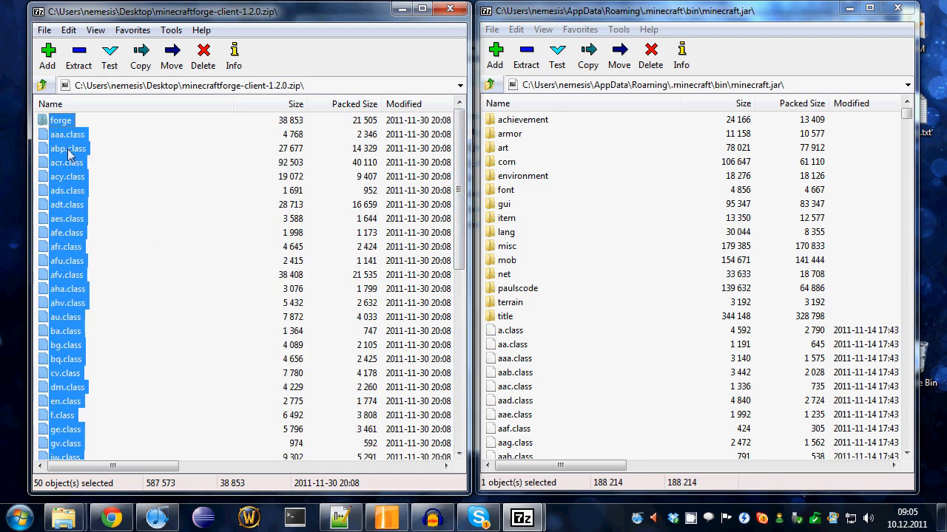
{"action": "mouse_move", "coordinate": [624, 378]}
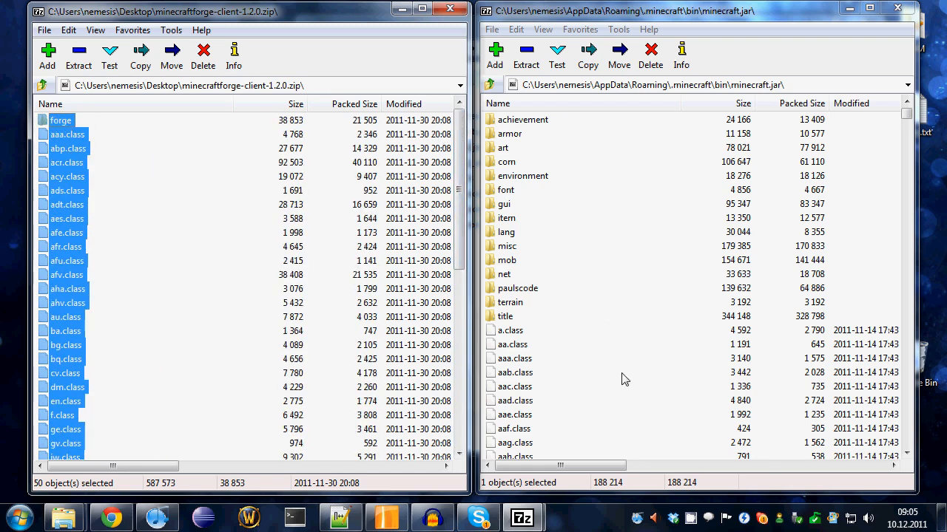
Copy all Forge client 1.2.0 files into minecraft.jar and close the Forge archive
{"action": "left_click", "coordinate": [588, 56]}
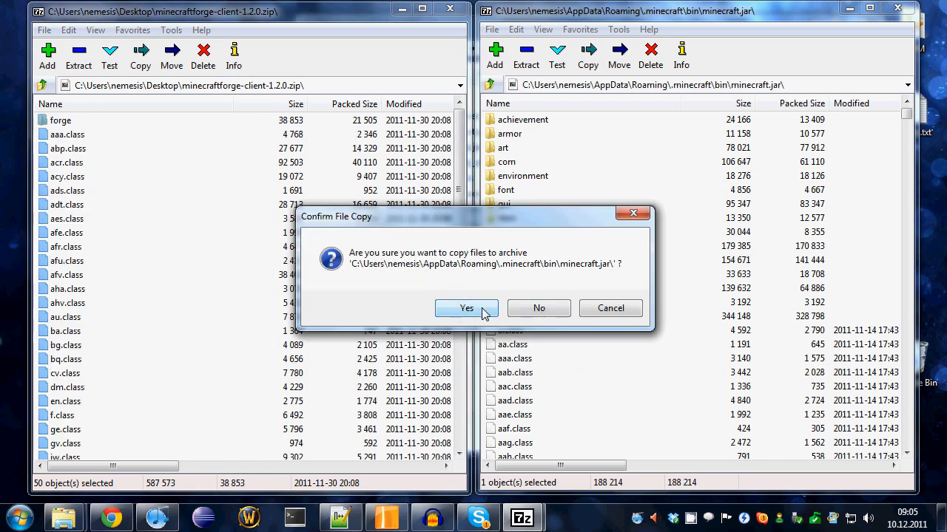
{"action": "left_click", "coordinate": [466, 308]}
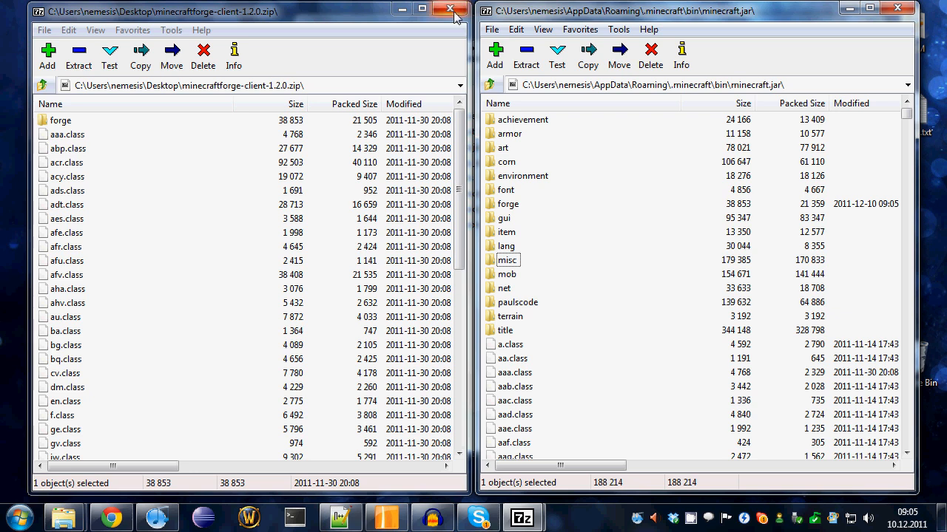
{"action": "left_click", "coordinate": [452, 9]}
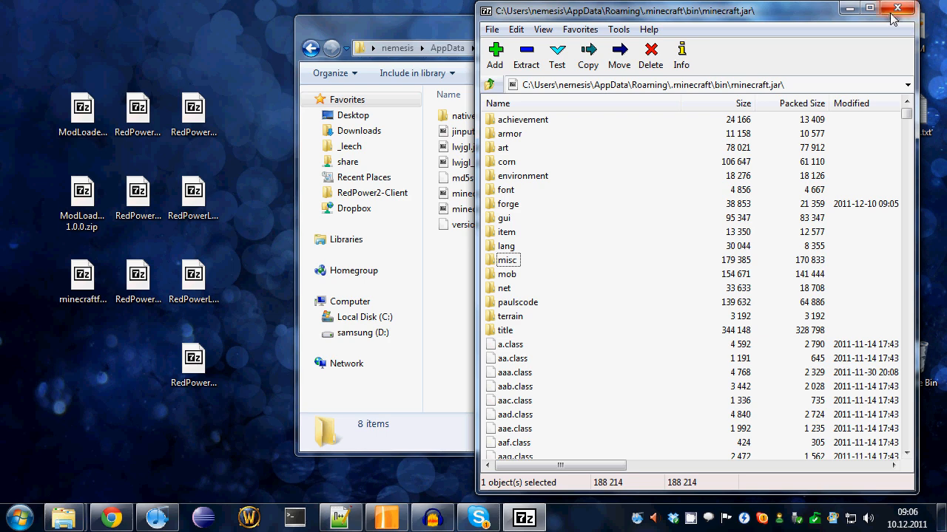
Close 7-Zip and confirm minecraft.jar in bin now shows 2,362 KB, modified 09:05
{"action": "left_click", "coordinate": [897, 8]}
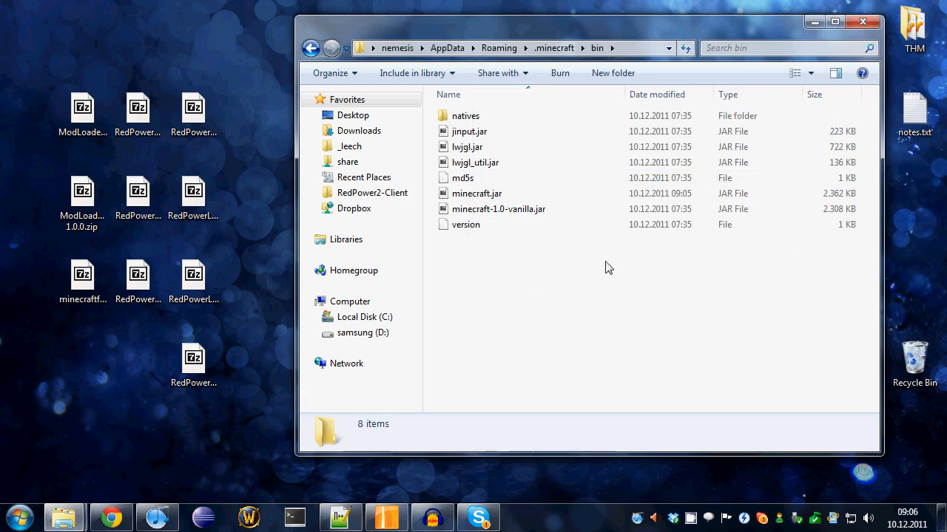
{"action": "left_click", "coordinate": [477, 193]}
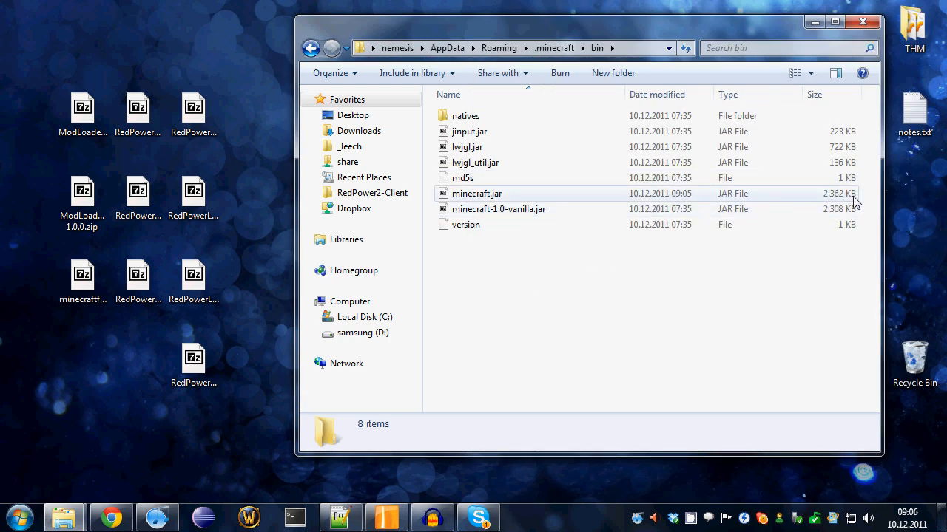
{"action": "left_click", "coordinate": [476, 193]}
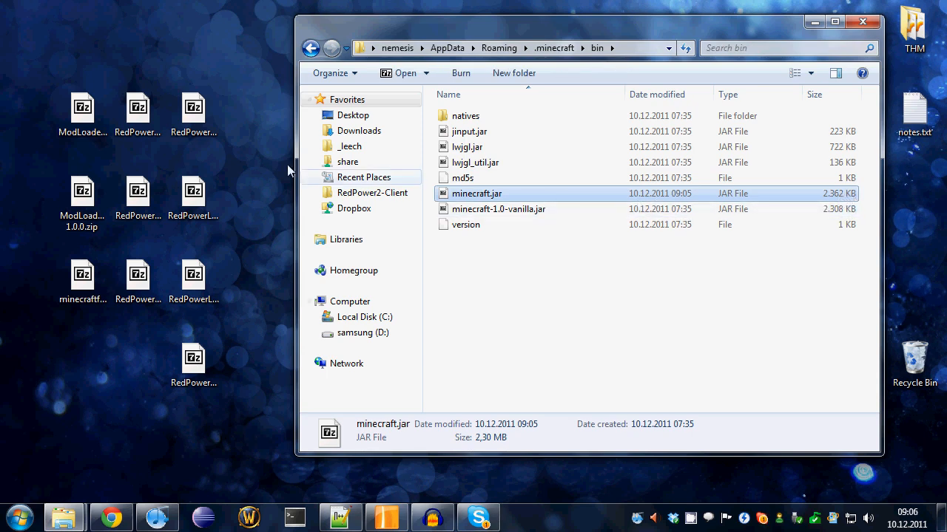
{"action": "mouse_move", "coordinate": [274, 315]}
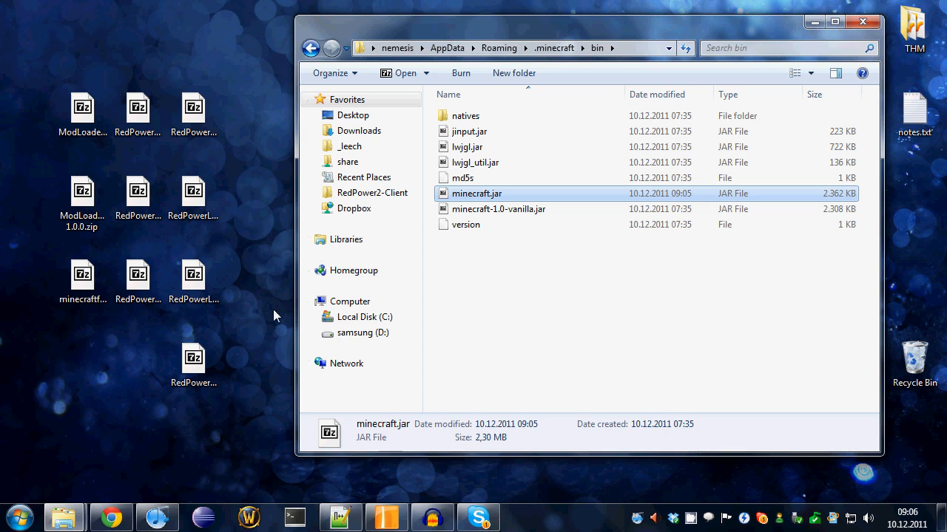
{"action": "mouse_move", "coordinate": [459, 397]}
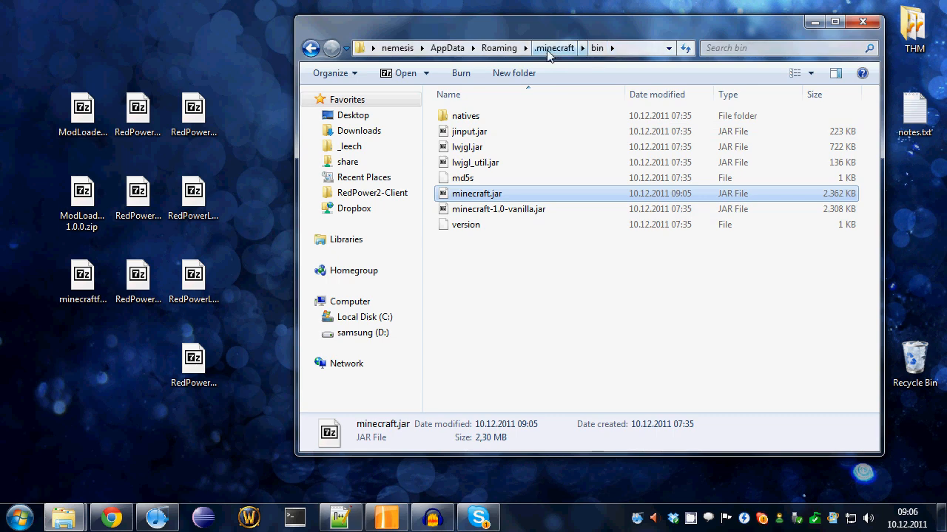
Create a mods folder in .minecraft and move the RedPower zip archives into it
{"action": "left_click", "coordinate": [554, 47]}
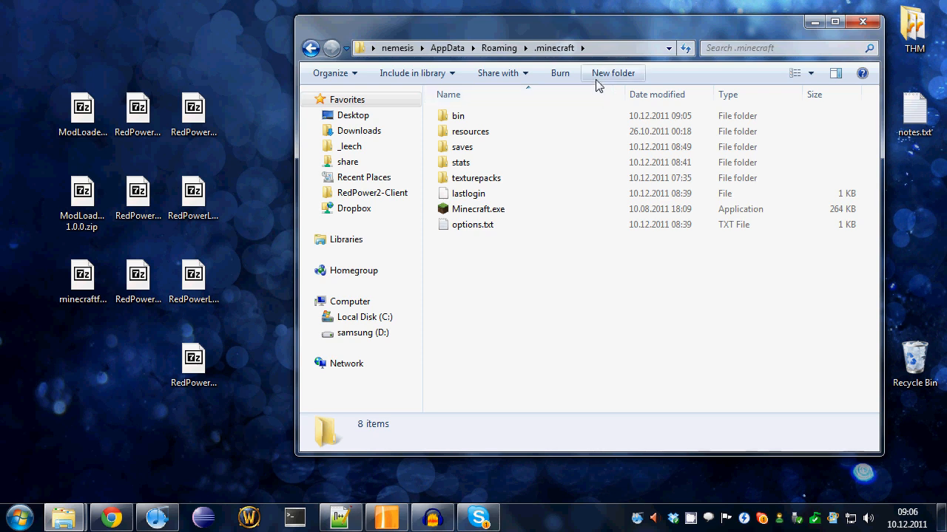
{"action": "left_click", "coordinate": [613, 73]}
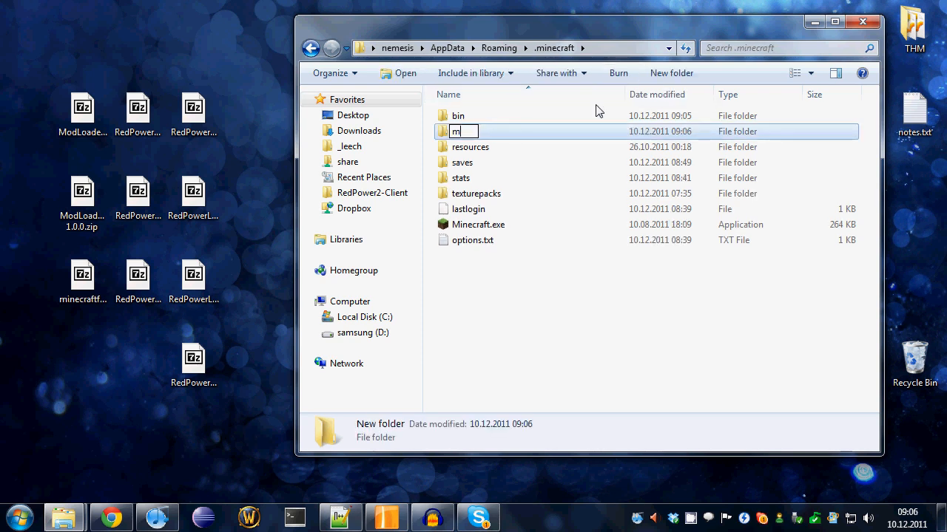
{"action": "type", "text": "ods"}
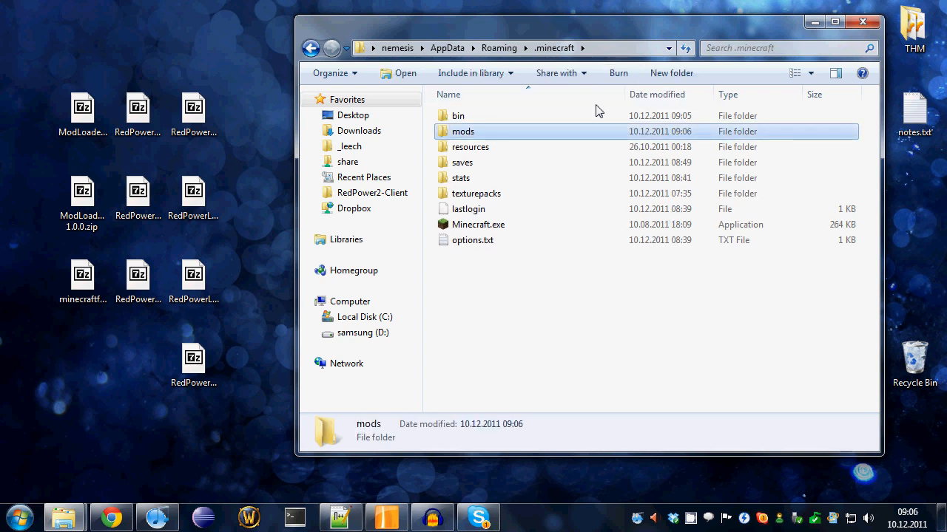
{"action": "double_click", "coordinate": [462, 131]}
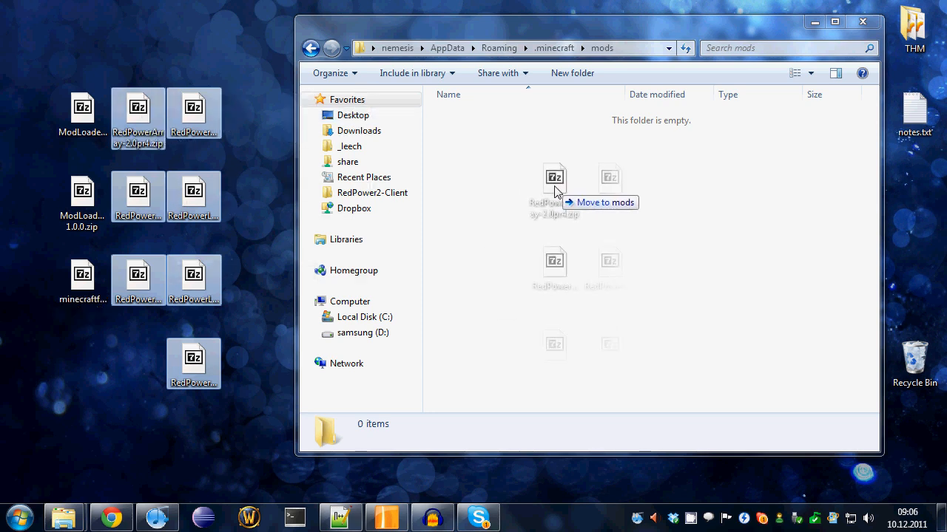
{"action": "left_click_drag", "start_coordinate": [554, 193], "coordinate": [562, 192]}
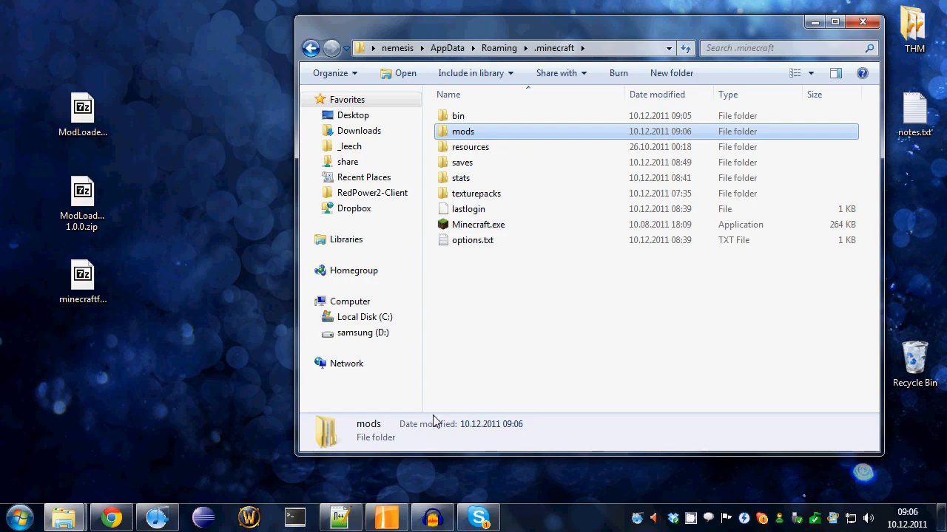
Launch Minecraft.exe from the .minecraft folder
{"action": "left_click", "coordinate": [479, 224]}
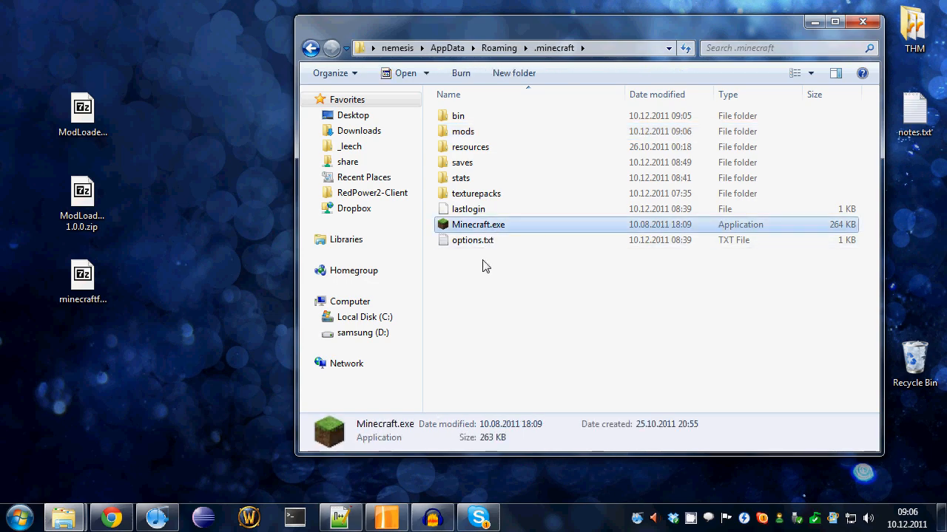
{"action": "double_click", "coordinate": [477, 224]}
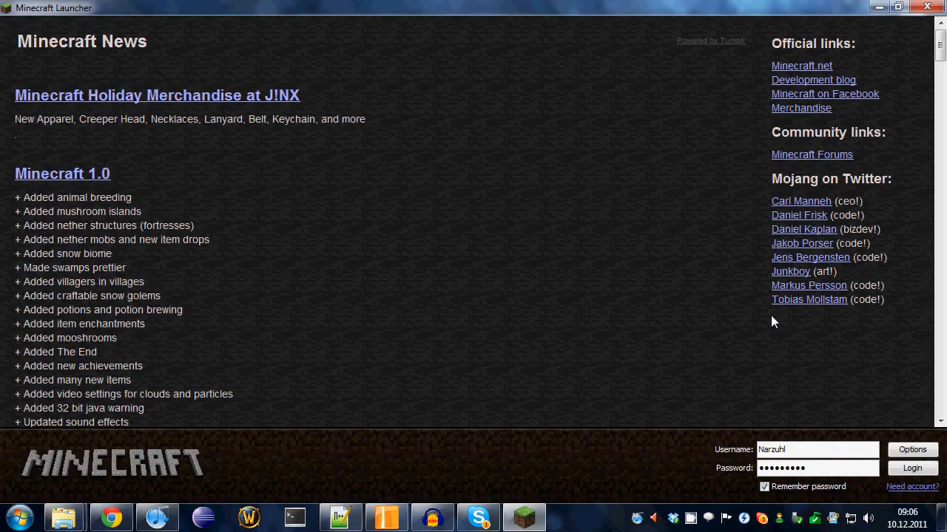
Log in and create a new singleplayer survival world named RedPower
{"action": "left_click", "coordinate": [912, 468]}
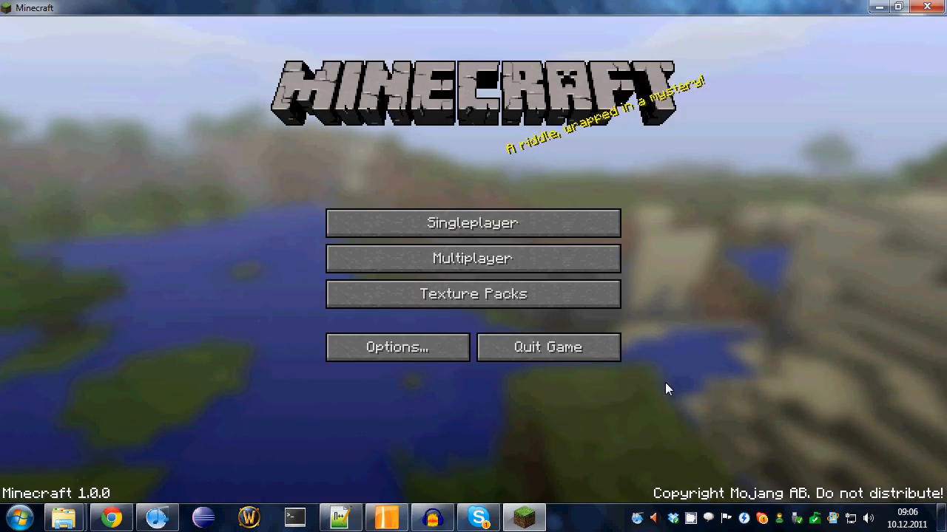
{"action": "left_click", "coordinate": [472, 223]}
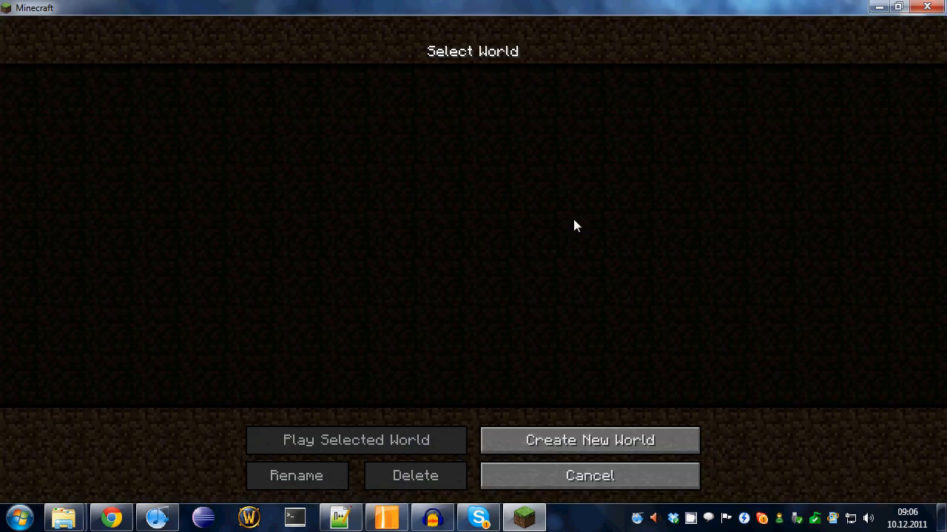
{"action": "left_click", "coordinate": [590, 440]}
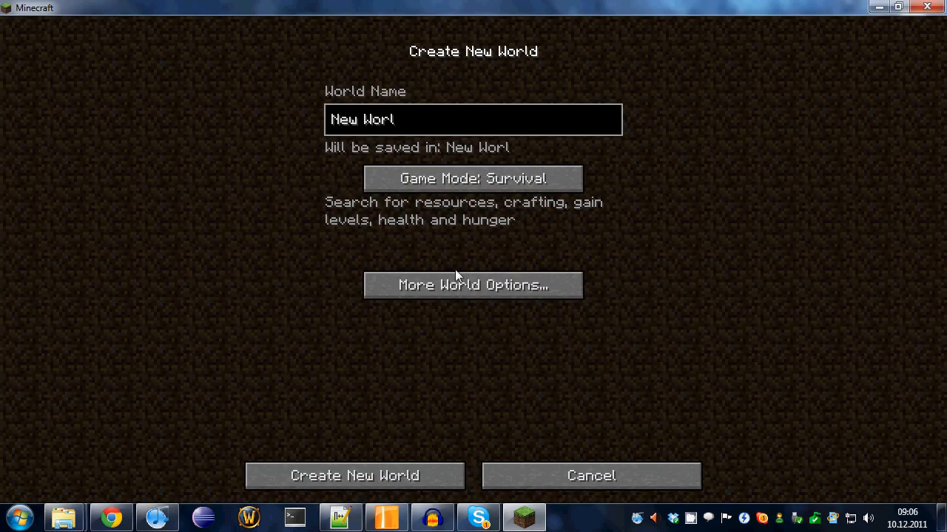
{"action": "type", "text": "RedP"}
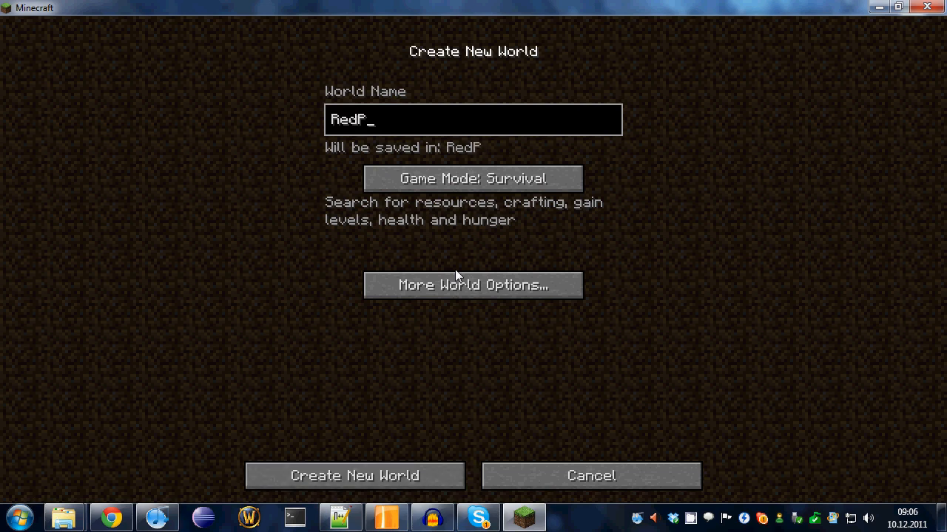
{"action": "type", "text": "ower"}
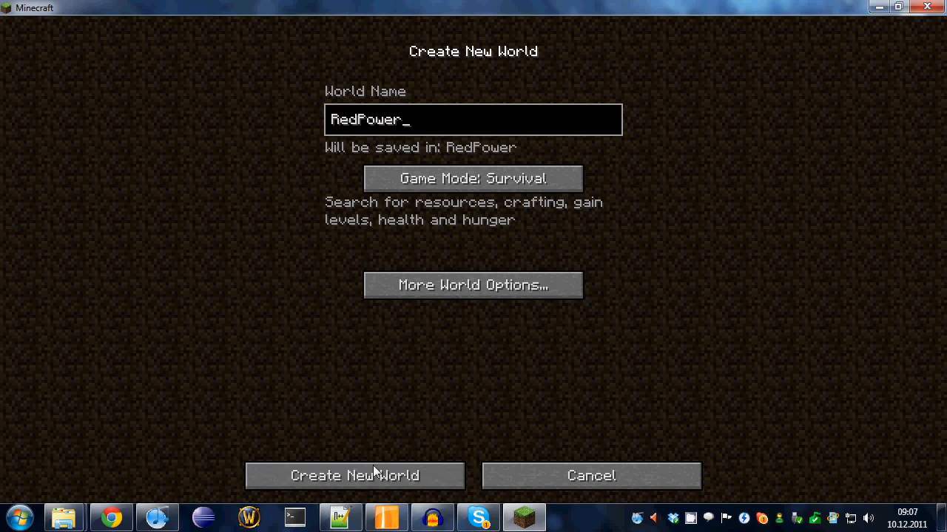
{"action": "left_click", "coordinate": [354, 475]}
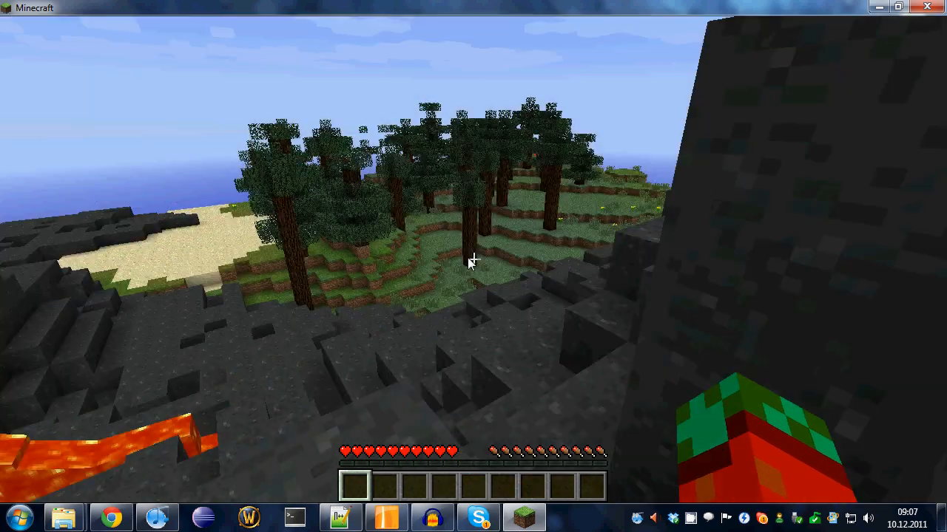
{"action": "mouse_move", "coordinate": [474, 265]}
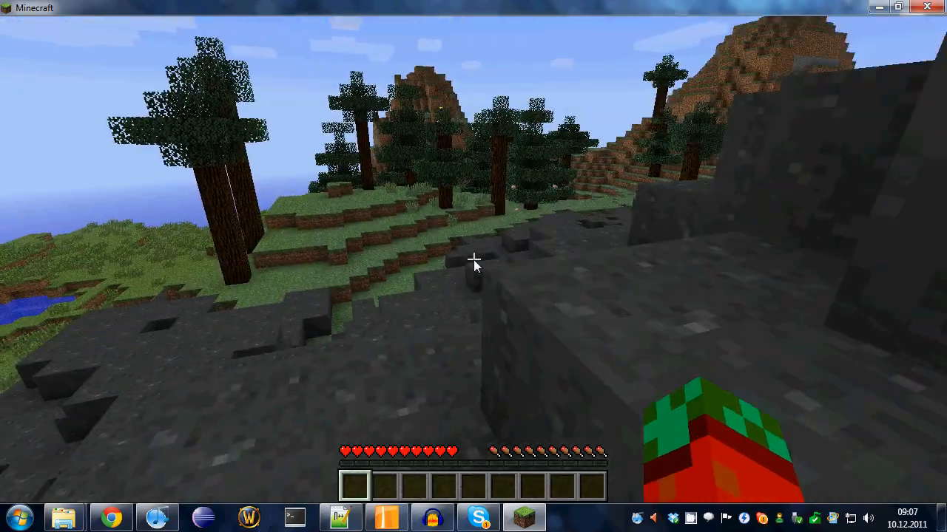
{"action": "mouse_move", "coordinate": [474, 265]}
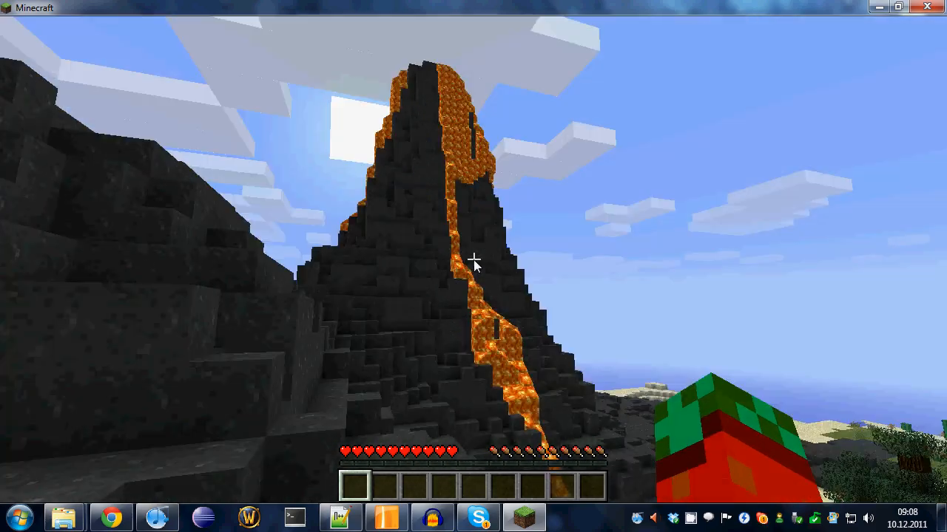
{"action": "mouse_move", "coordinate": [473, 266]}
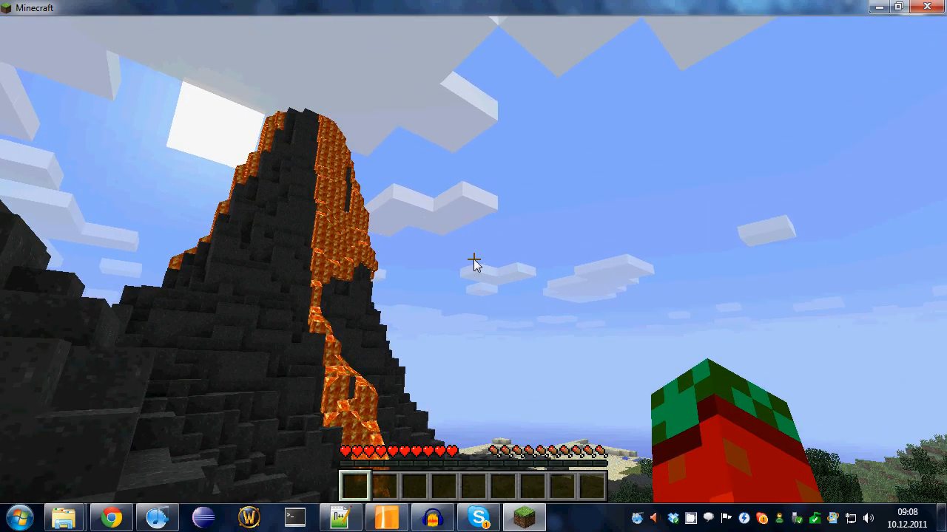
Leave the explored lava volcano world and return to the title screen
{"action": "key", "text": "Escape"}
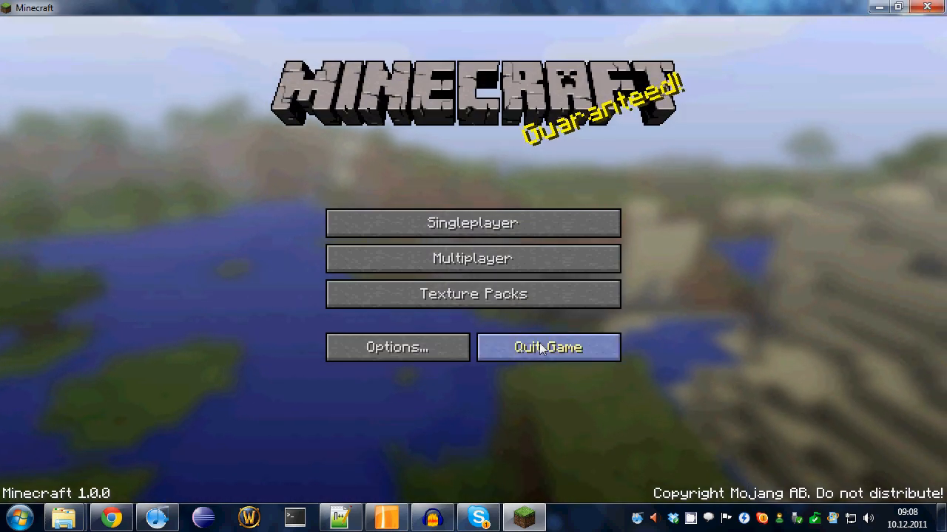
Quit Minecraft and reload ModLoader.txt from .minecraft in Notepad++
{"action": "left_click", "coordinate": [547, 348]}
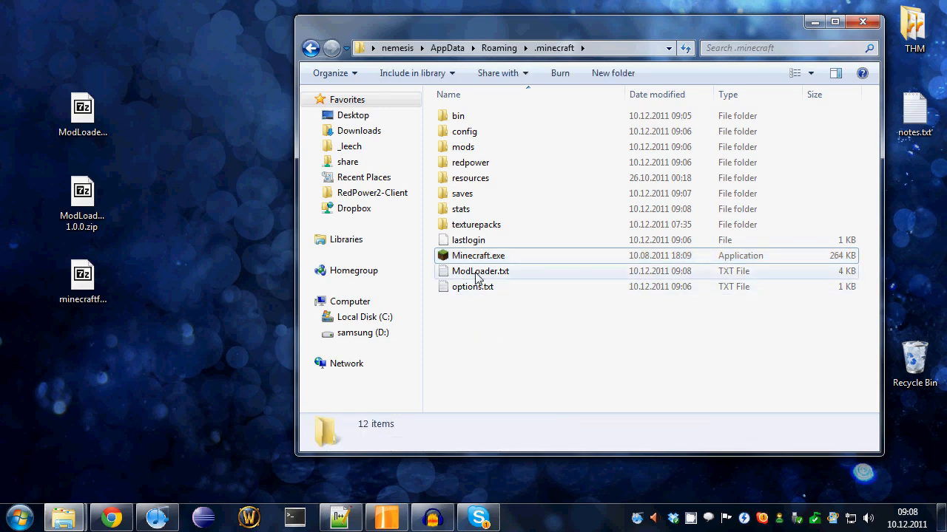
{"action": "left_click", "coordinate": [480, 271]}
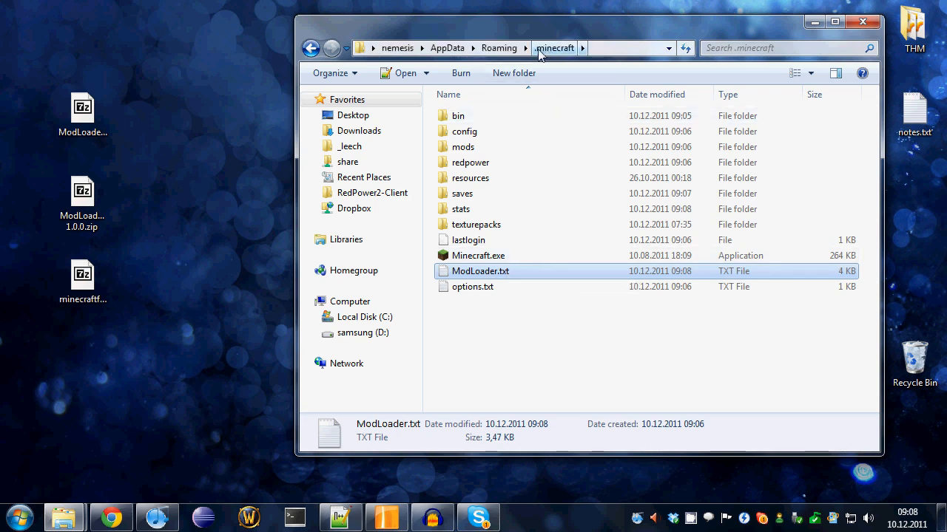
{"action": "mouse_move", "coordinate": [480, 271]}
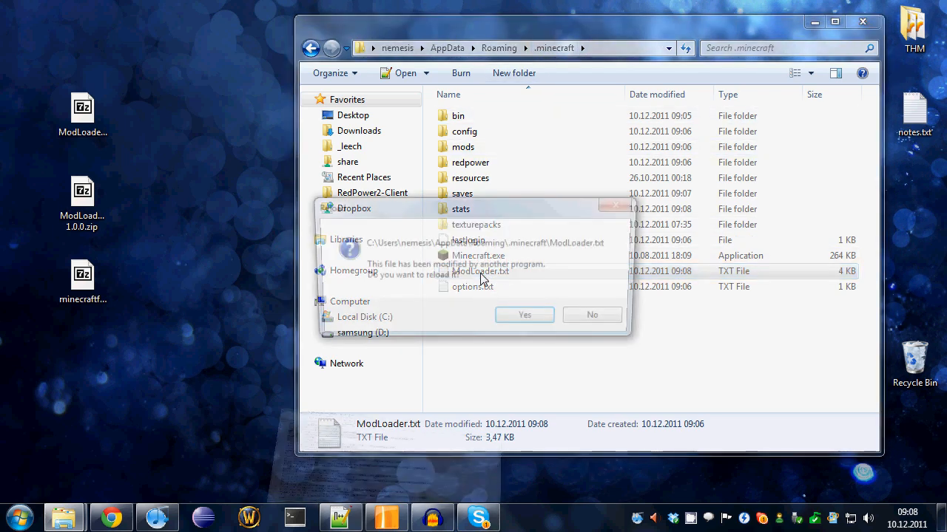
{"action": "left_click", "coordinate": [524, 314]}
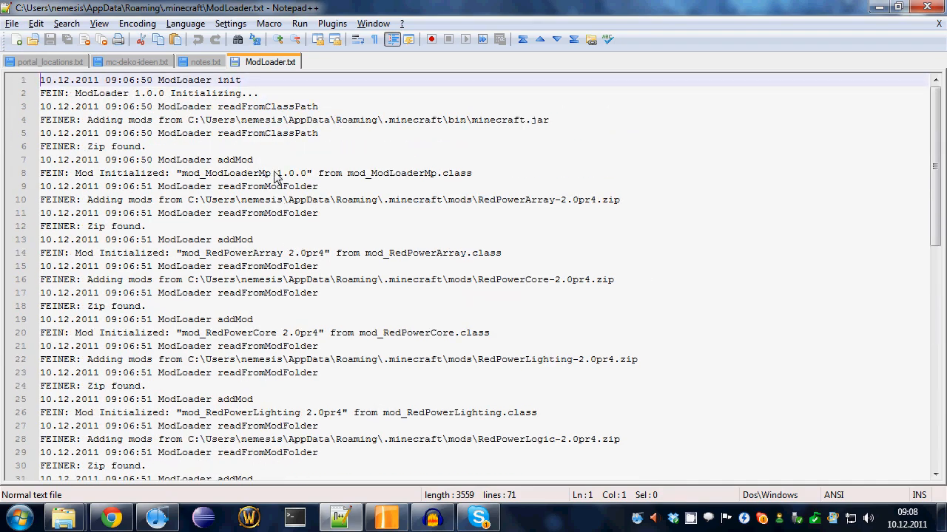
{"action": "mouse_move", "coordinate": [301, 149]}
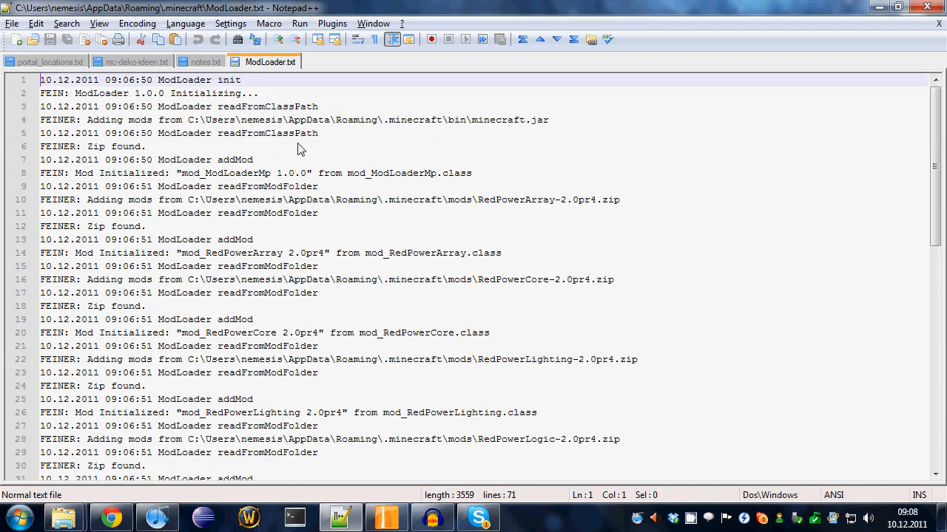
Scroll through ModLoader.txt to check all RedPower 2.0pr4 Mod Loaded lines
{"action": "scroll", "scroll_direction": "down", "scroll_amount": 3}
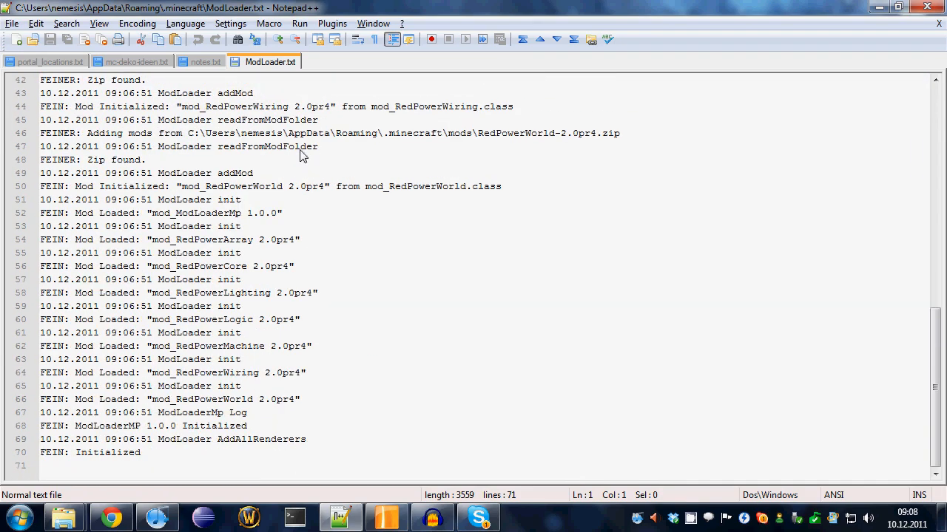
{"action": "mouse_move", "coordinate": [321, 204]}
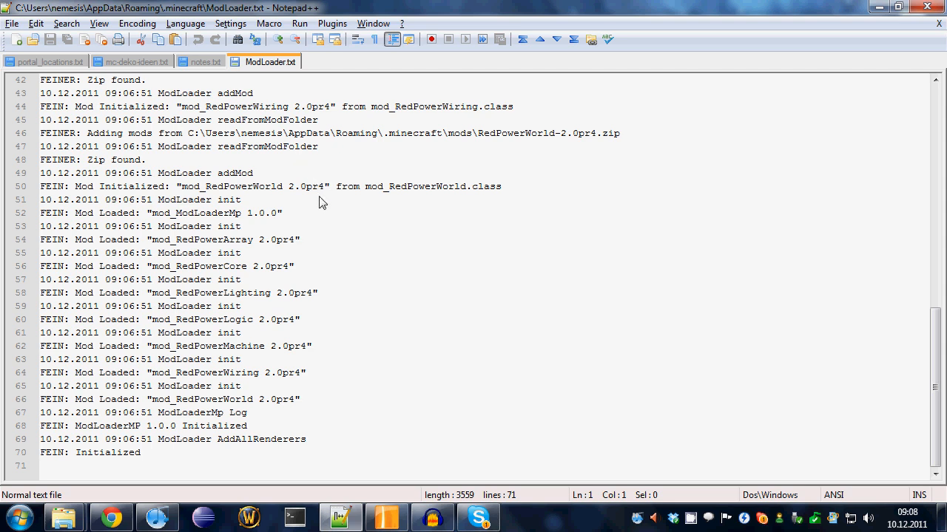
{"action": "mouse_move", "coordinate": [274, 173]}
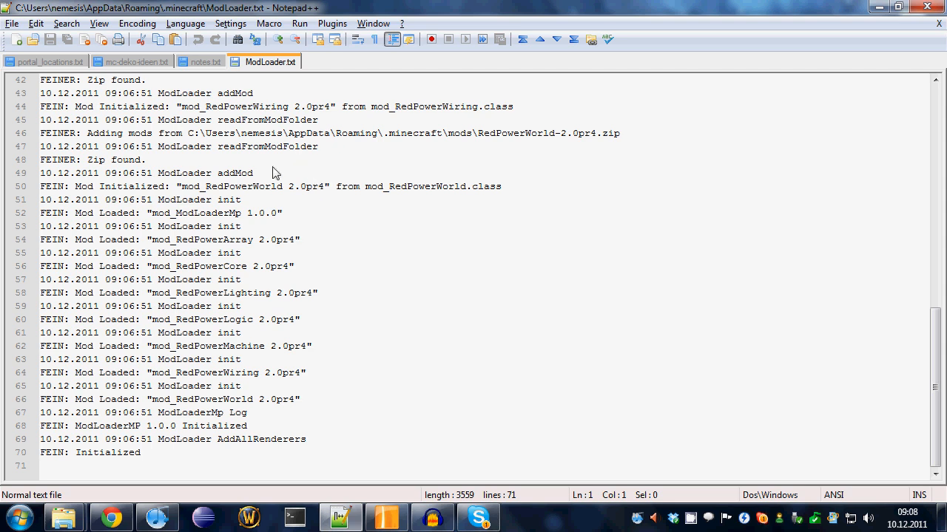
{"action": "mouse_move", "coordinate": [307, 219]}
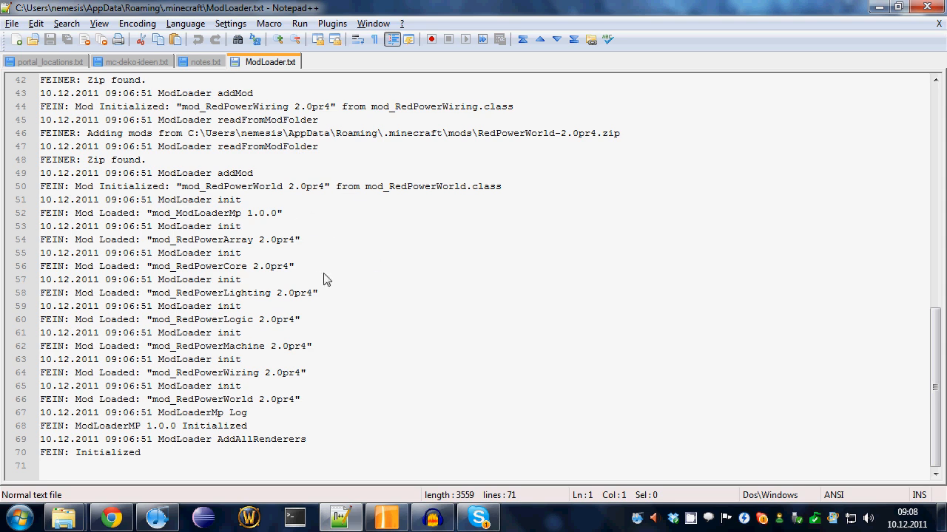
{"action": "mouse_move", "coordinate": [319, 394]}
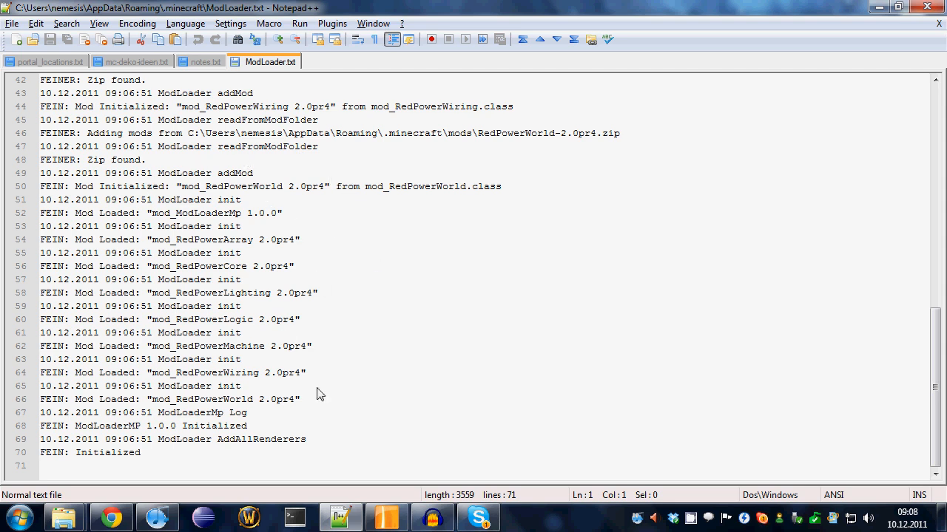
{"action": "mouse_move", "coordinate": [321, 390]}
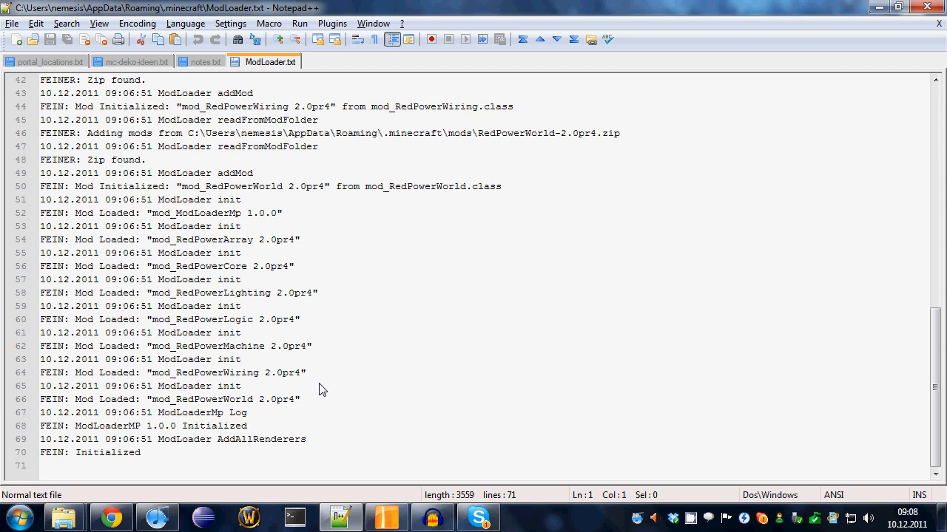
{"action": "mouse_move", "coordinate": [327, 366]}
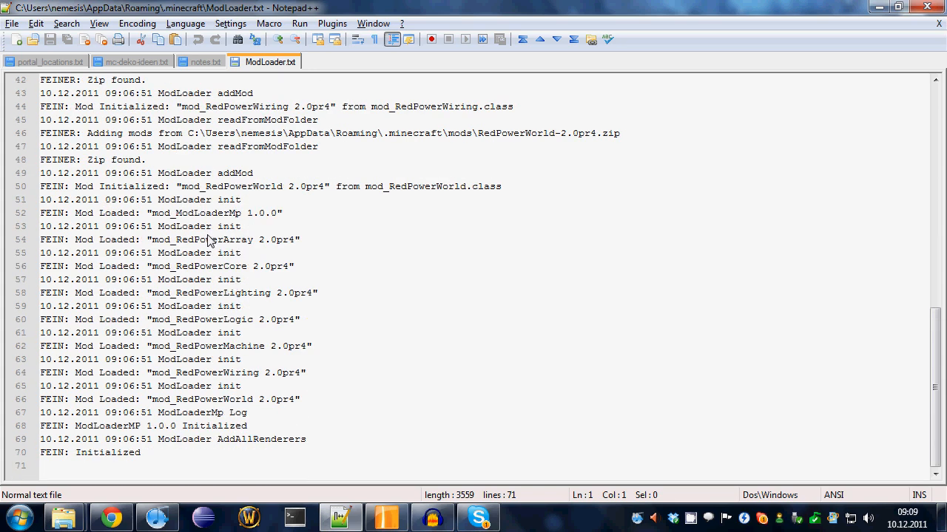
{"action": "mouse_move", "coordinate": [329, 437]}
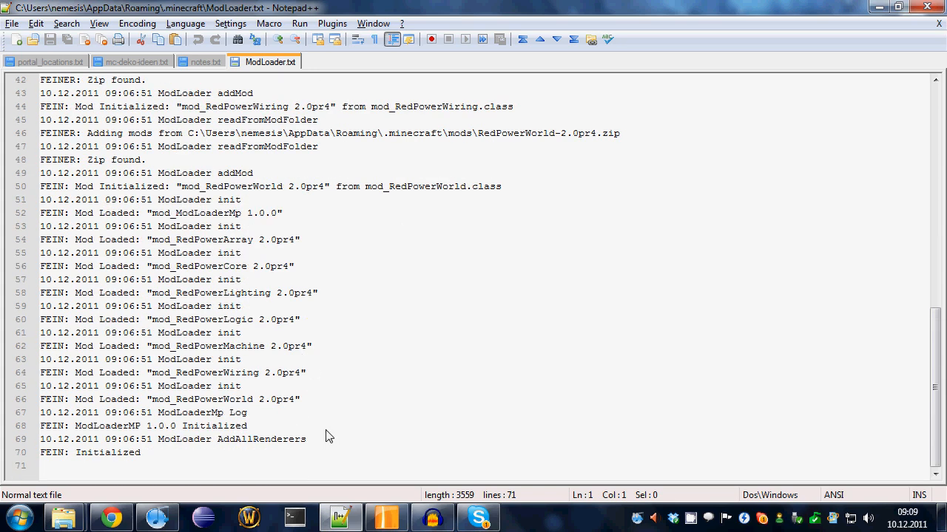
{"action": "mouse_move", "coordinate": [168, 402]}
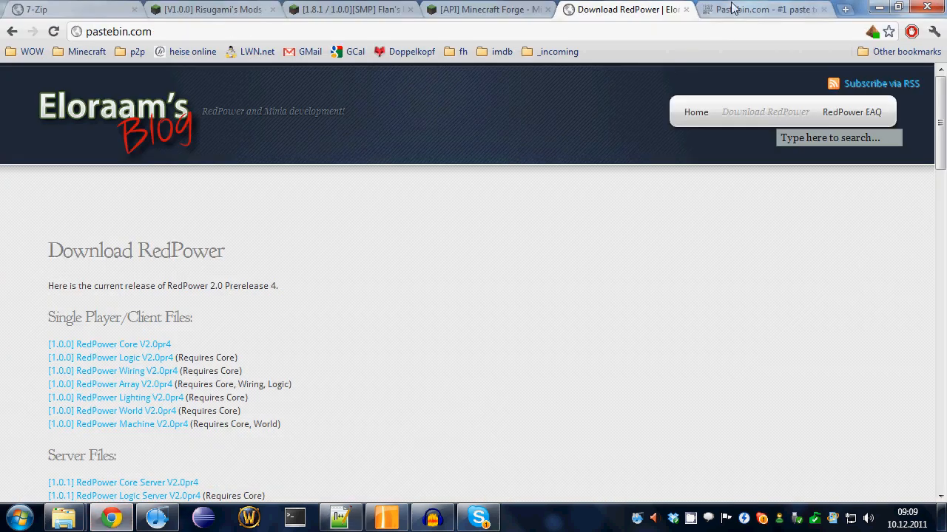
Paste the copied ModLoader log into a new Pastebin paste and submit it
{"action": "left_click", "coordinate": [762, 8]}
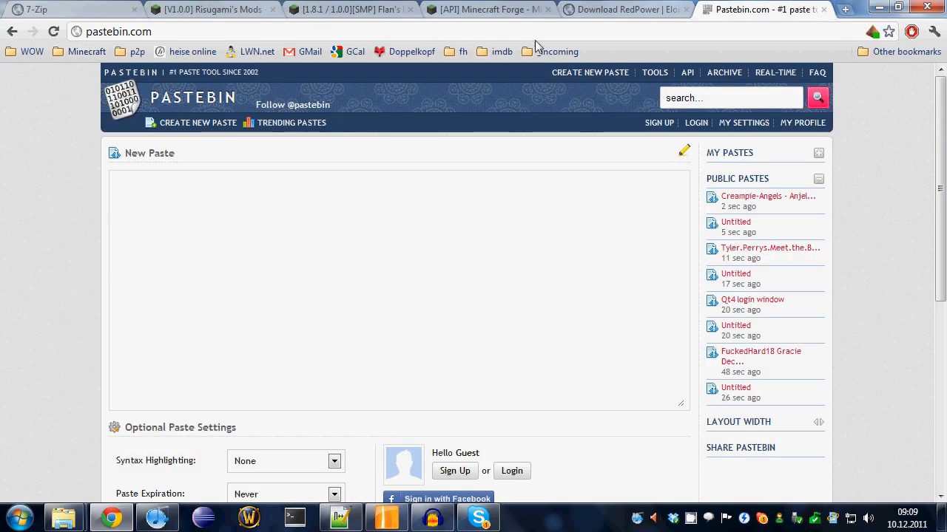
{"action": "mouse_move", "coordinate": [289, 265]}
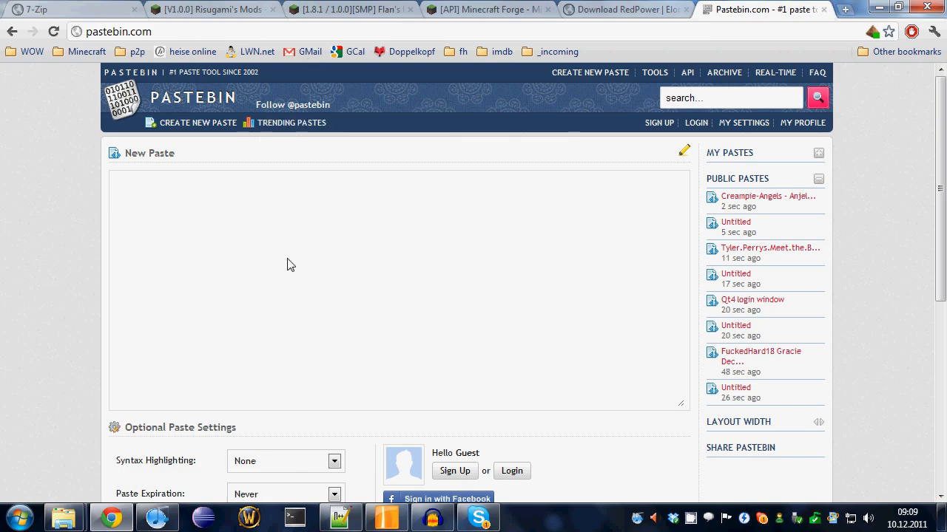
{"action": "mouse_move", "coordinate": [370, 308]}
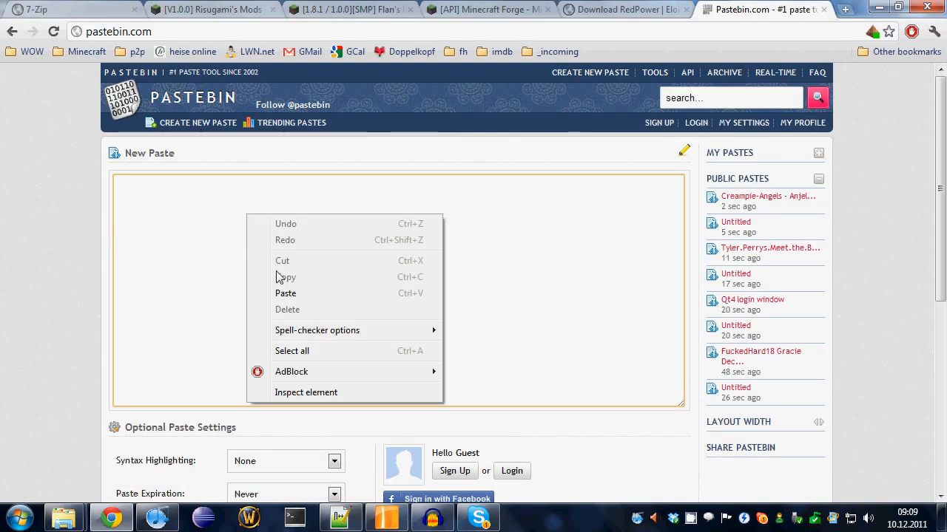
{"action": "left_click", "coordinate": [285, 293]}
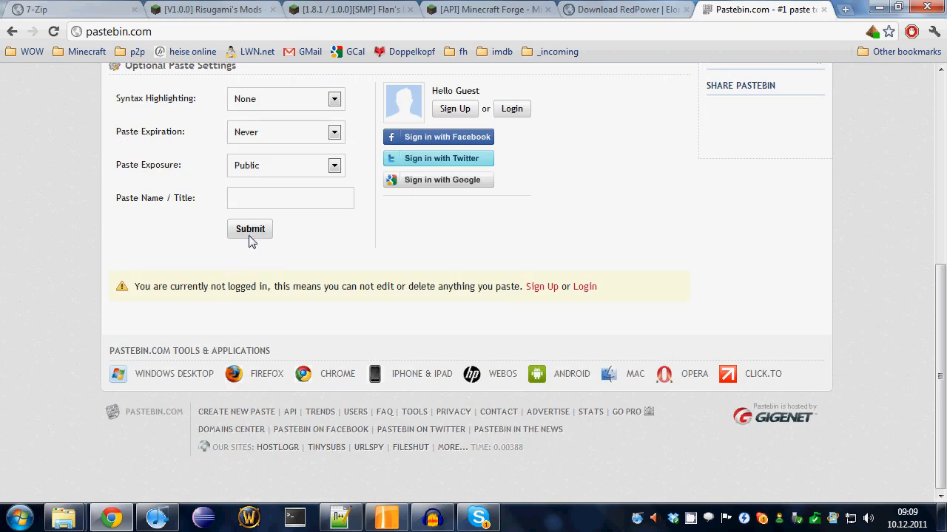
{"action": "left_click", "coordinate": [250, 228]}
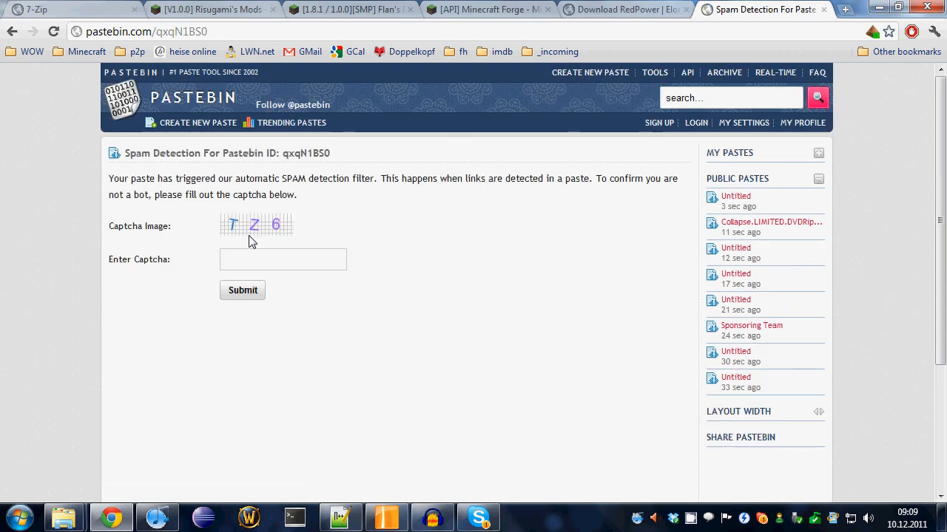
Enter the captcha letters TZ and submit to publish paste qxqN1BS0
{"action": "type", "text": "T"}
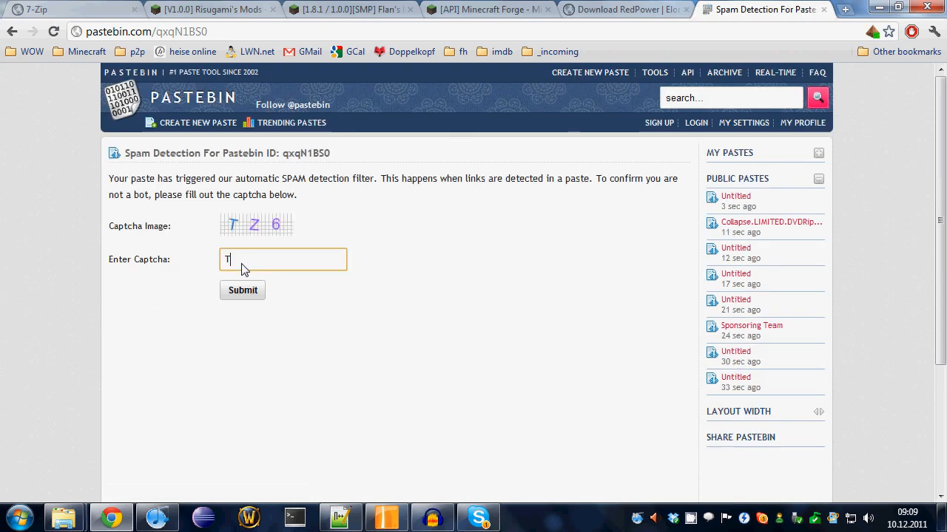
{"action": "type", "text": "Z"}
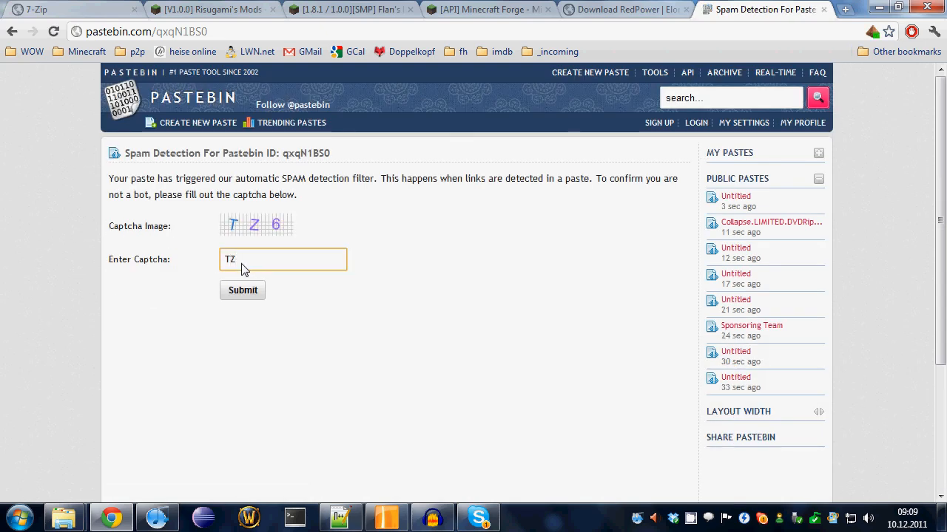
{"action": "left_click", "coordinate": [243, 290]}
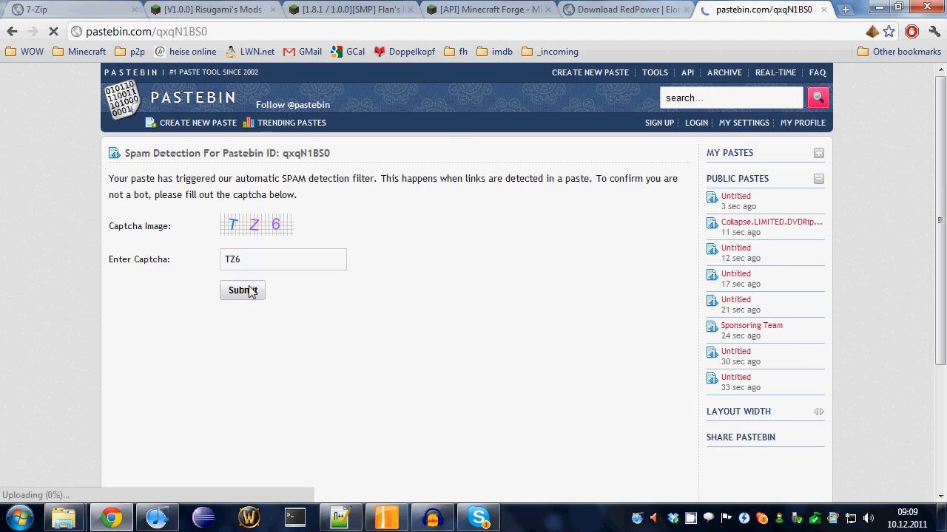
{"action": "left_click", "coordinate": [241, 289]}
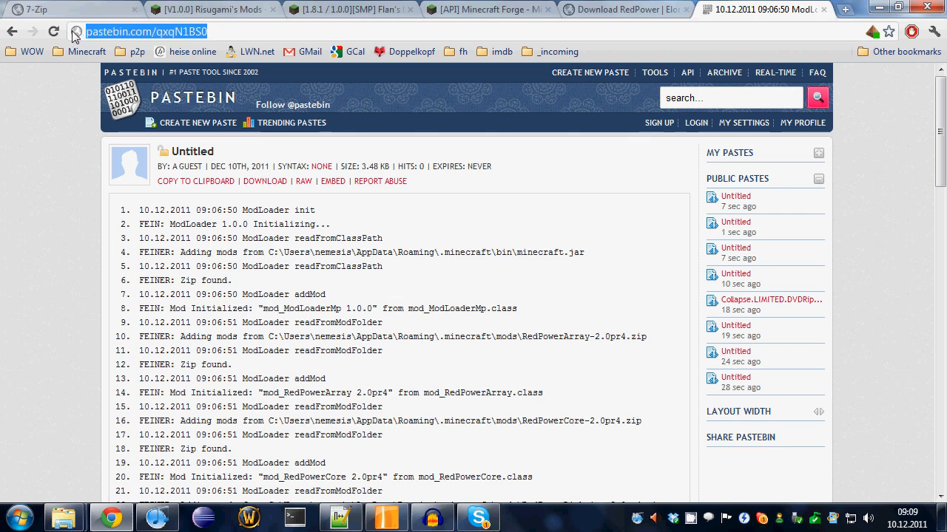
{"action": "mouse_move", "coordinate": [137, 82]}
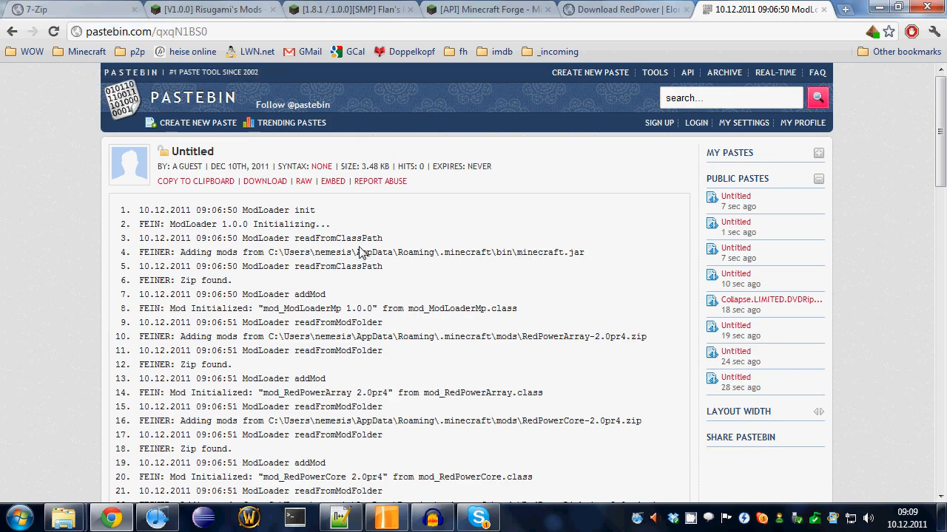
Scroll through the published paste to confirm all 72 log lines and raw paste data
{"action": "scroll", "scroll_direction": "down", "scroll_amount": 3}
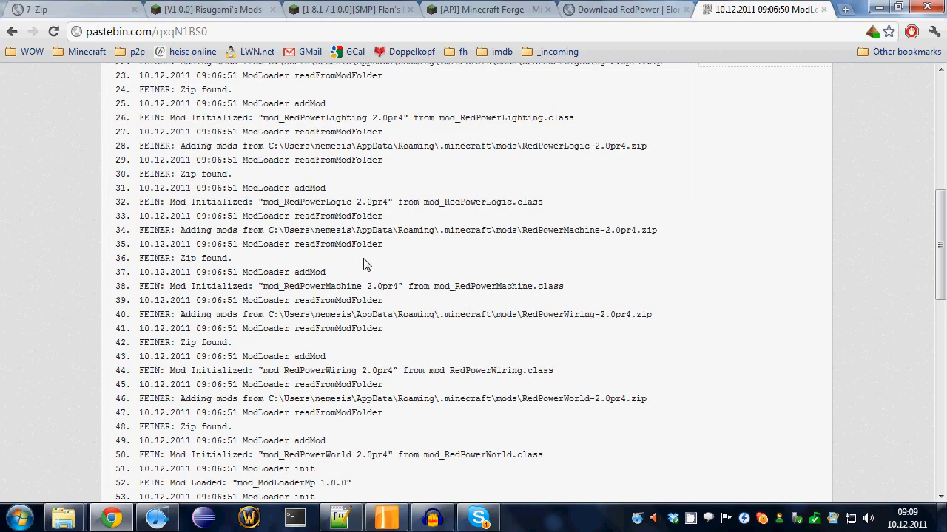
{"action": "scroll", "scroll_direction": "down", "scroll_amount": 3}
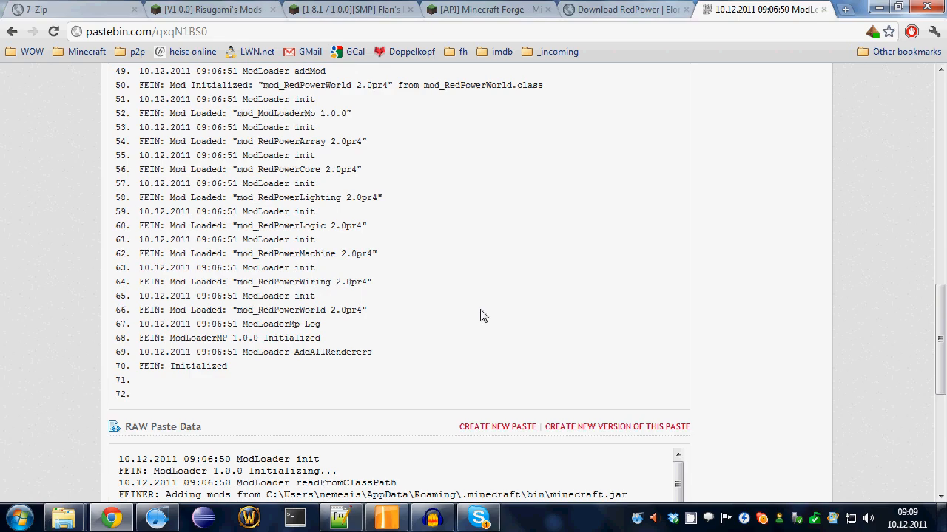
{"action": "scroll", "scroll_direction": "up", "scroll_amount": 3}
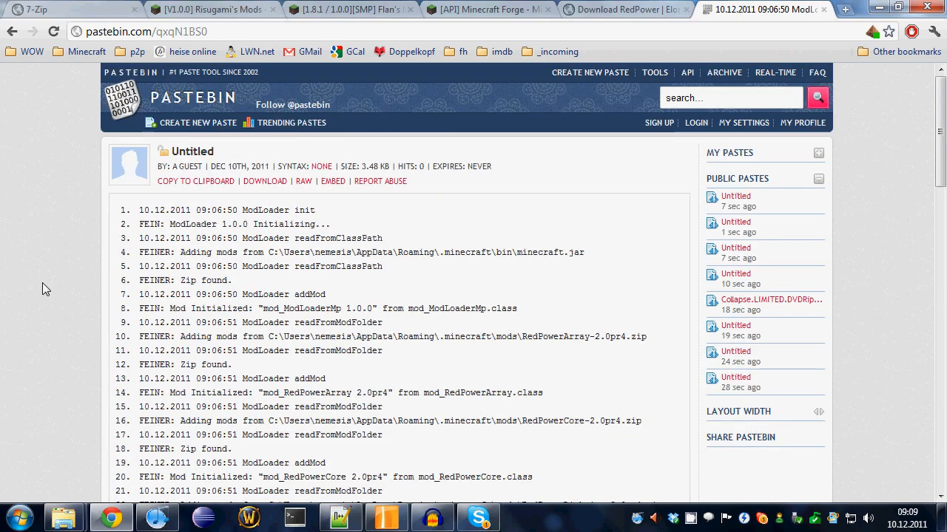
{"action": "scroll", "scroll_direction": "down", "scroll_amount": 3}
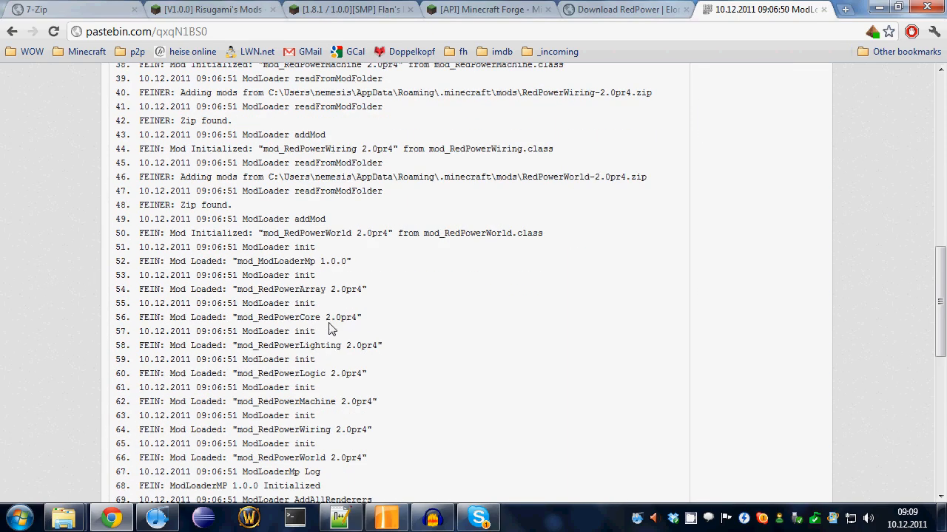
{"action": "scroll", "scroll_direction": "down", "scroll_amount": 3}
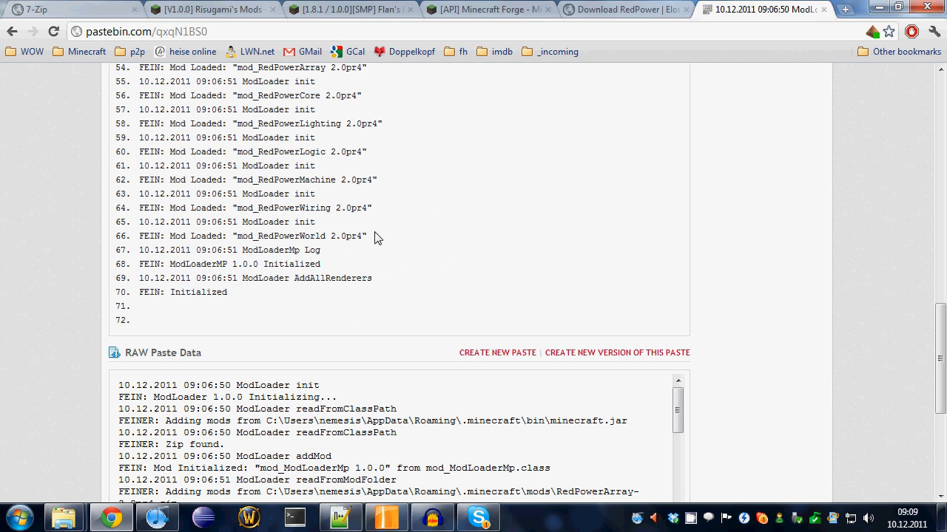